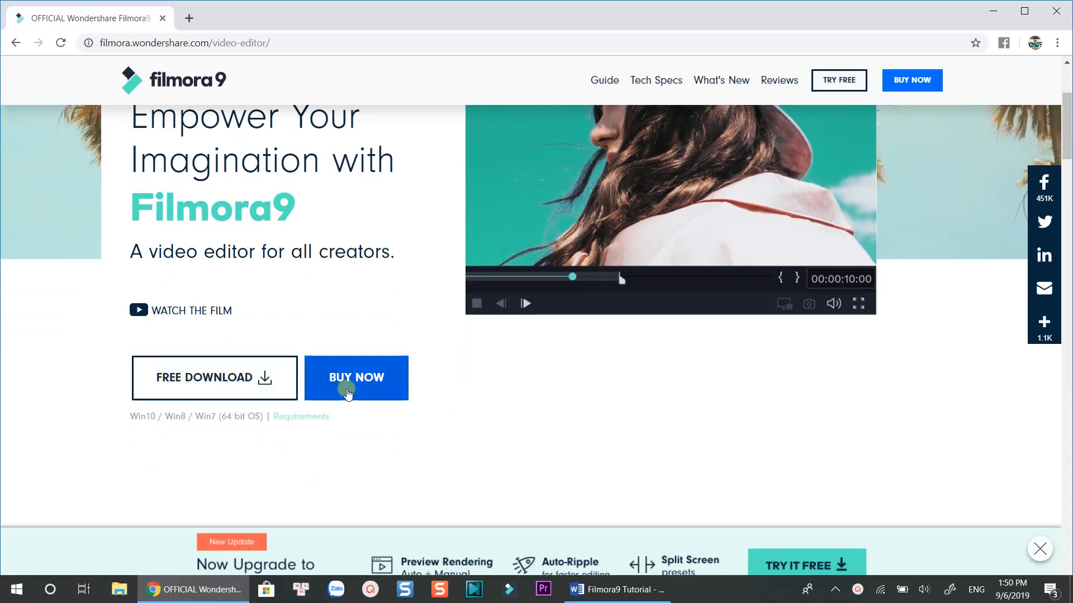
Step: Open Filmora9's Buy Now page and scroll down through the pricing plans
left_click(356, 377)
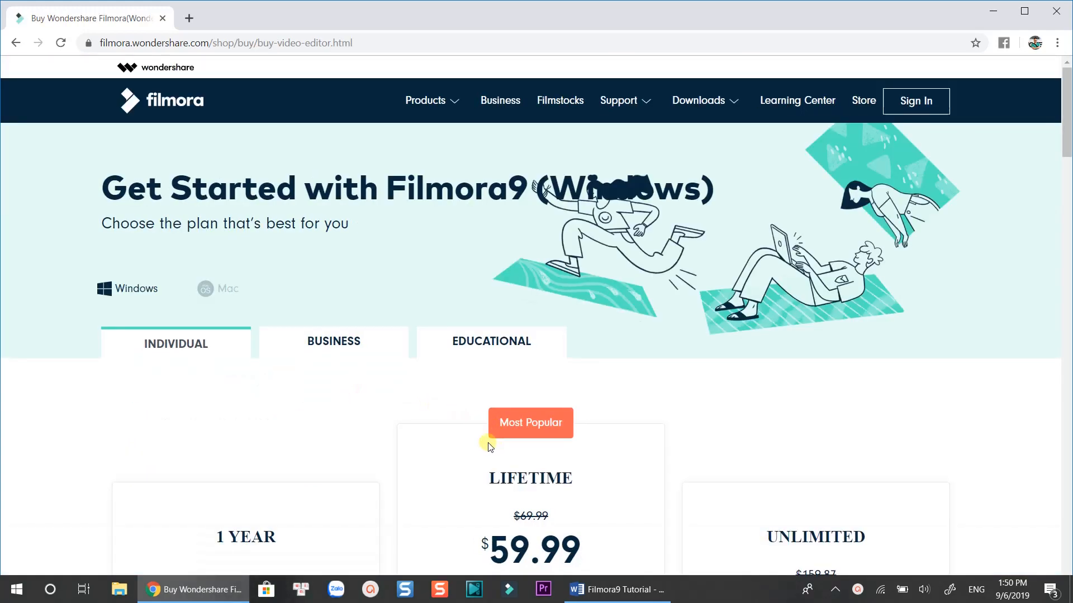
scroll("down", 3)
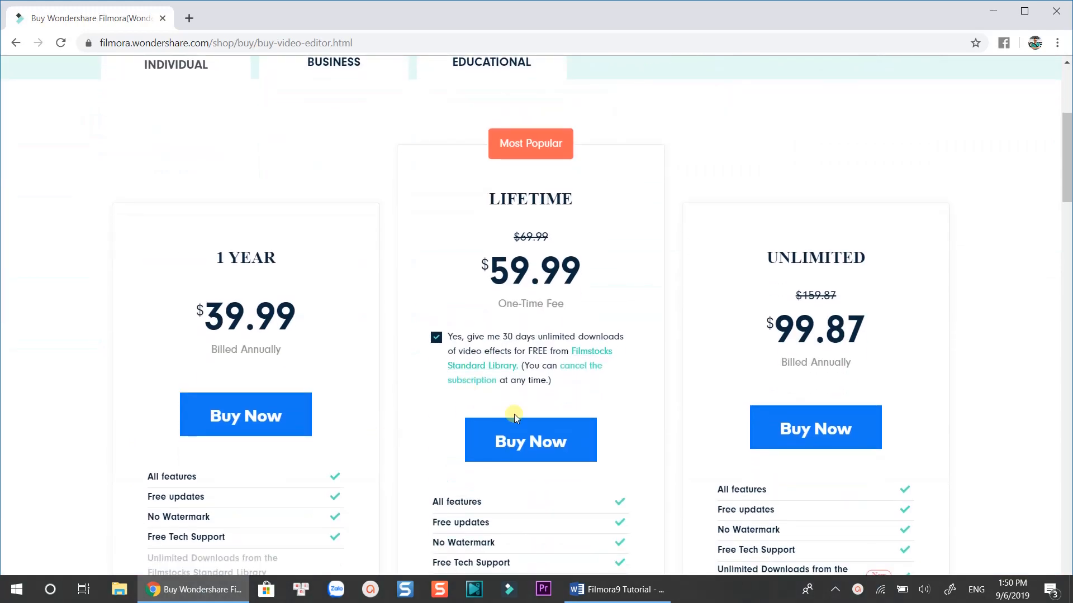
scroll("down", 3)
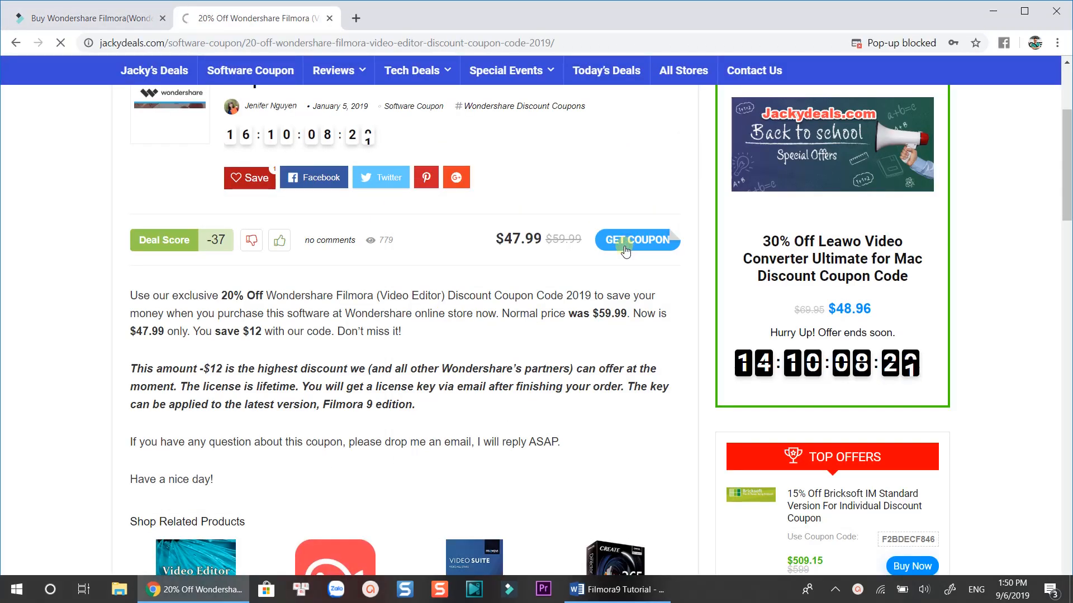
Step: Get the coupon and apply a discount code on the 2Checkout order page
left_click(637, 240)
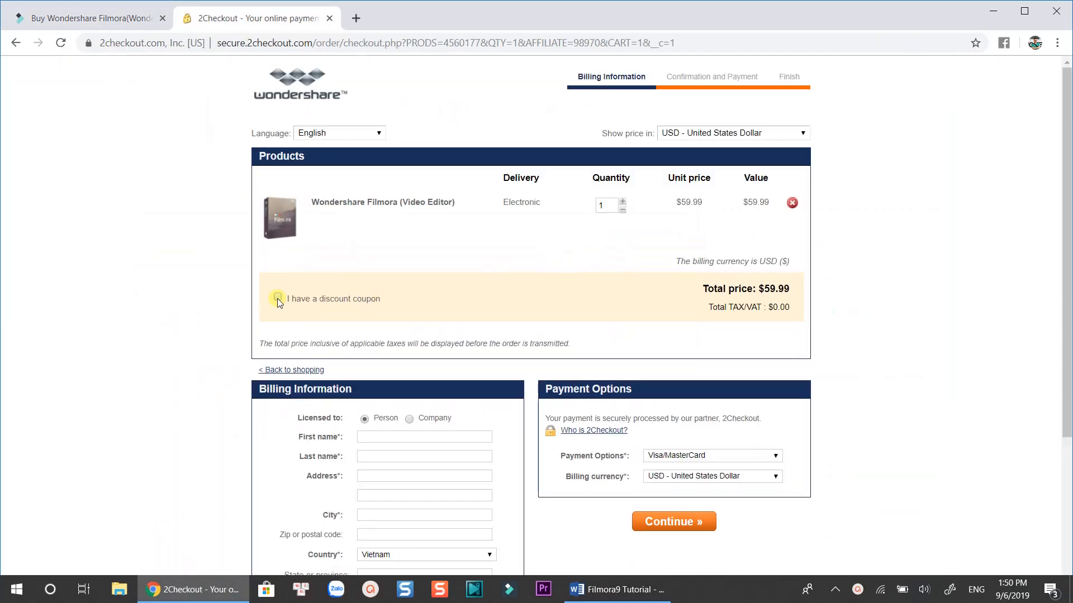
left_click(278, 295)
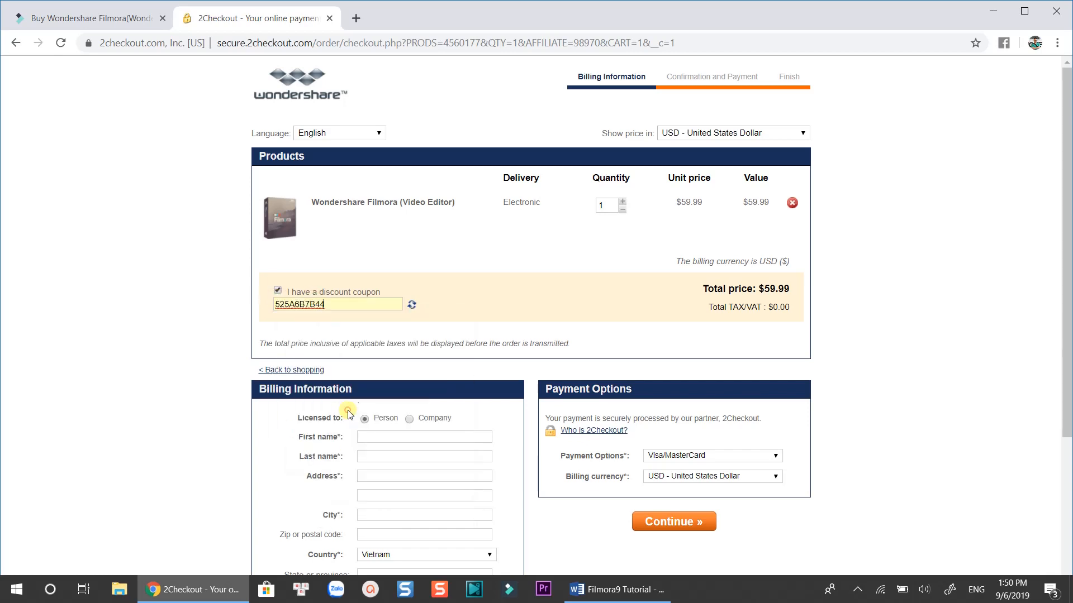
left_click(412, 305)
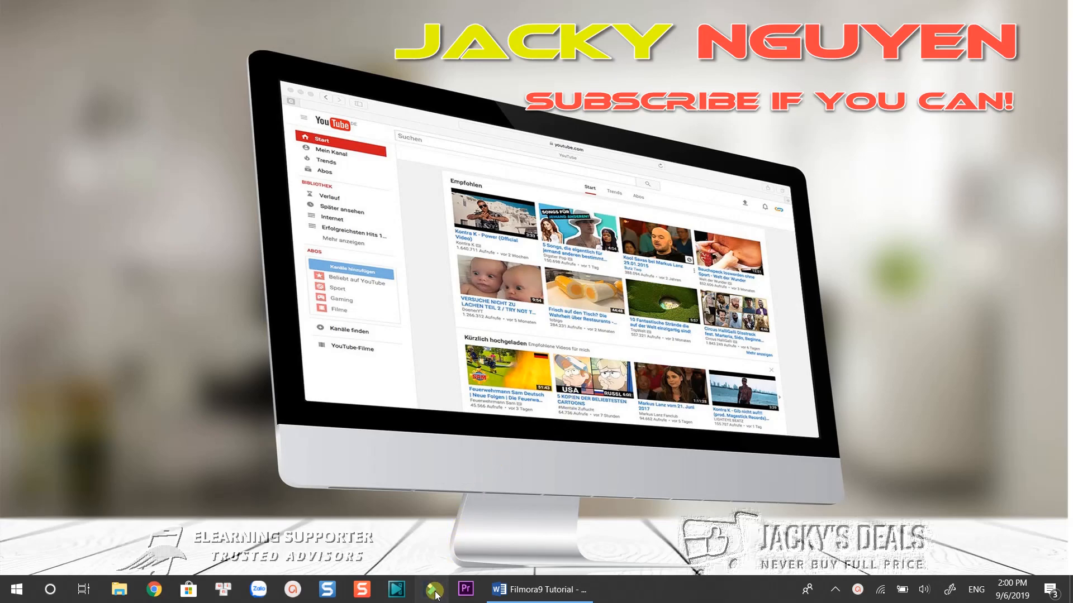
Step: Launch Filmora9 from its taskbar icon
left_click(432, 589)
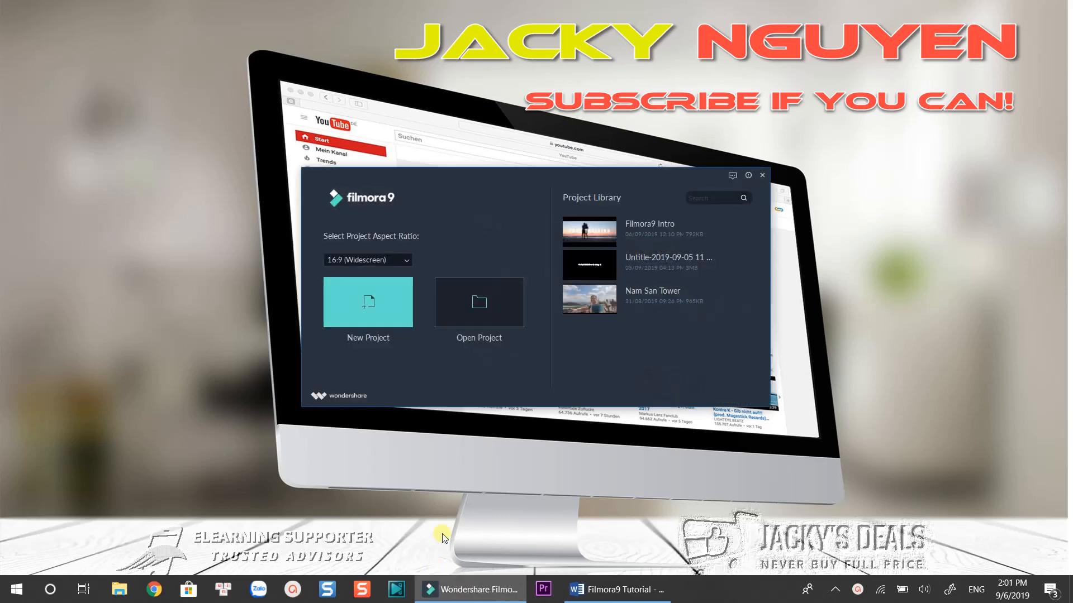
mouse_move(500, 338)
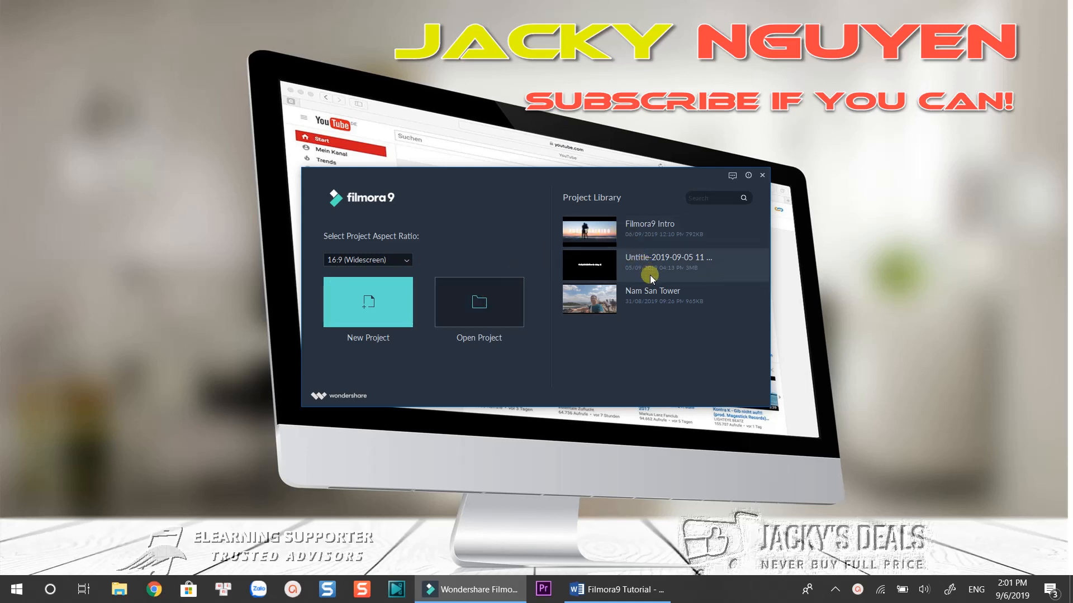
mouse_move(387, 305)
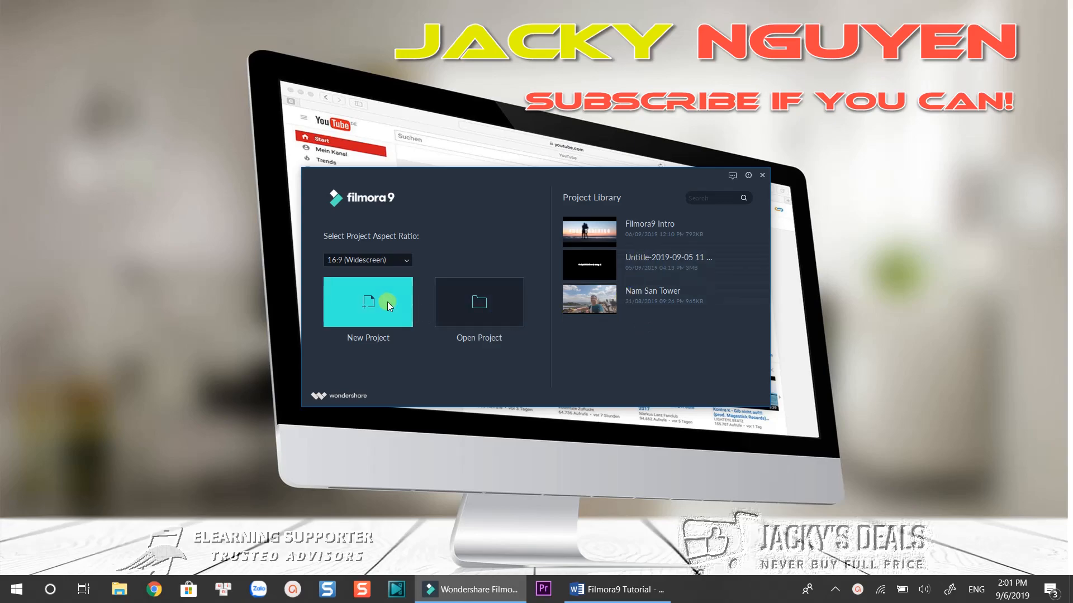
Step: Create a New Project with the 16:9 Widescreen ratio
left_click(368, 302)
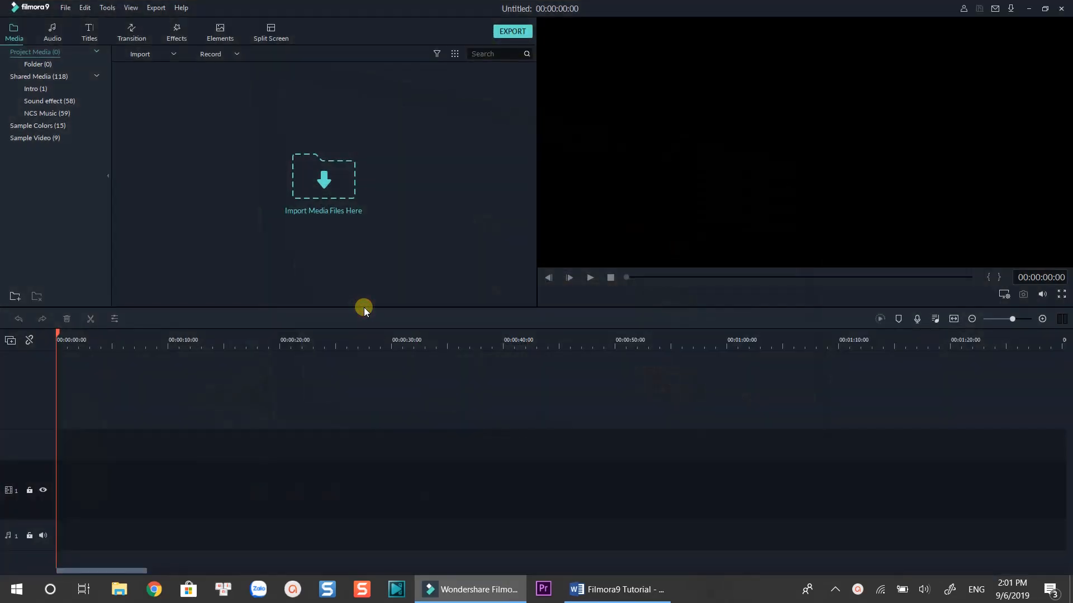
mouse_move(171, 289)
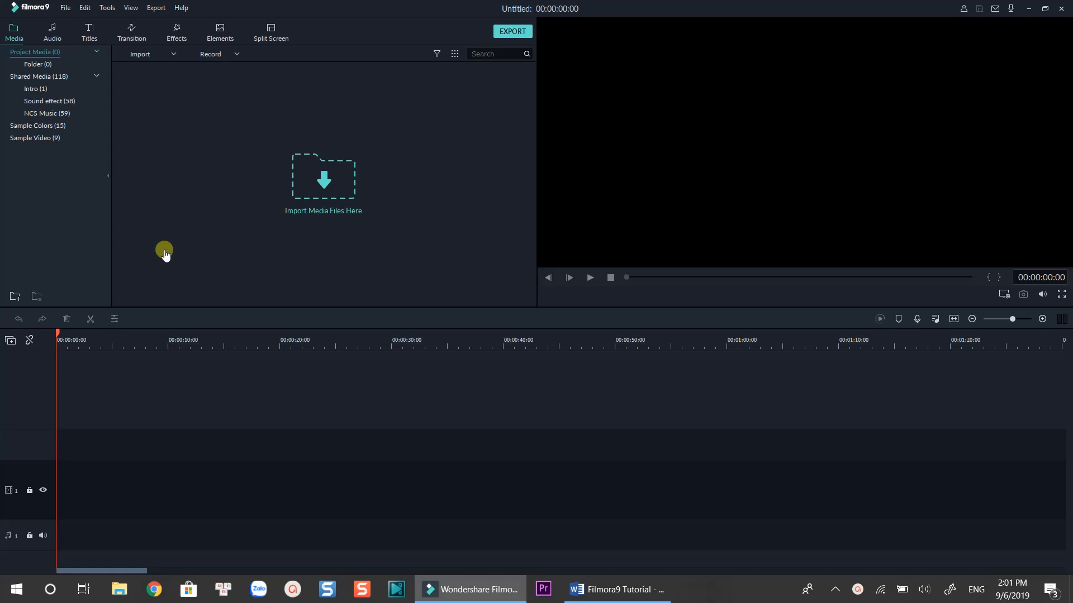
mouse_move(65, 8)
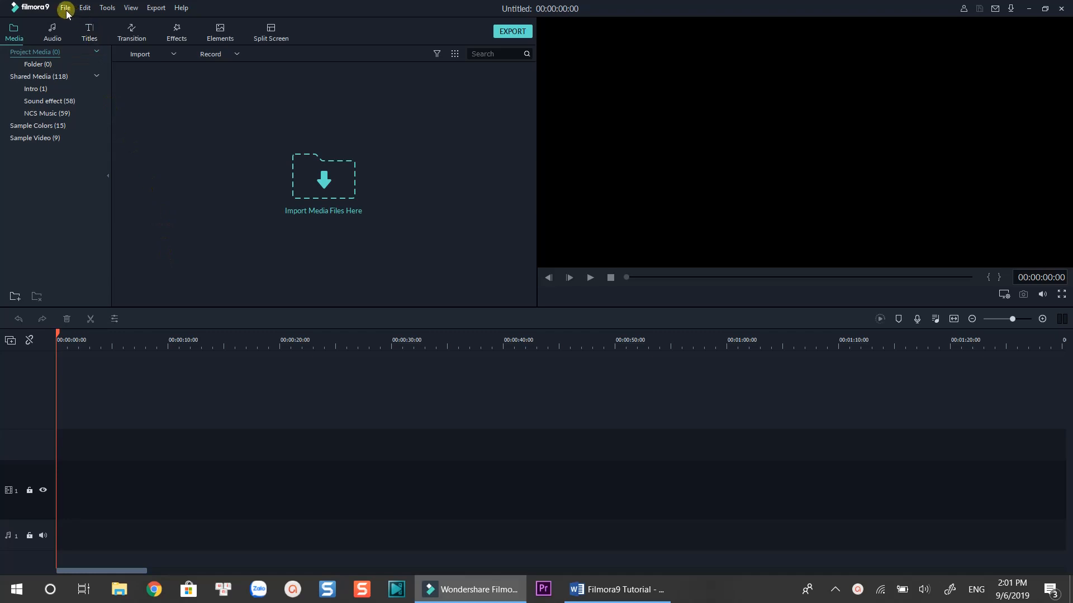
Step: Enable both Performance hardware acceleration options in Preferences and acknowledge the restart notice
left_click(65, 7)
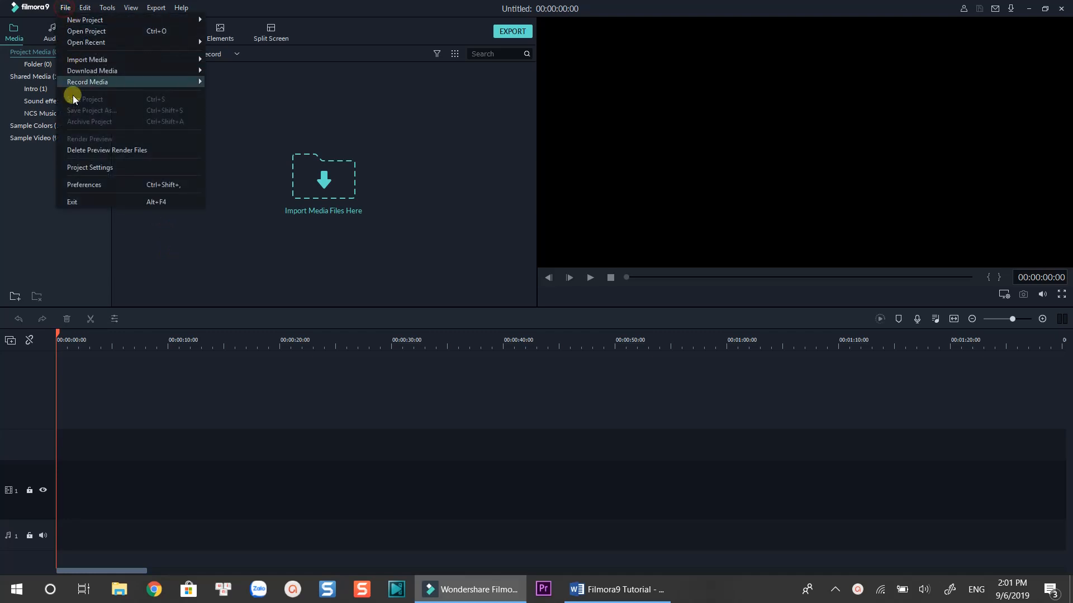
left_click(83, 185)
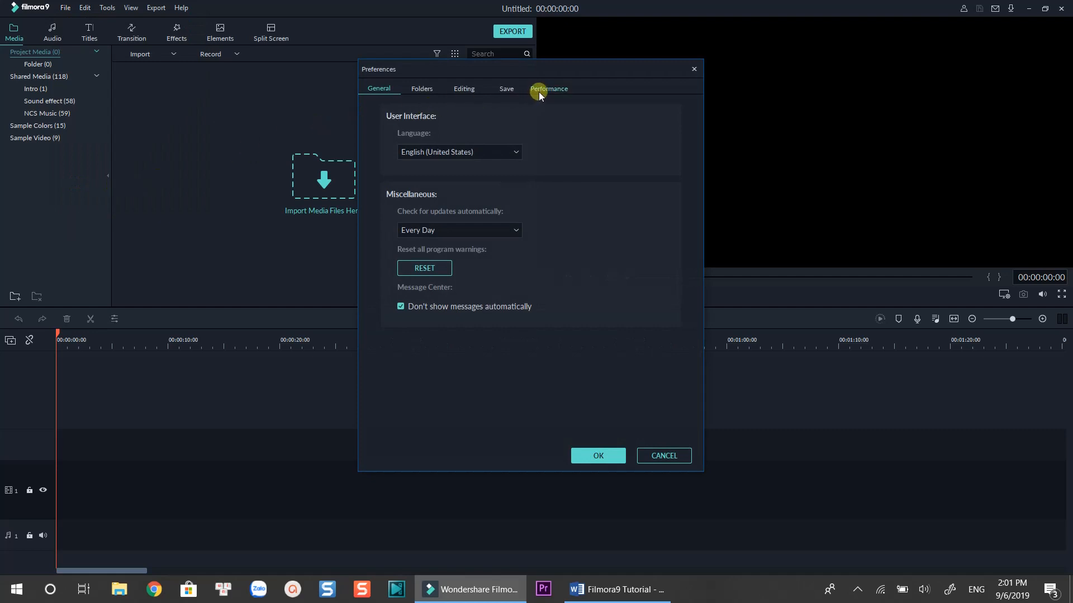
left_click(548, 89)
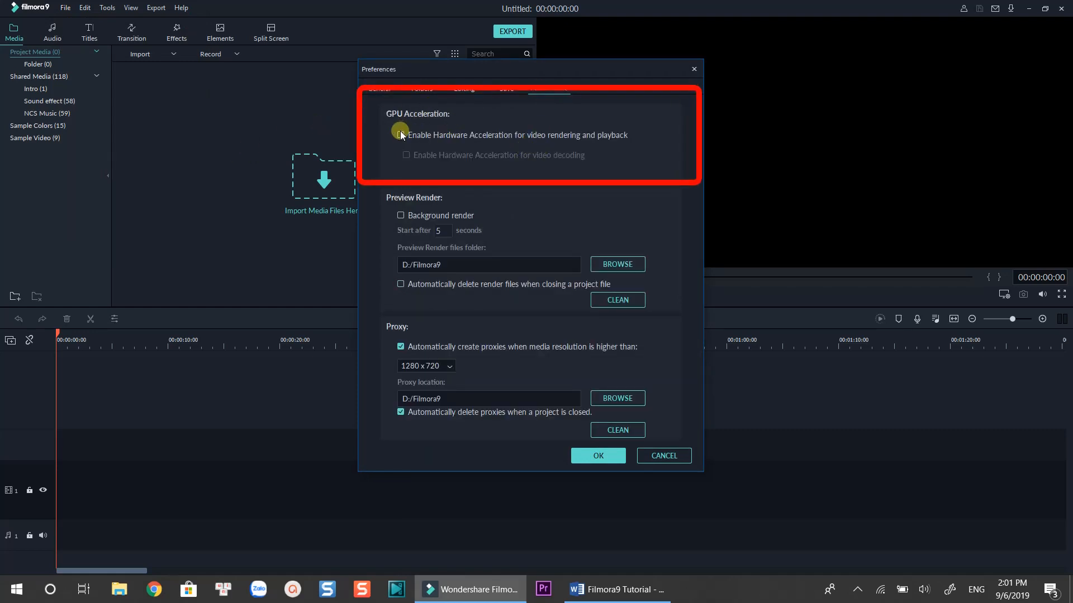
left_click(400, 135)
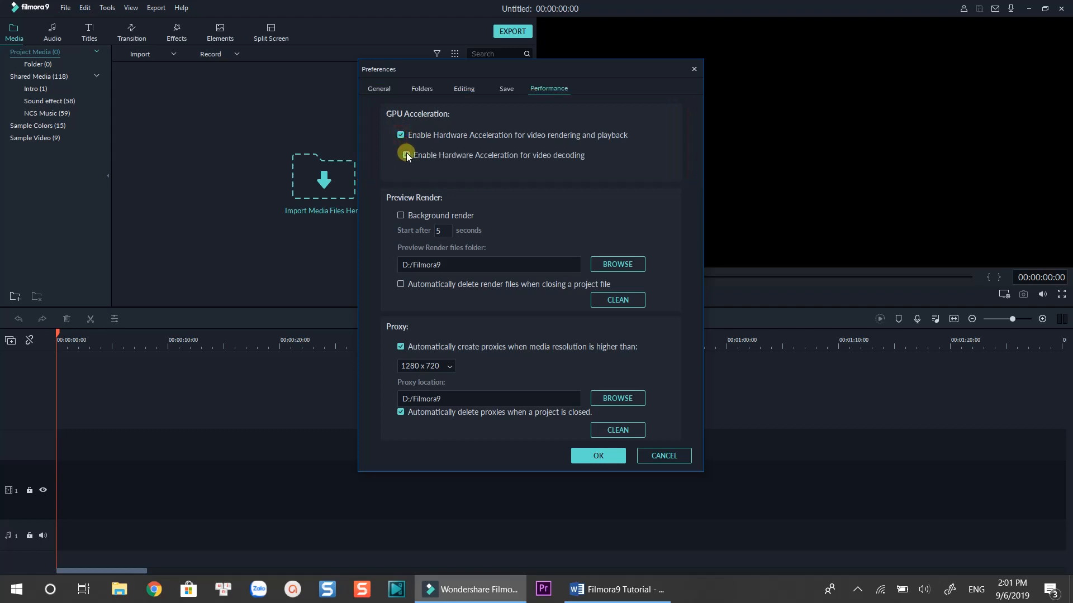
left_click(405, 156)
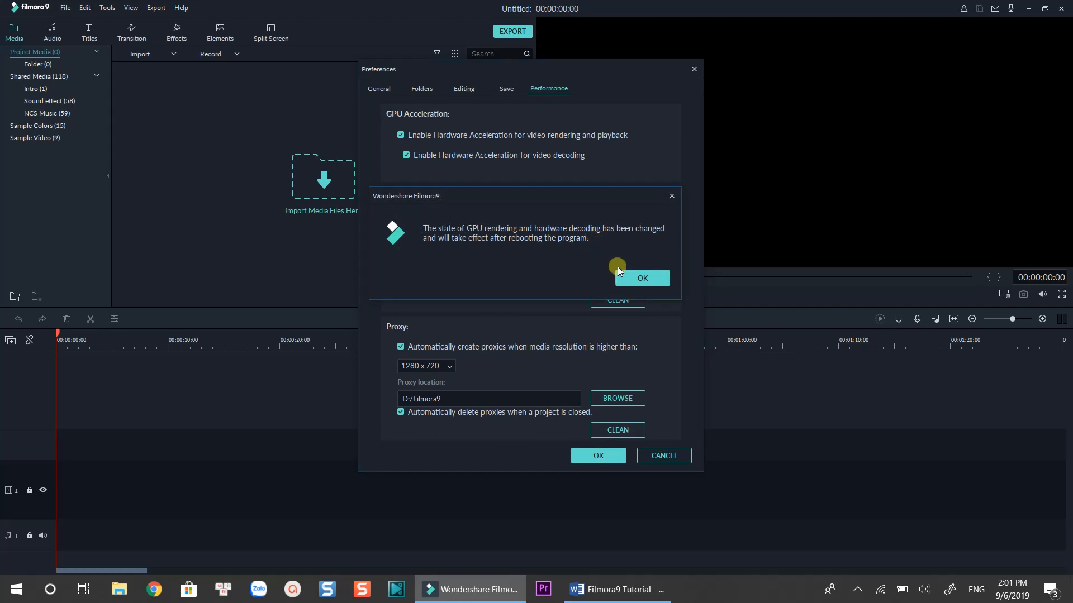
left_click(641, 278)
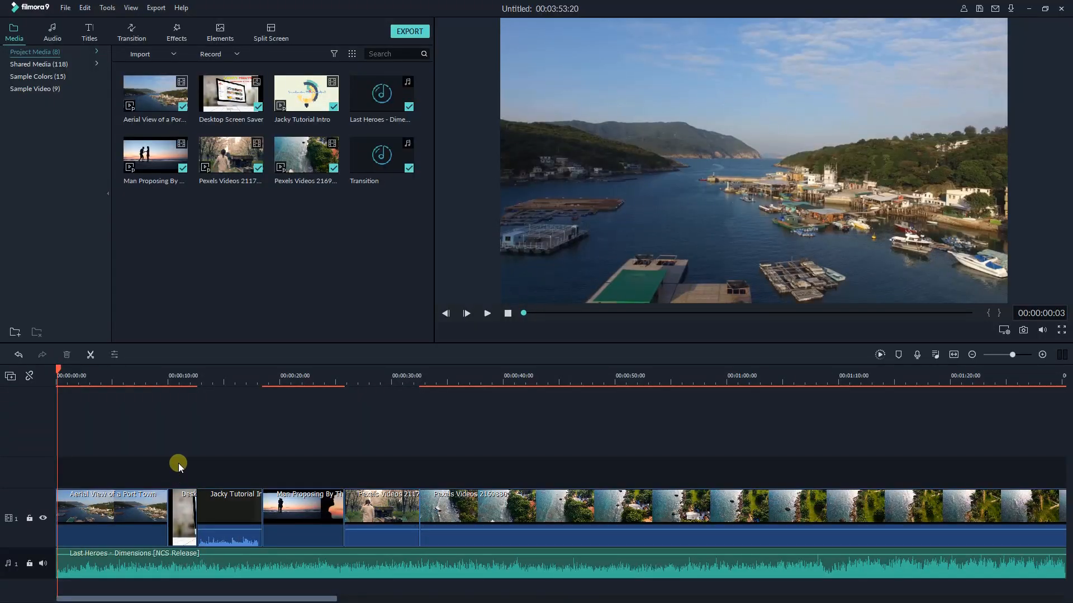
mouse_move(243, 342)
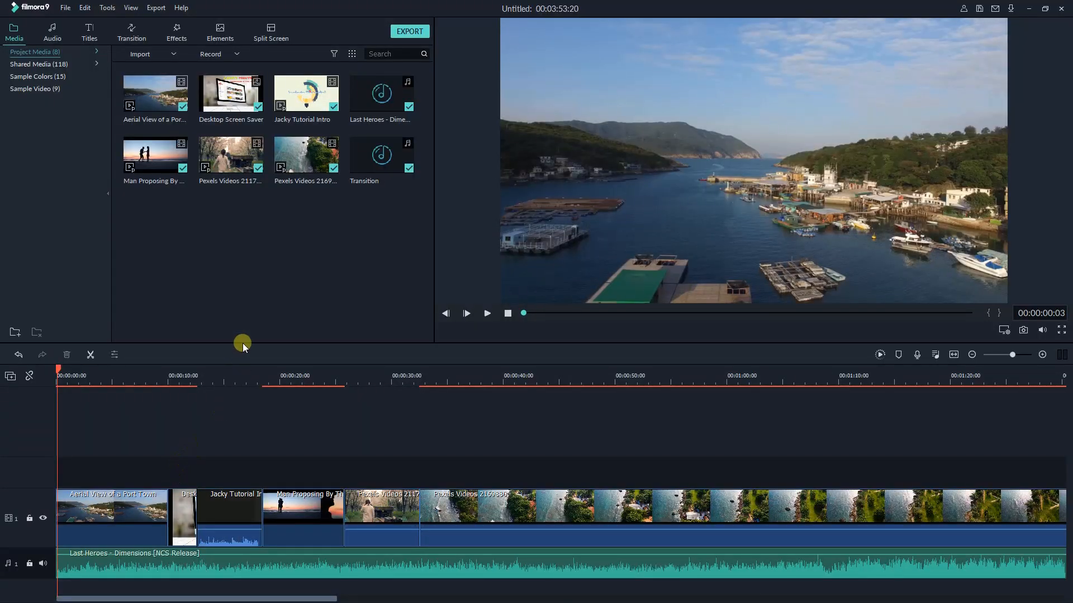
mouse_move(210, 304)
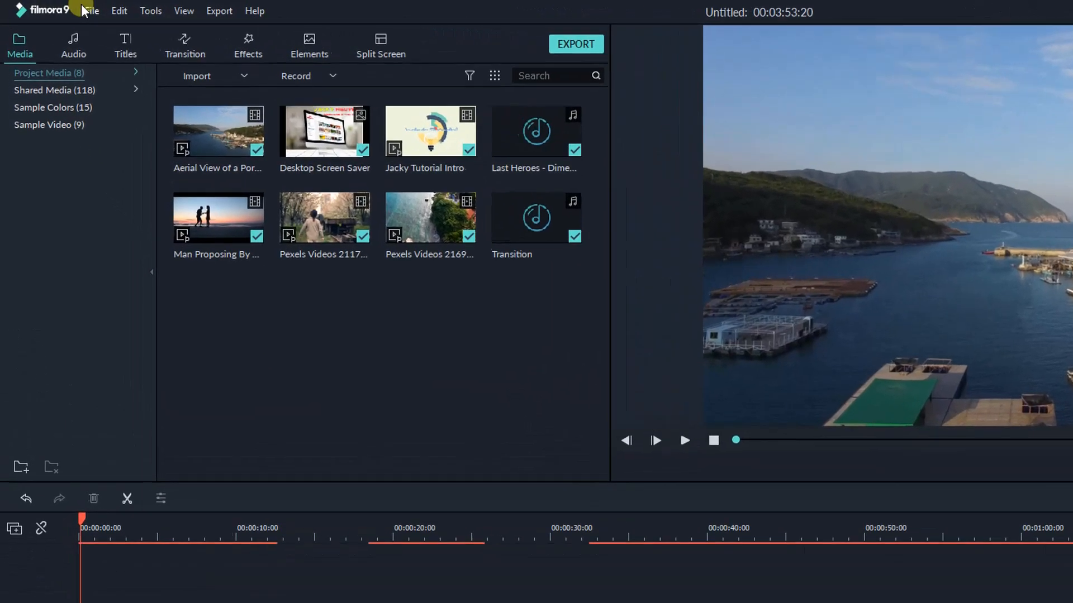
Step: Glance at the Edit menu, then browse the audio library's Sound Effect tracks
left_click(136, 12)
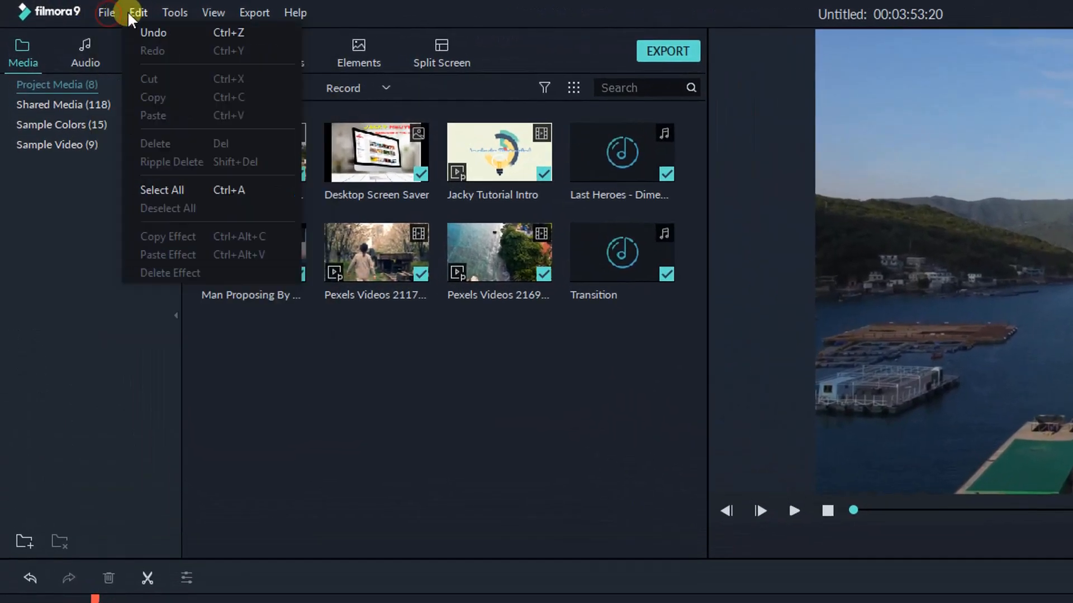
left_click(294, 12)
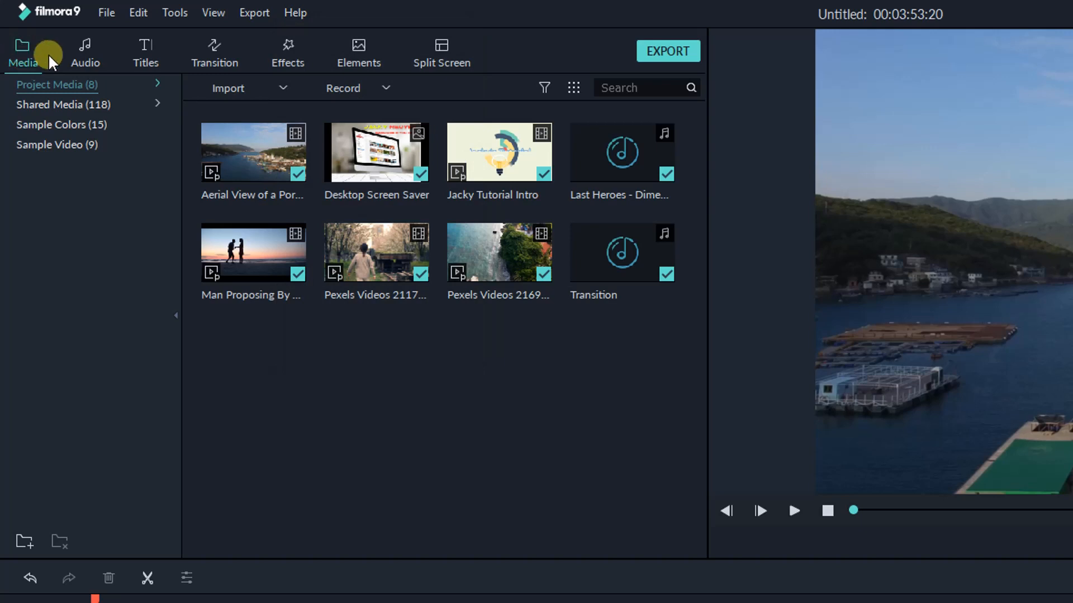
left_click(85, 52)
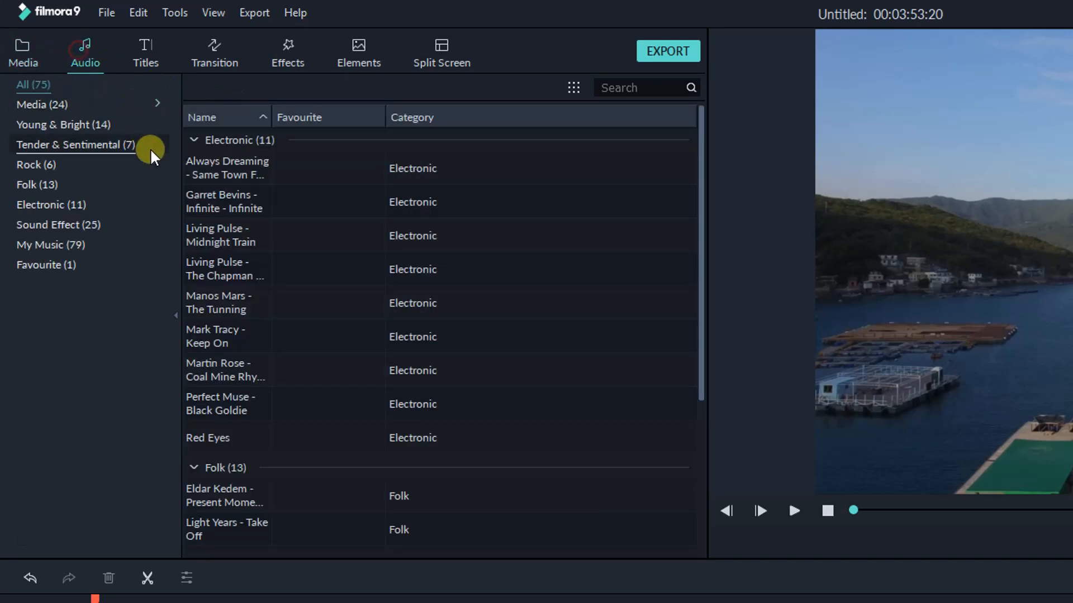
left_click(58, 225)
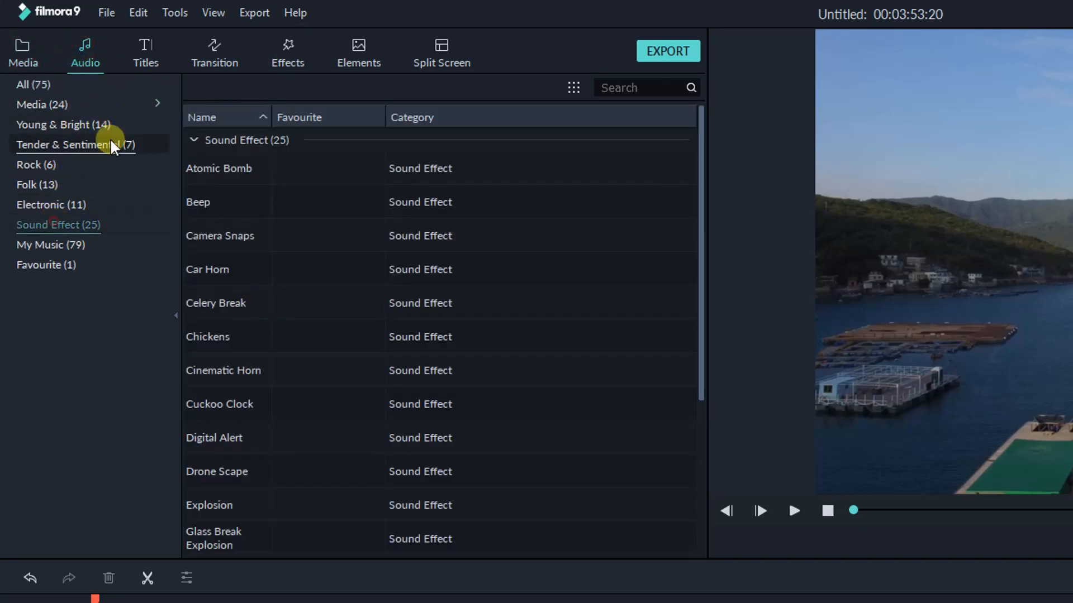
Step: Browse the title templates and animated elements, ending on split-screen templates
left_click(145, 53)
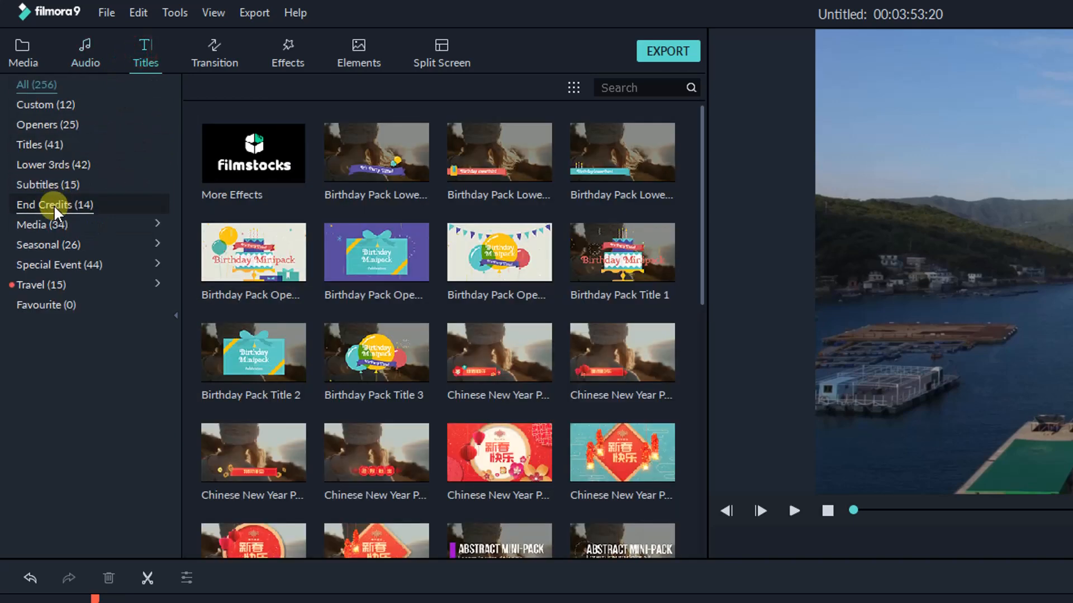
mouse_move(59, 265)
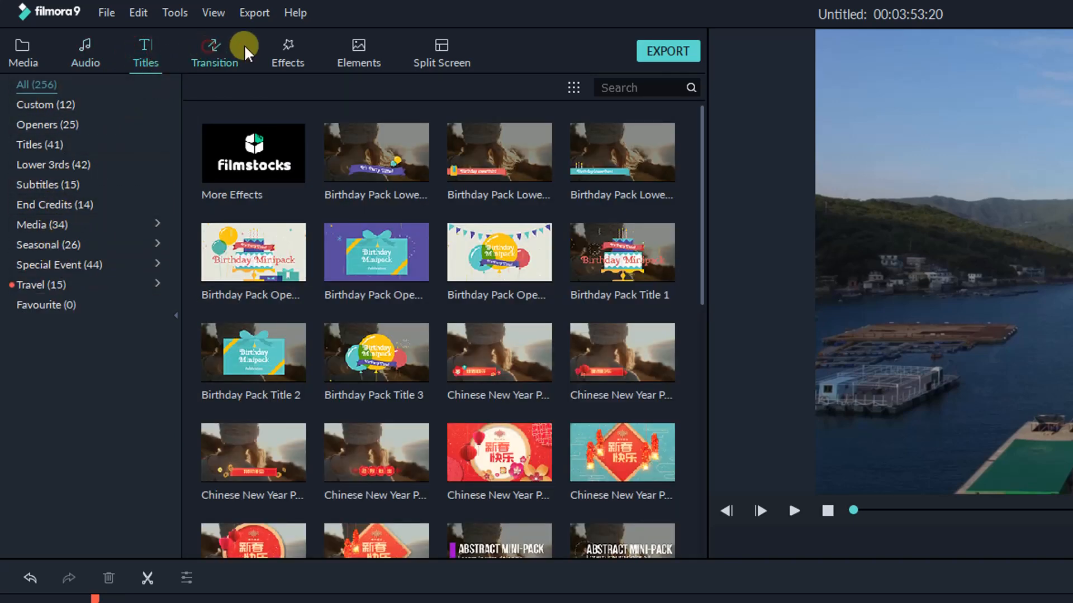
left_click(358, 52)
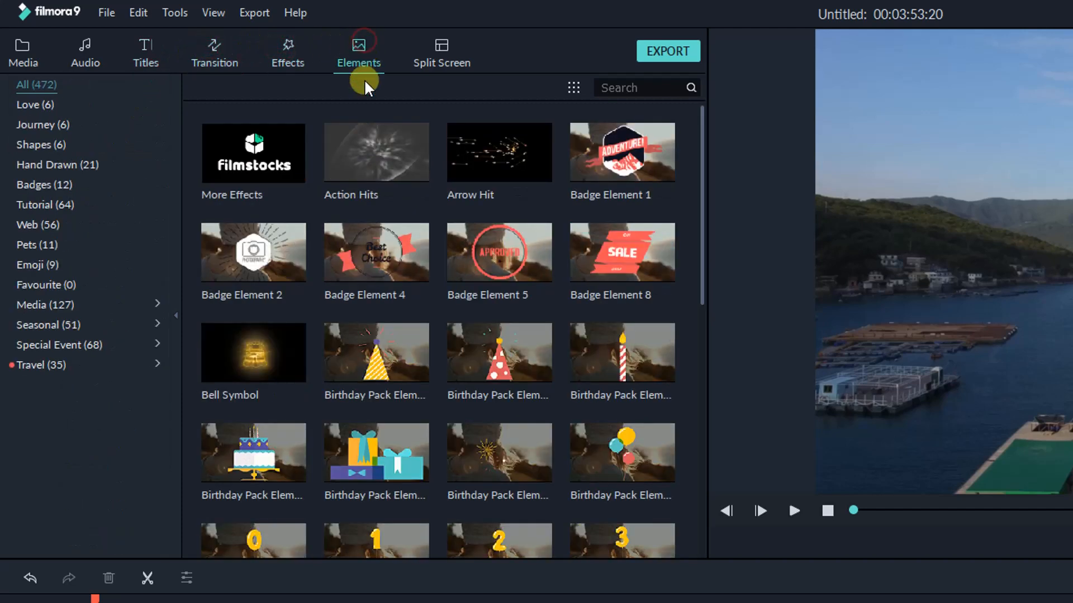
mouse_move(387, 267)
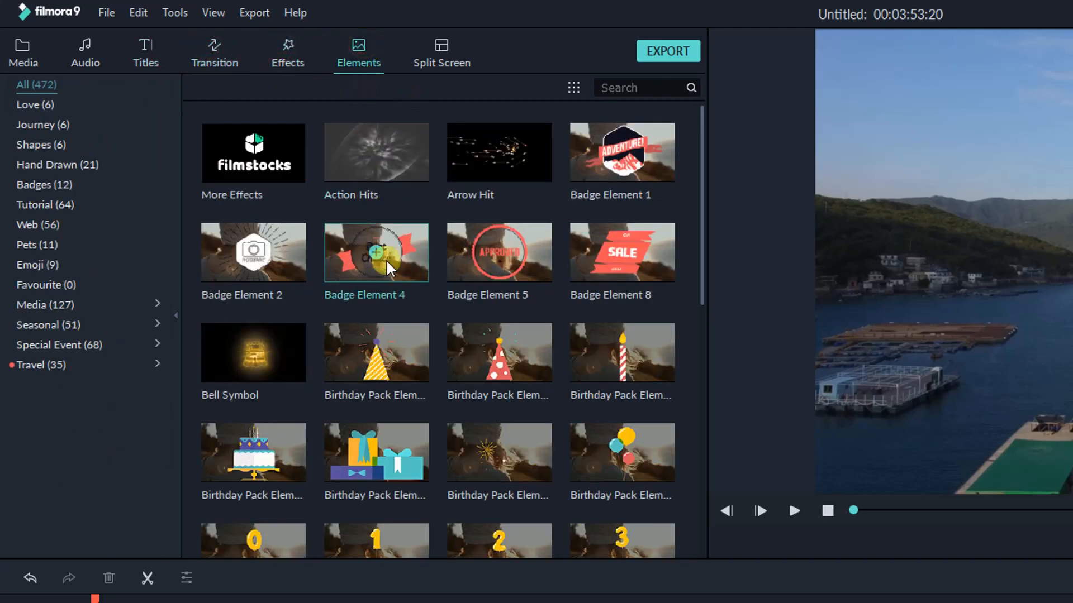
left_click(442, 52)
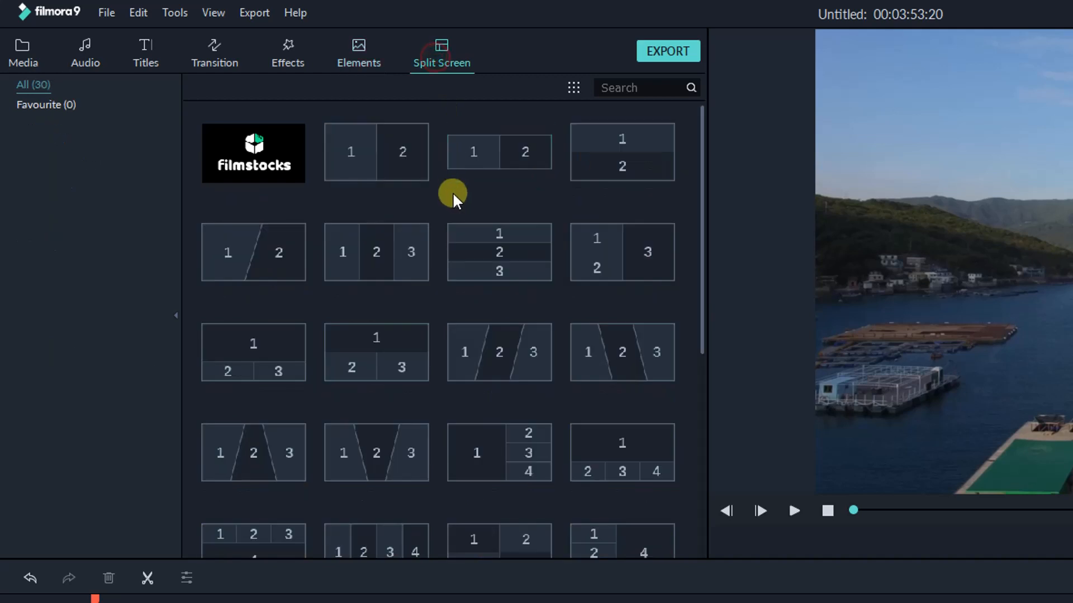
mouse_move(466, 262)
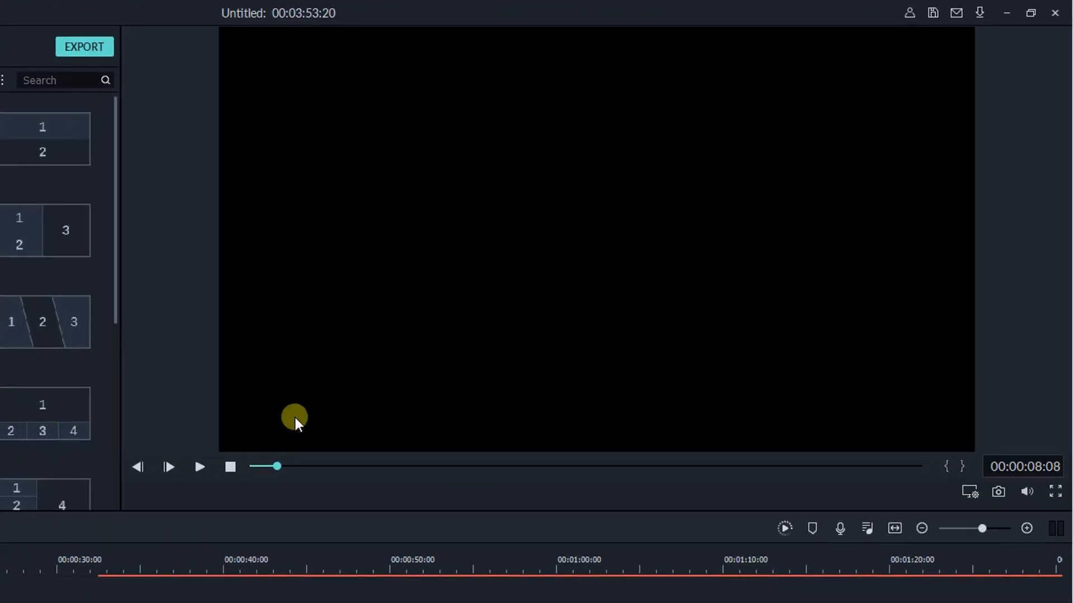
Step: Play and stop the harbour footage, then cancel the Render Preview
left_click(199, 467)
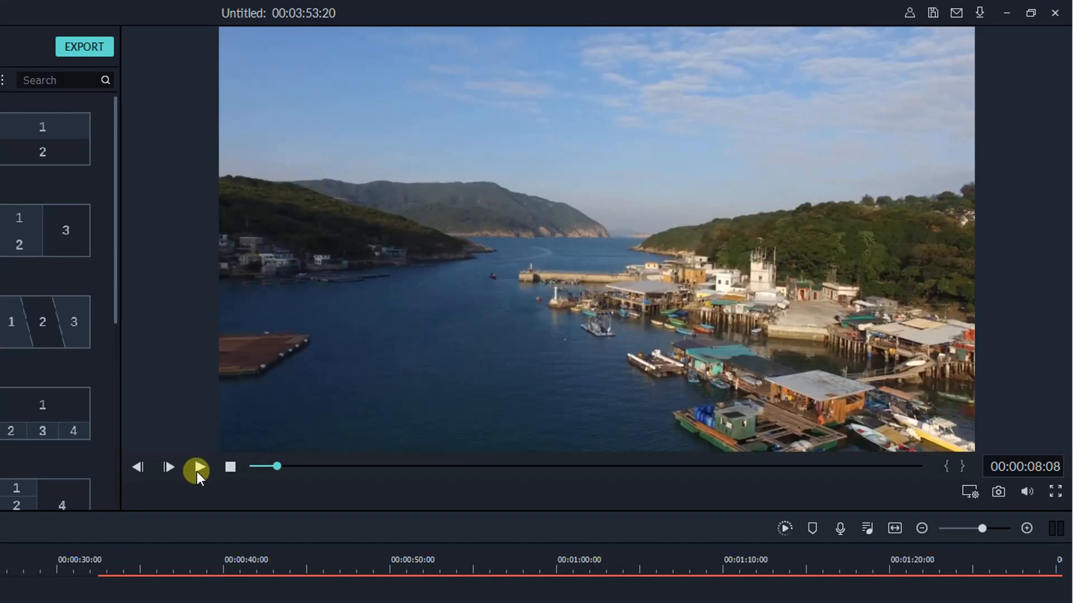
left_click(197, 466)
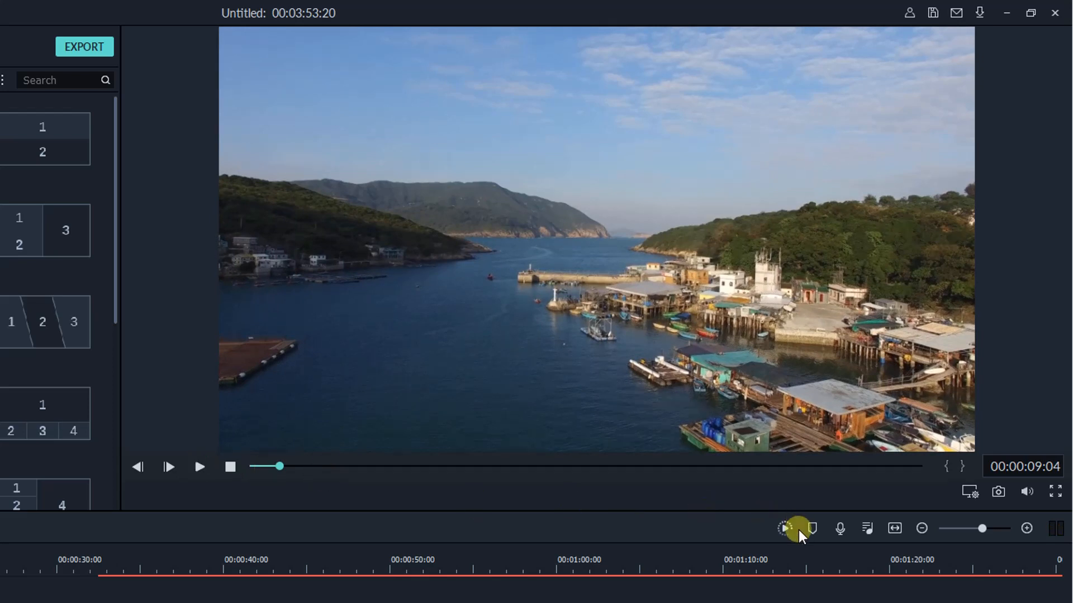
left_click(970, 491)
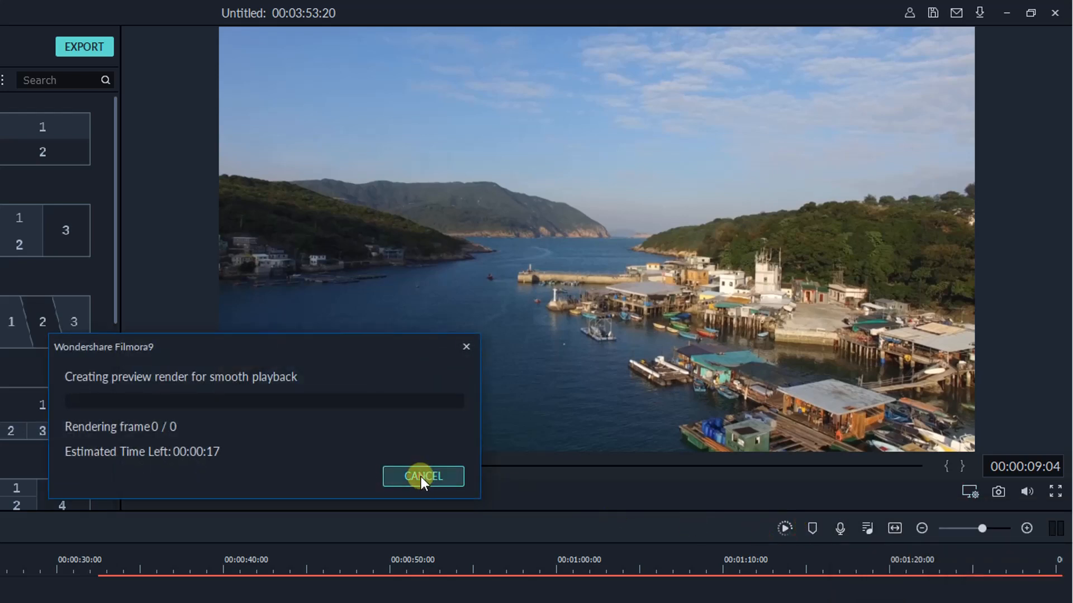
left_click(423, 476)
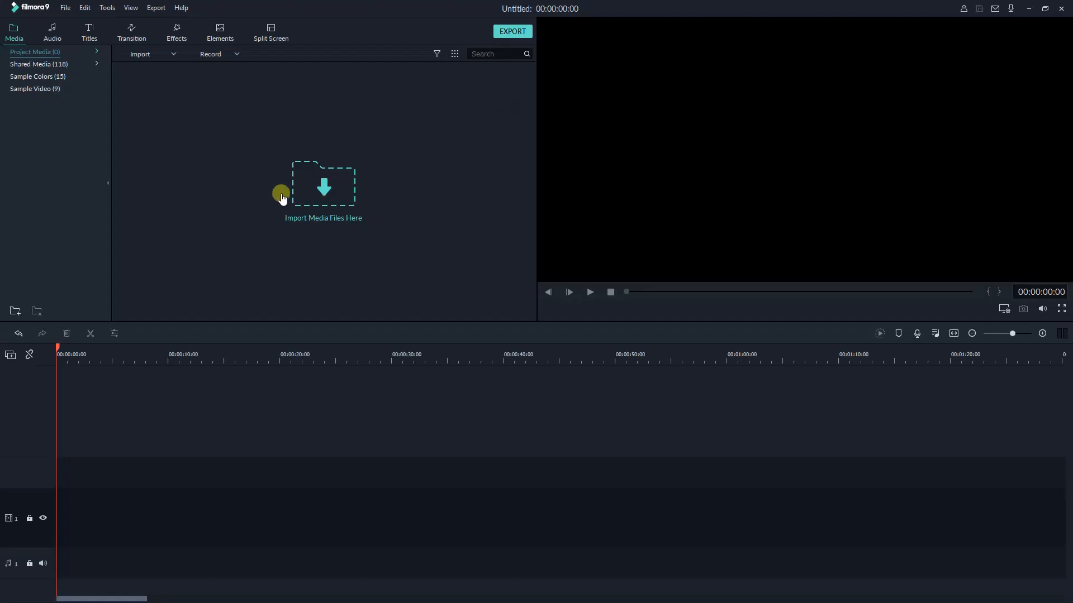
mouse_move(318, 155)
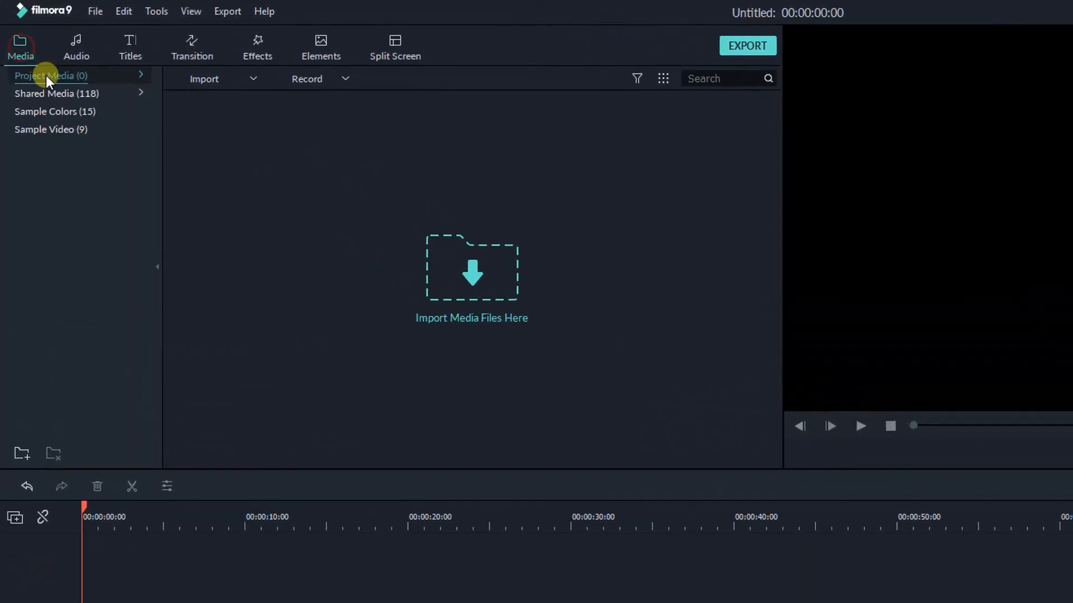
Step: Open the Example folder and shared sound effects, then display the Sample Colors backgrounds
left_click(140, 76)
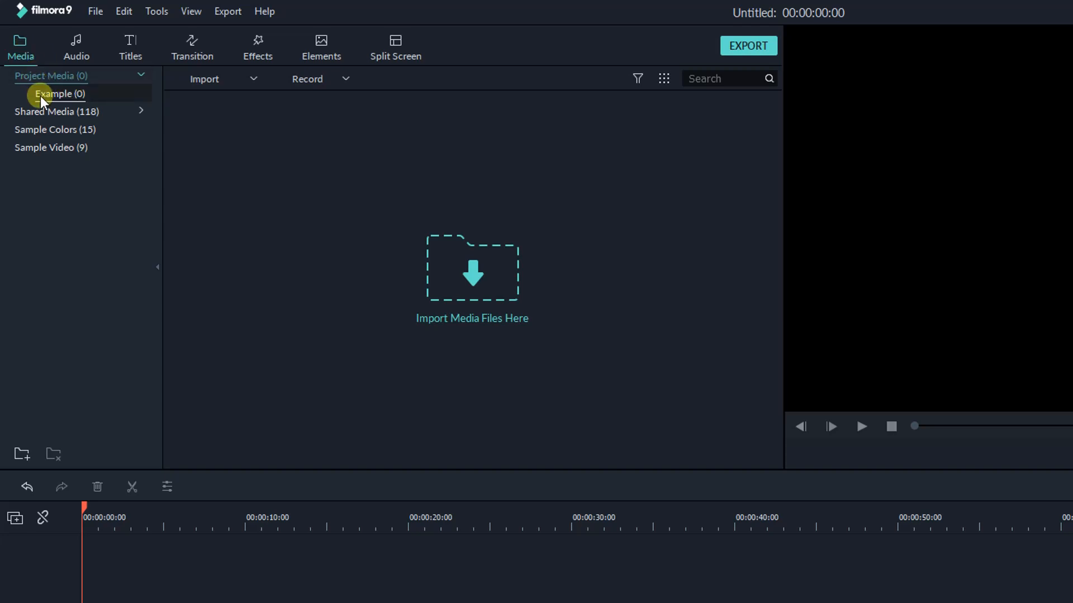
left_click(57, 112)
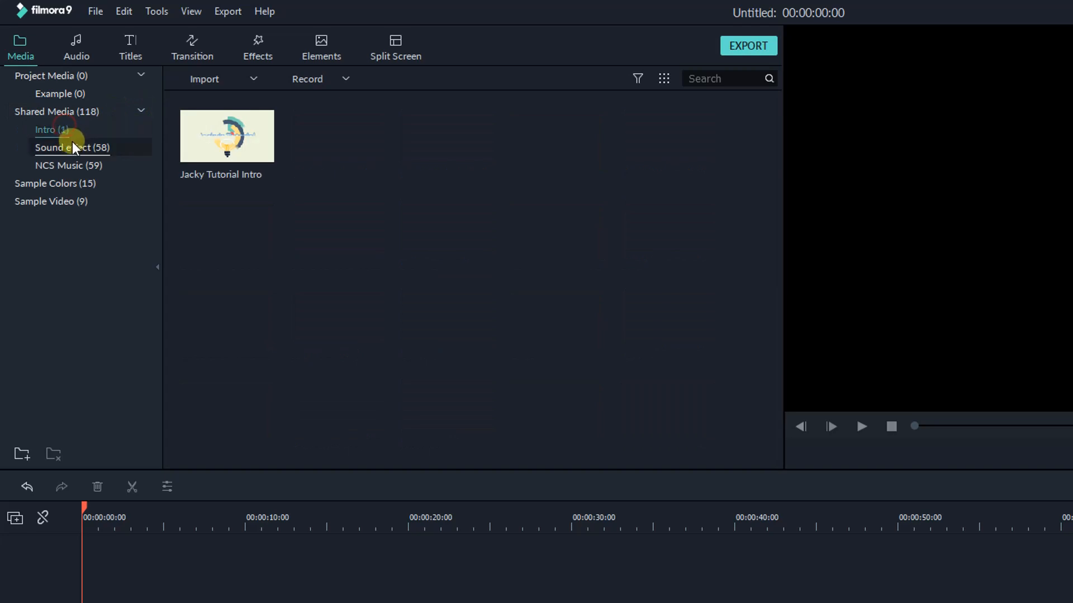
left_click(73, 148)
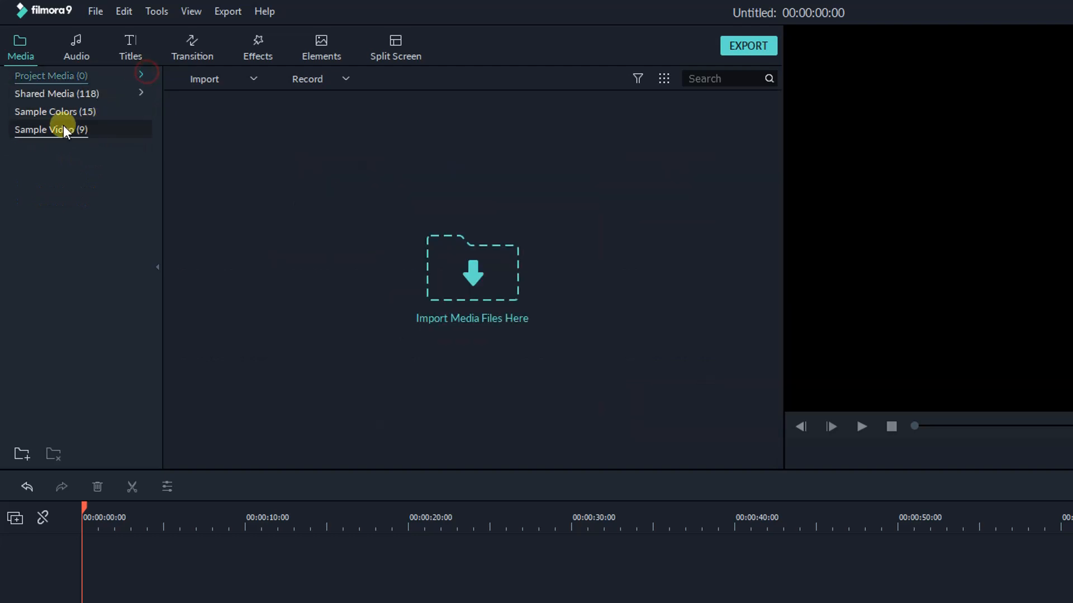
right_click(50, 129)
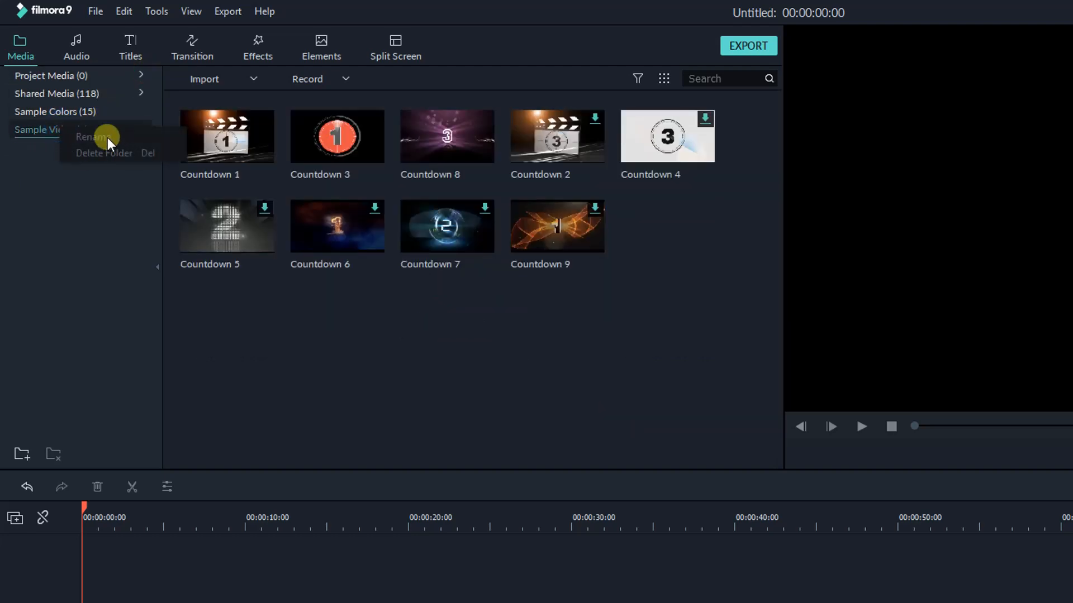
left_click(55, 111)
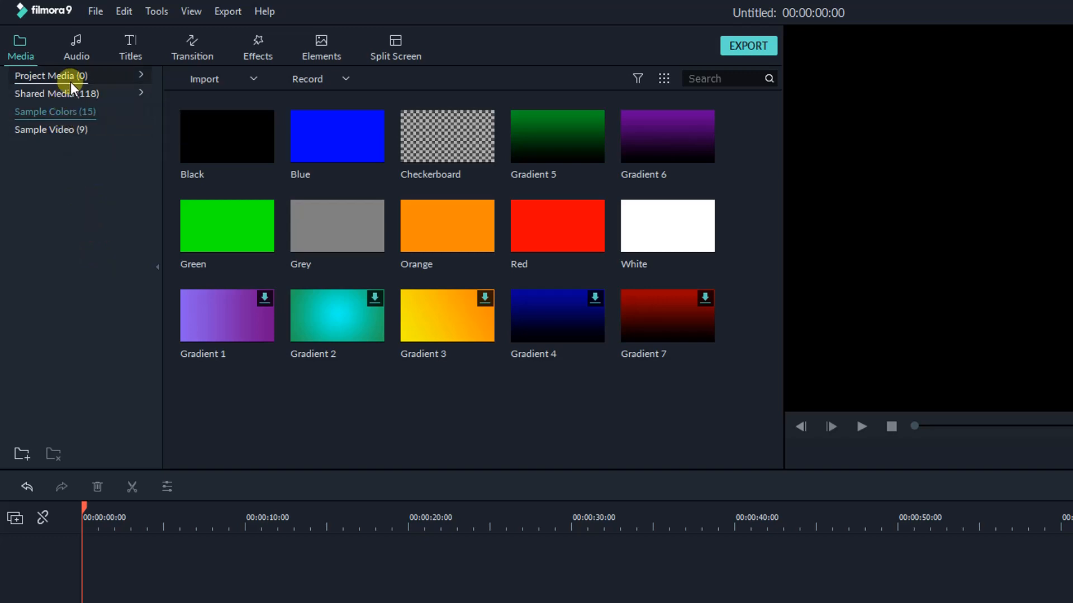
Step: Import eight video, photo and audio files, then toggle list view and back
left_click(45, 76)
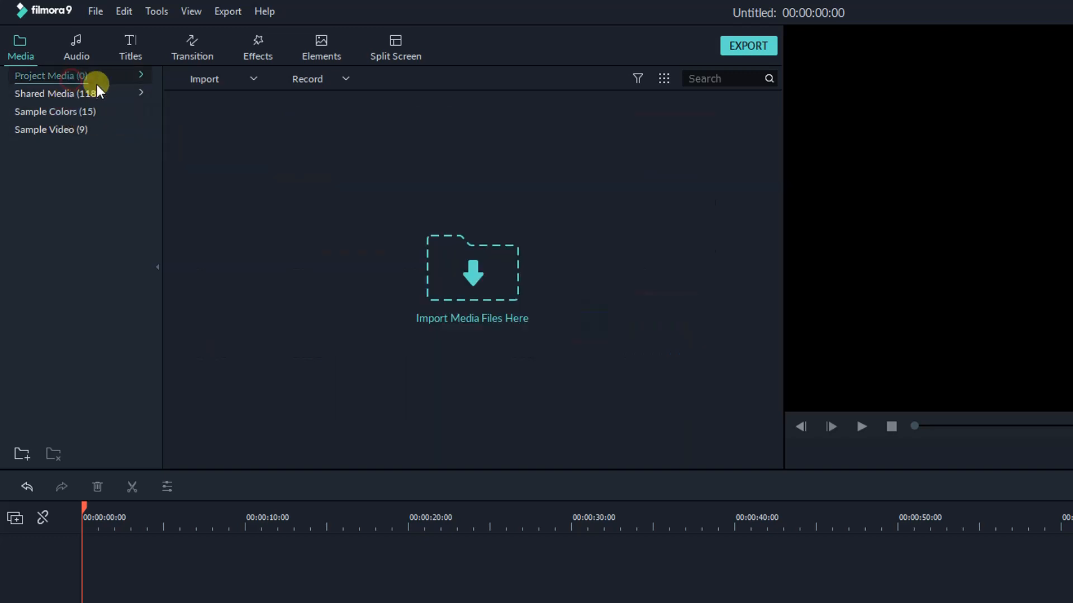
mouse_move(409, 250)
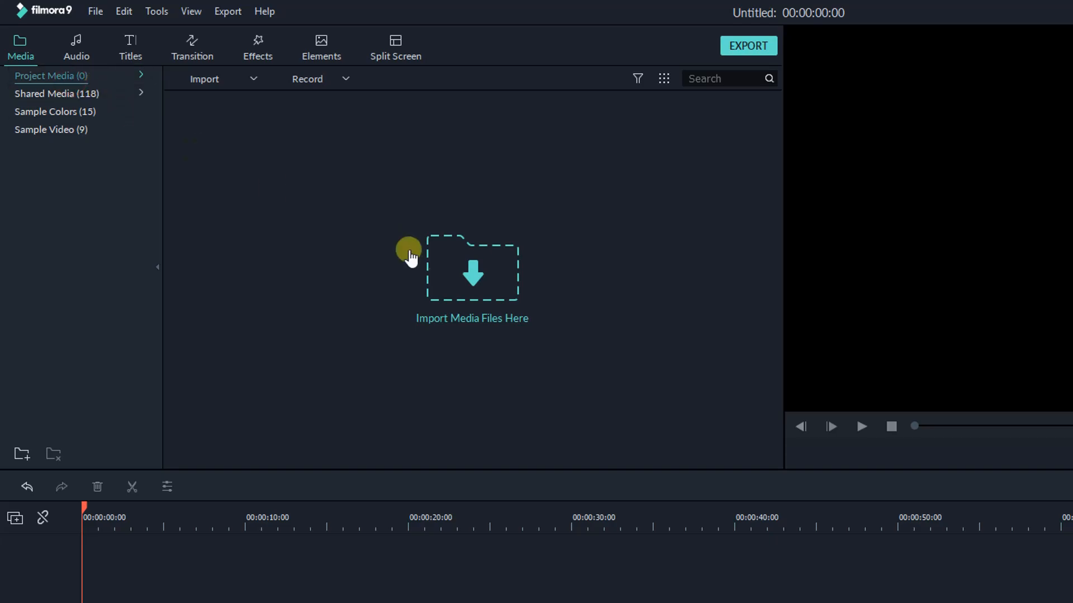
left_click(472, 268)
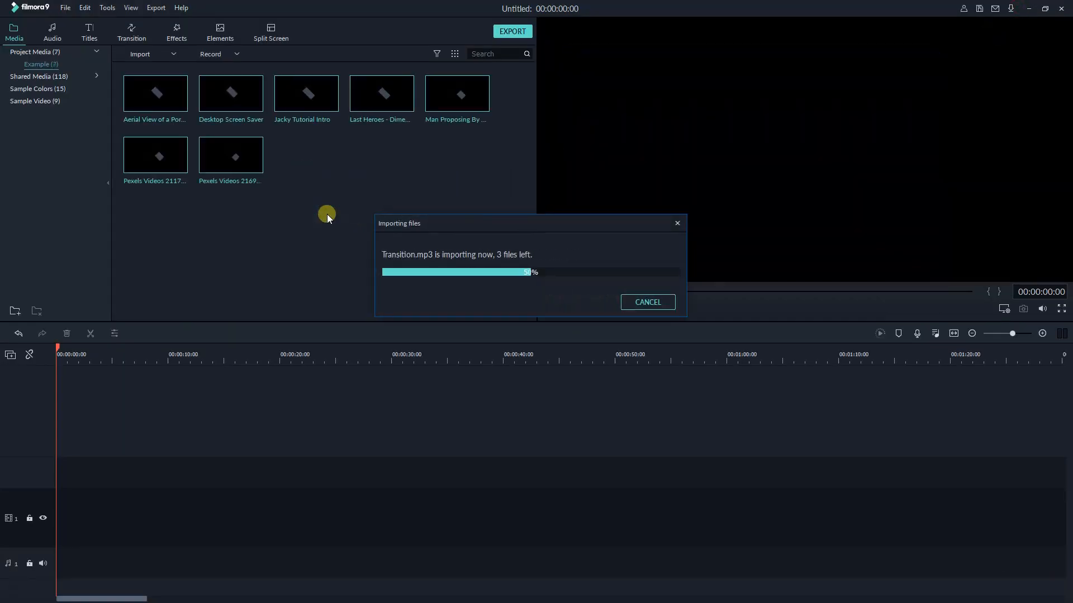
left_click(454, 54)
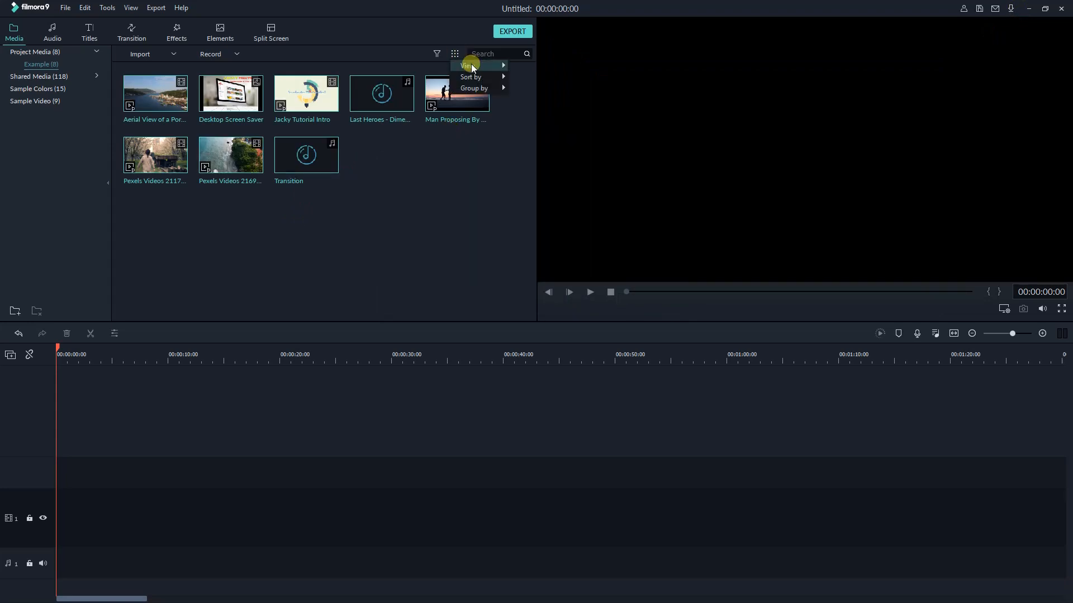
left_click(468, 64)
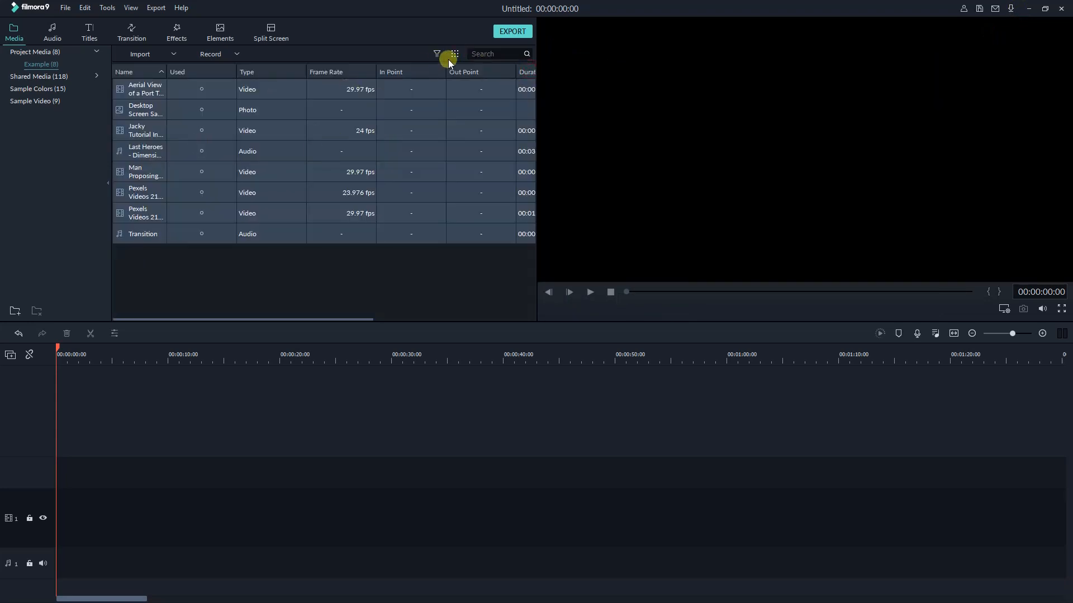
left_click(454, 53)
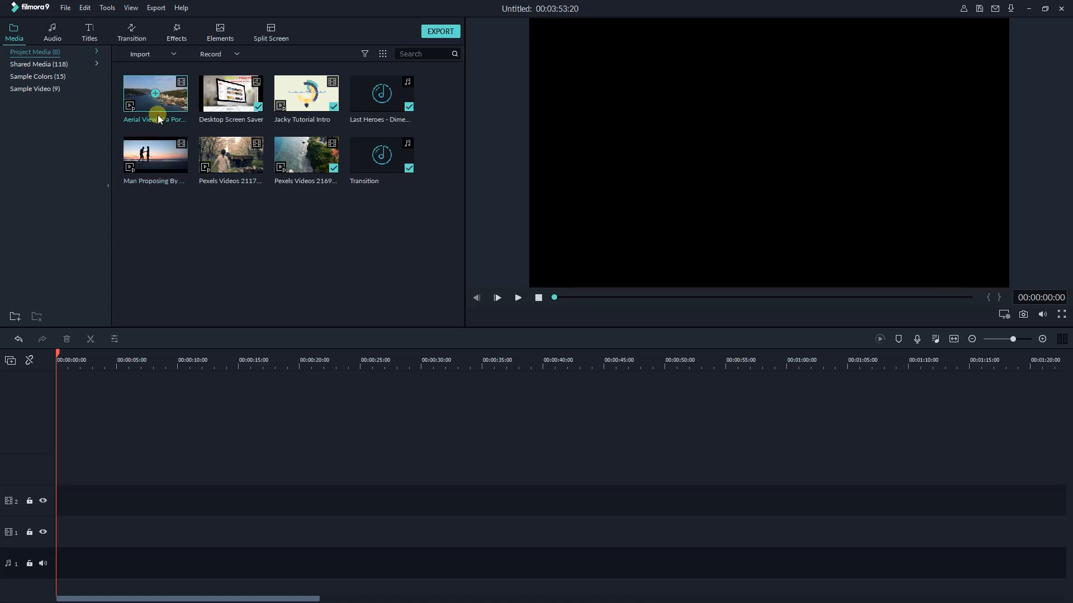
Step: Place the Man Proposing clip on video track 1 and trim its end to about 3.5 seconds
left_click_drag(155, 94, 116, 500)
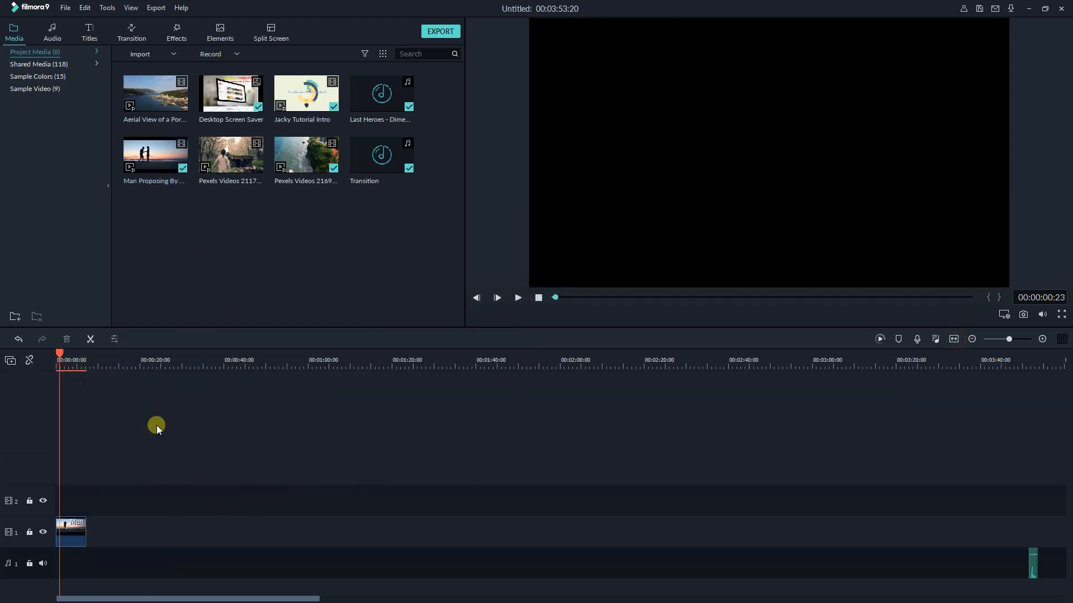
left_click(517, 296)
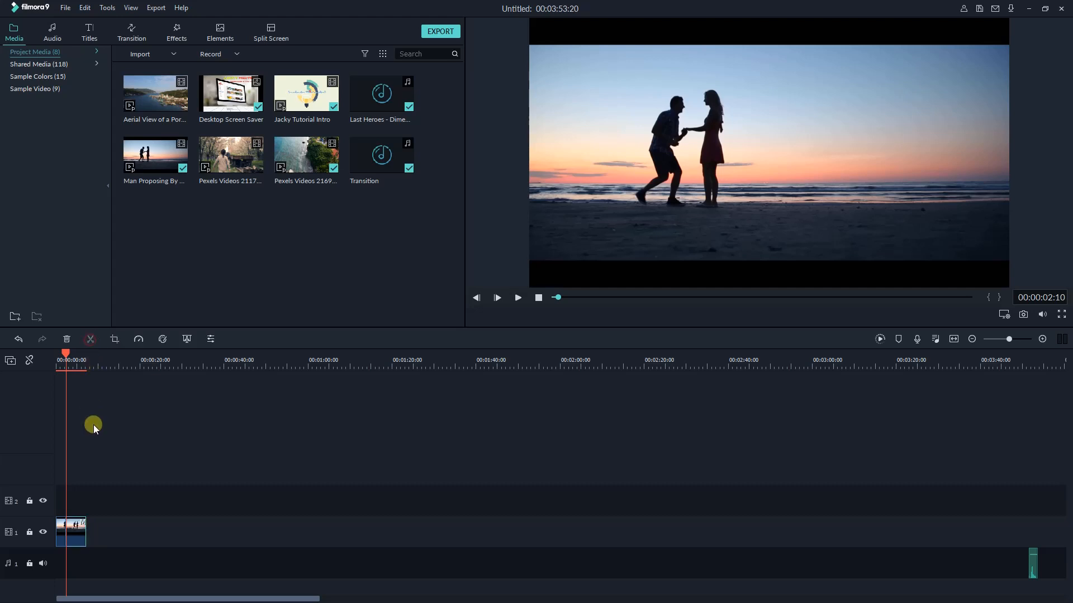
key("ctrl+b")
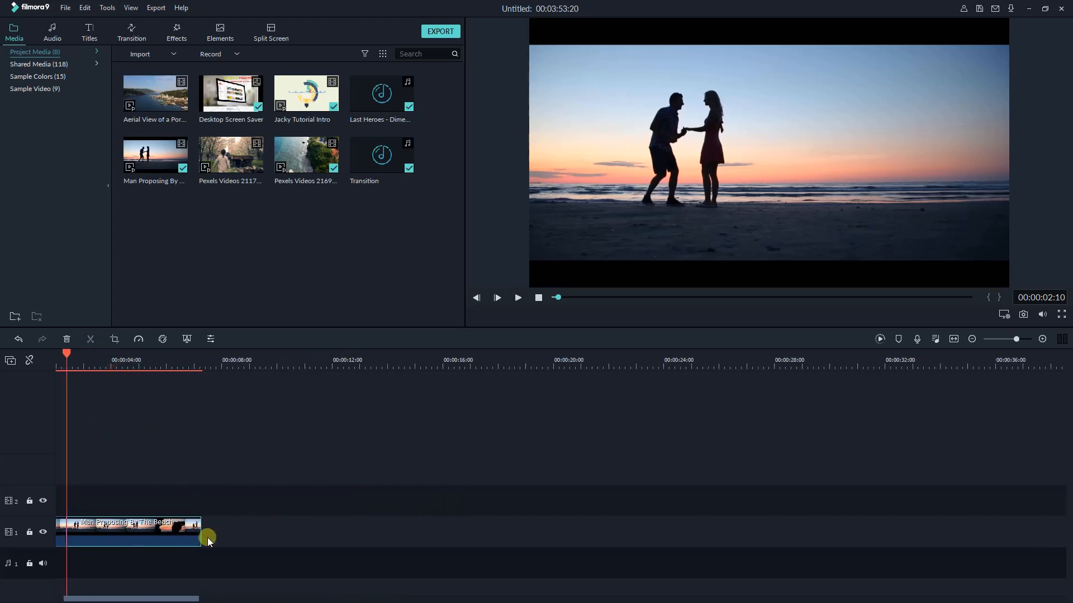
left_click_drag(198, 533, 164, 533)
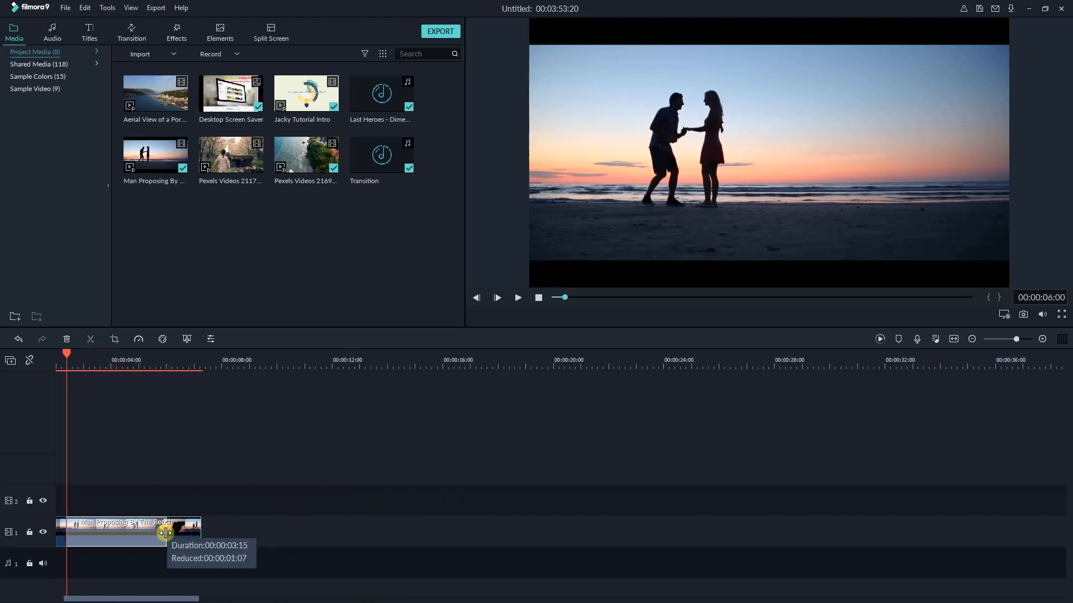
left_click_drag(167, 533, 195, 530)
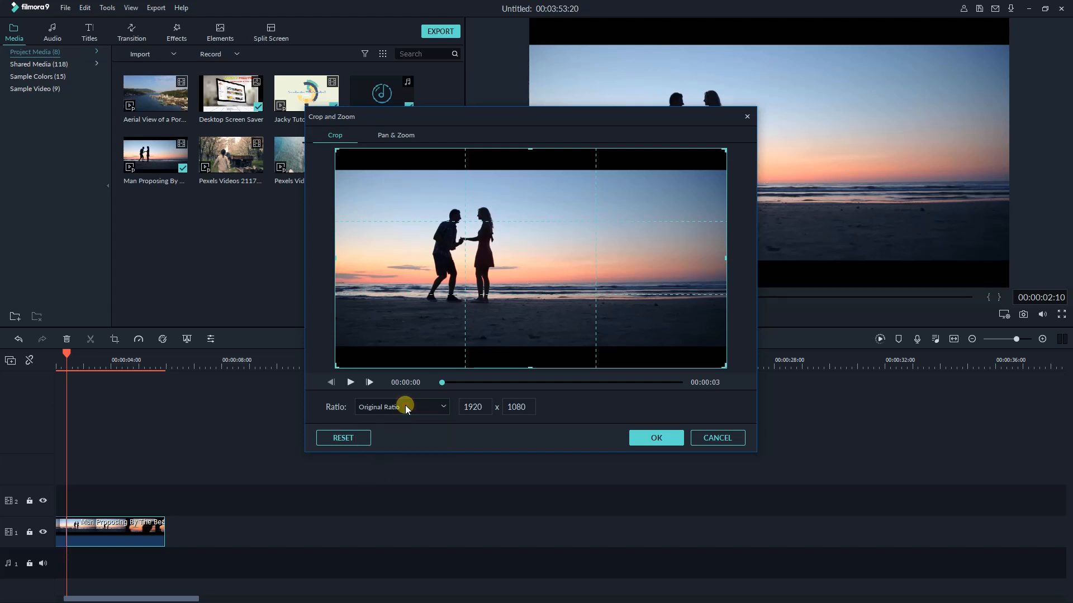
Step: Open Crop and Zoom with Alt+C and shift the crop area toward the frame's right
key("alt+c")
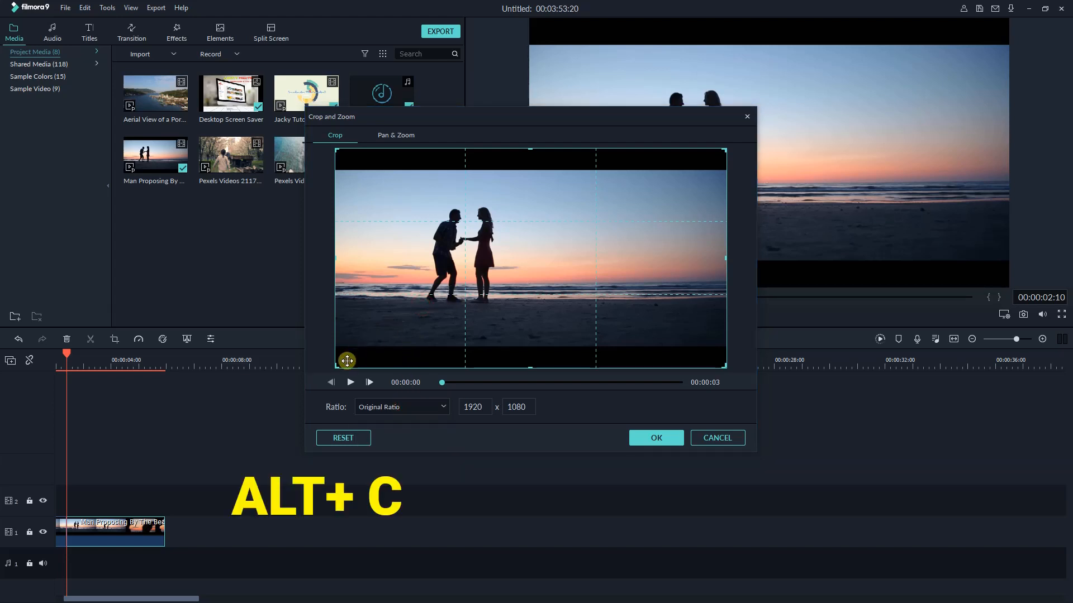
left_click_drag(347, 361, 552, 239)
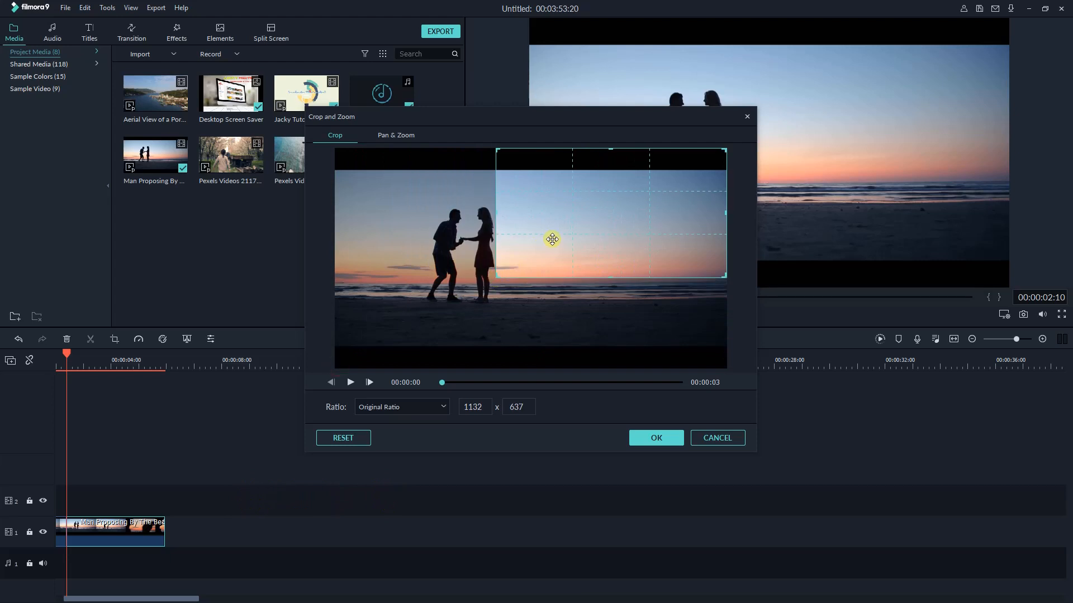
left_click_drag(552, 238, 601, 303)
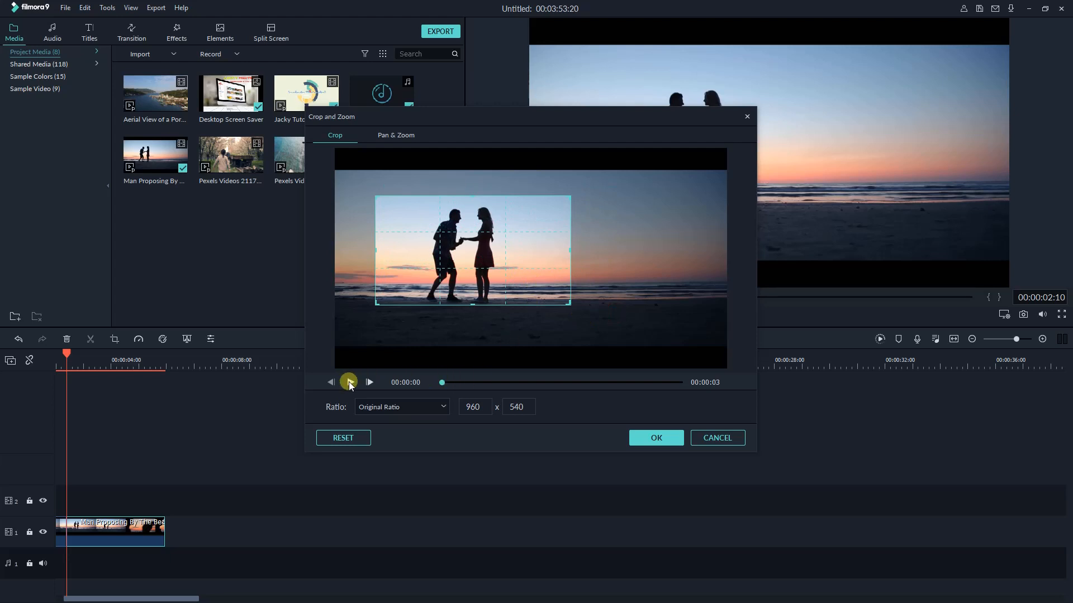
Step: Preview the clip, then apply a Pan & Zoom ending right of the couple
left_click(349, 382)
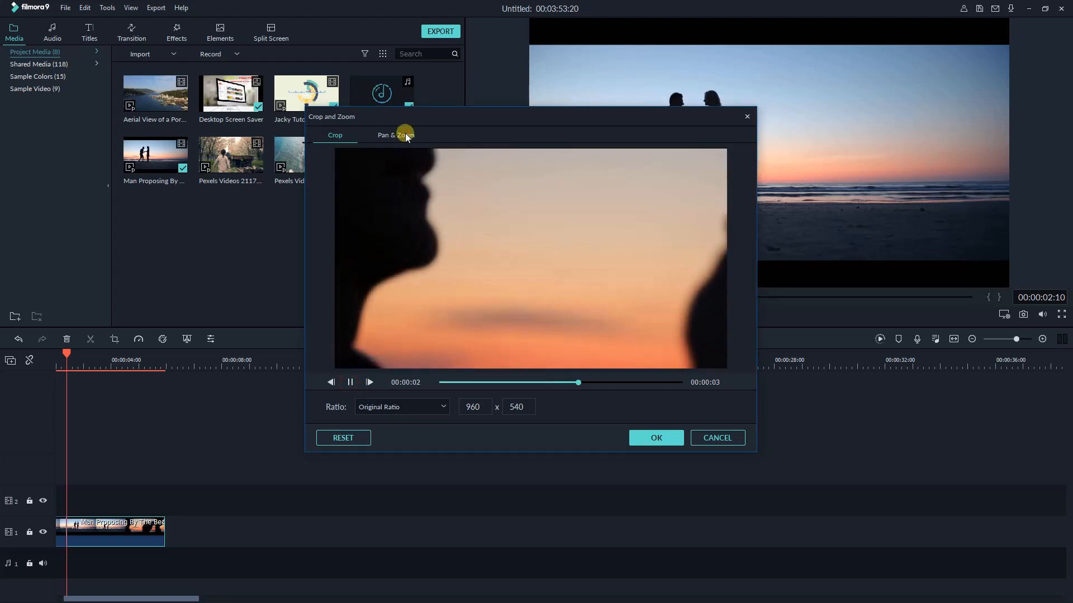
left_click(395, 135)
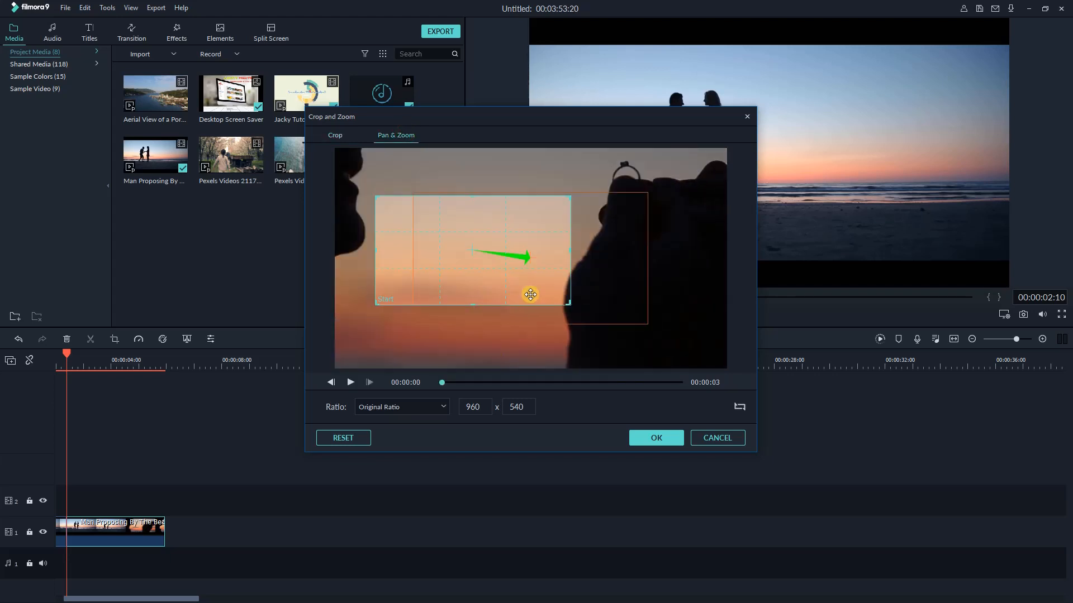
left_click_drag(530, 294, 481, 317)
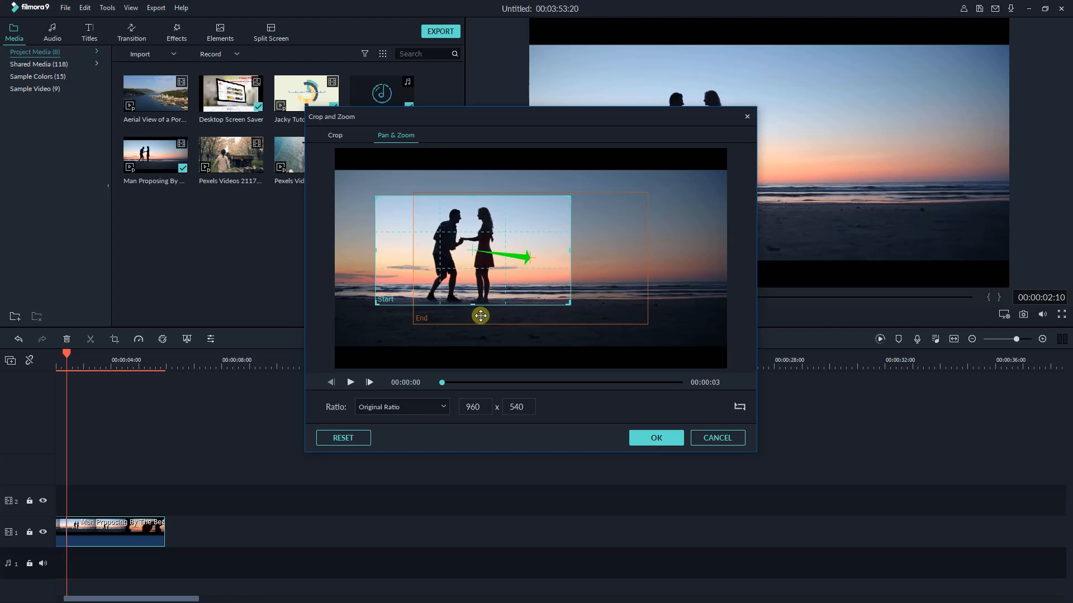
mouse_move(856, 103)
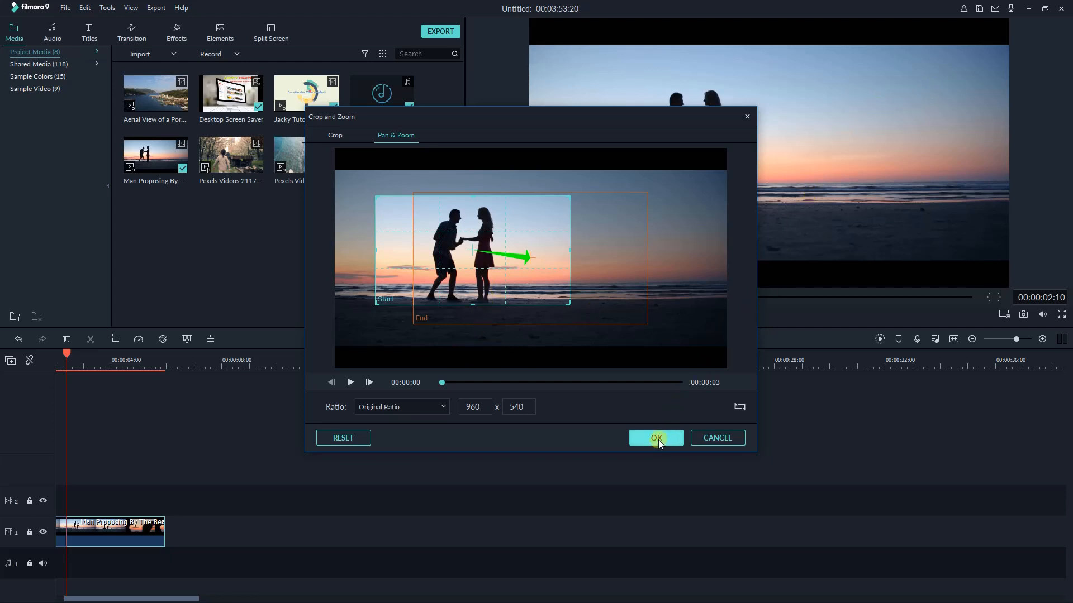
left_click(654, 438)
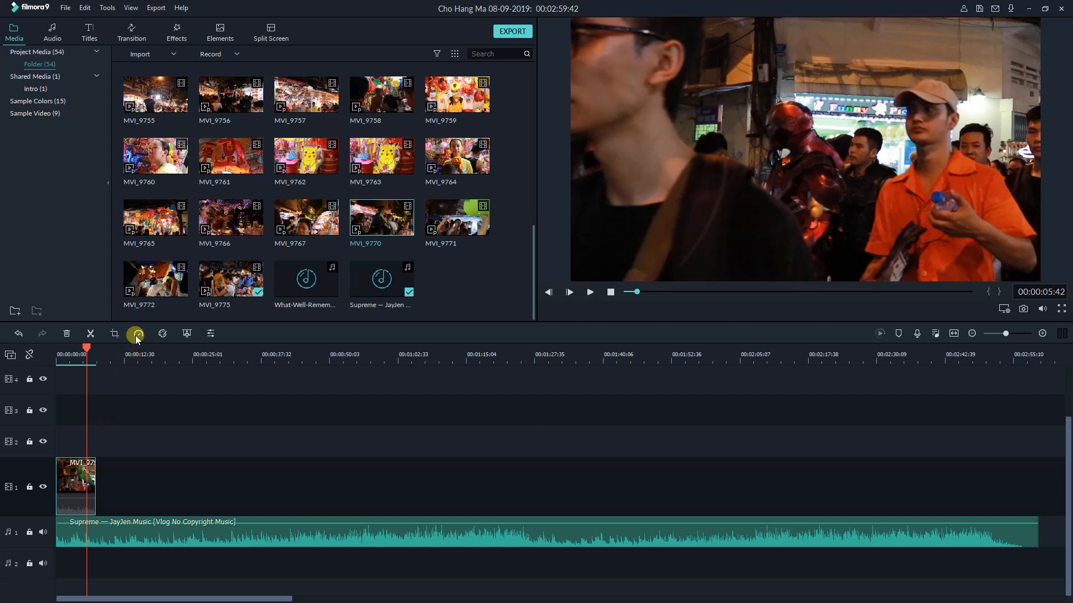
Step: Set the night-market clip to 0.4x with Custom Speed and play it back
left_click(139, 334)
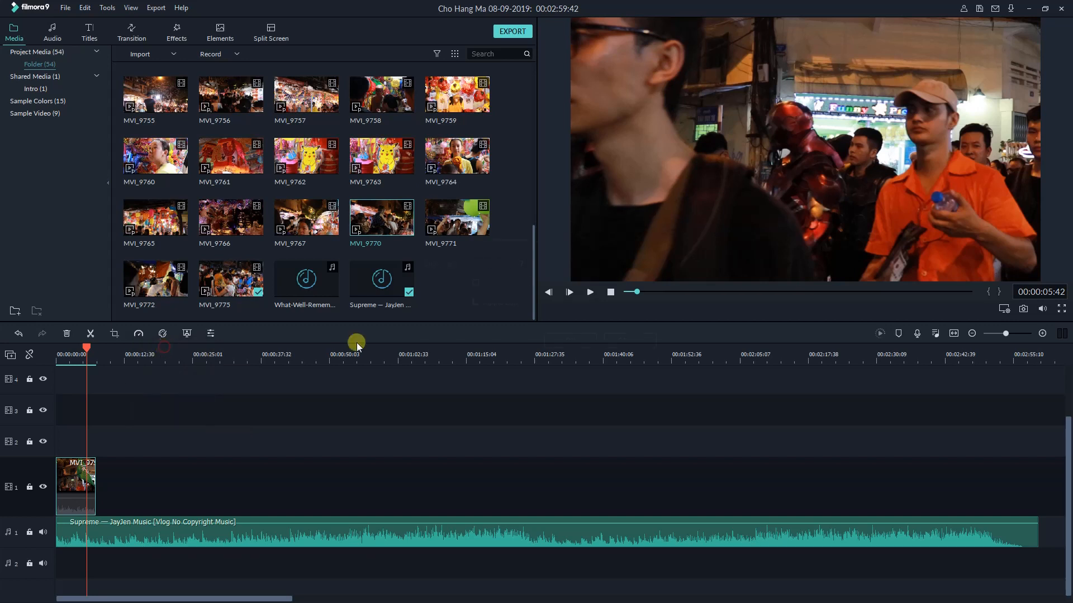
left_click(472, 303)
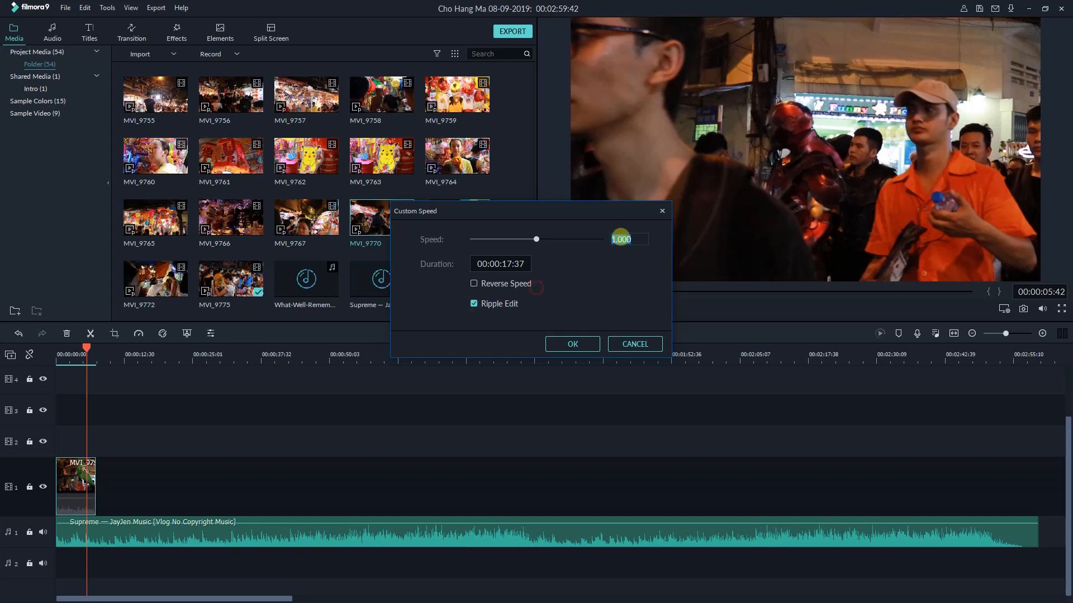
left_click_drag(536, 238, 497, 239)
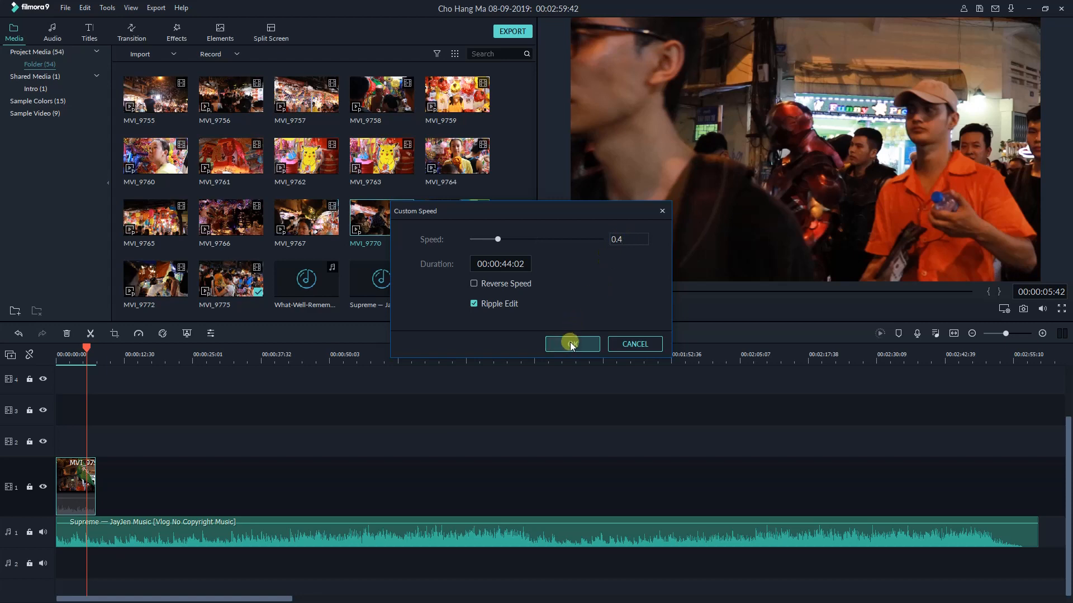
left_click(571, 343)
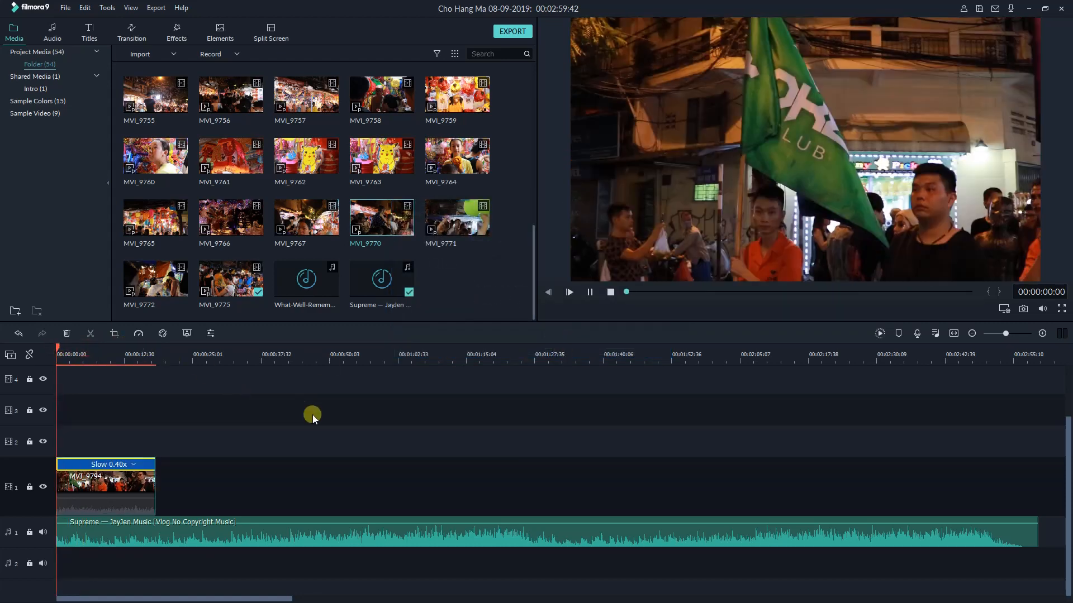
left_click(569, 292)
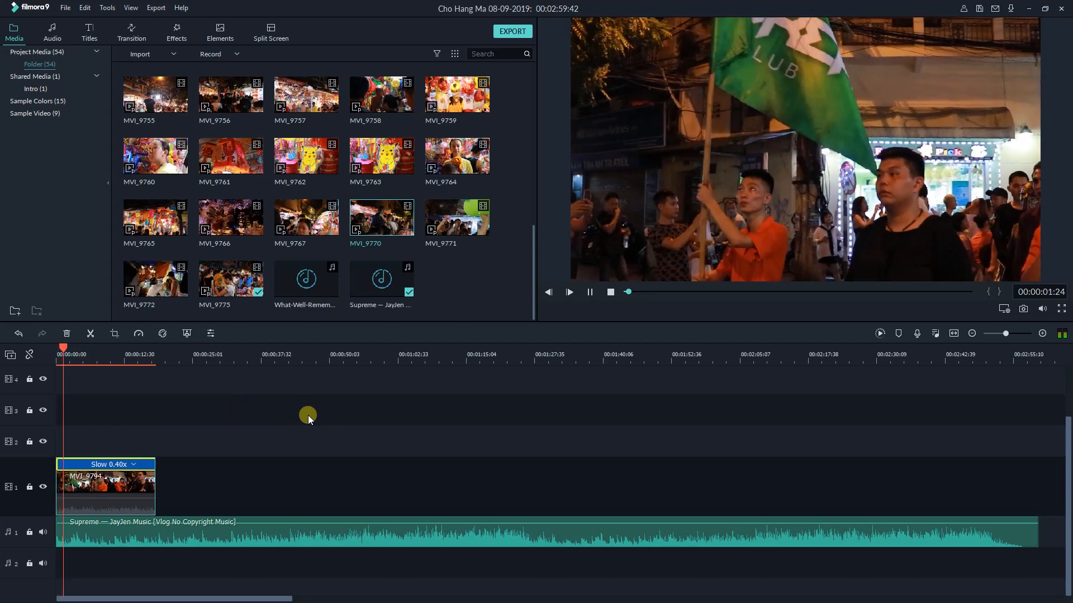
left_click_drag(627, 291, 684, 291)
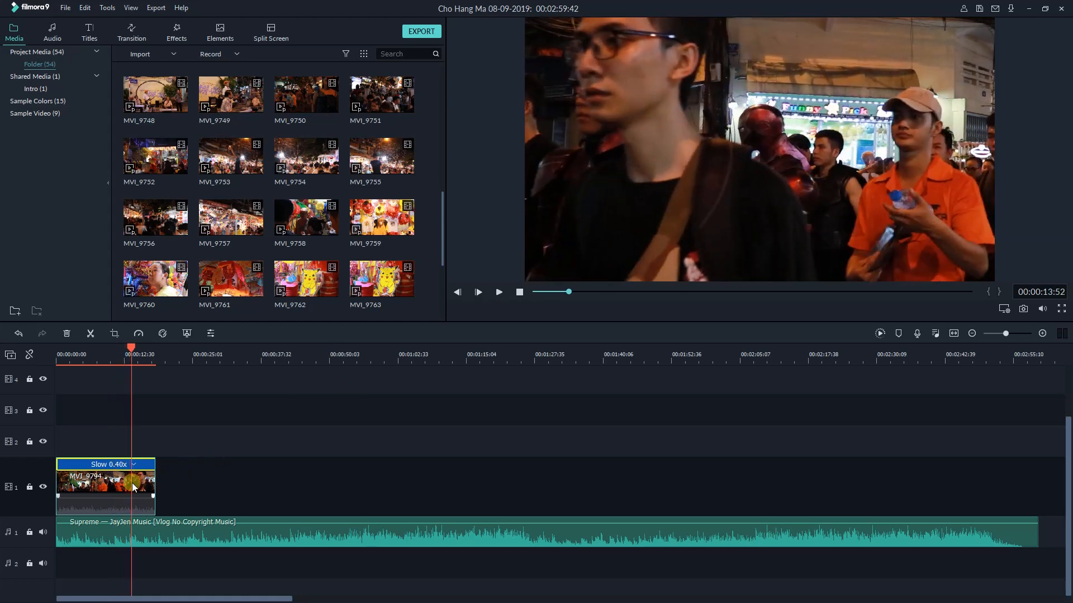
Step: Copy the slowed clip, trim the pasted copy very short, and open its speed settings
right_click(106, 485)
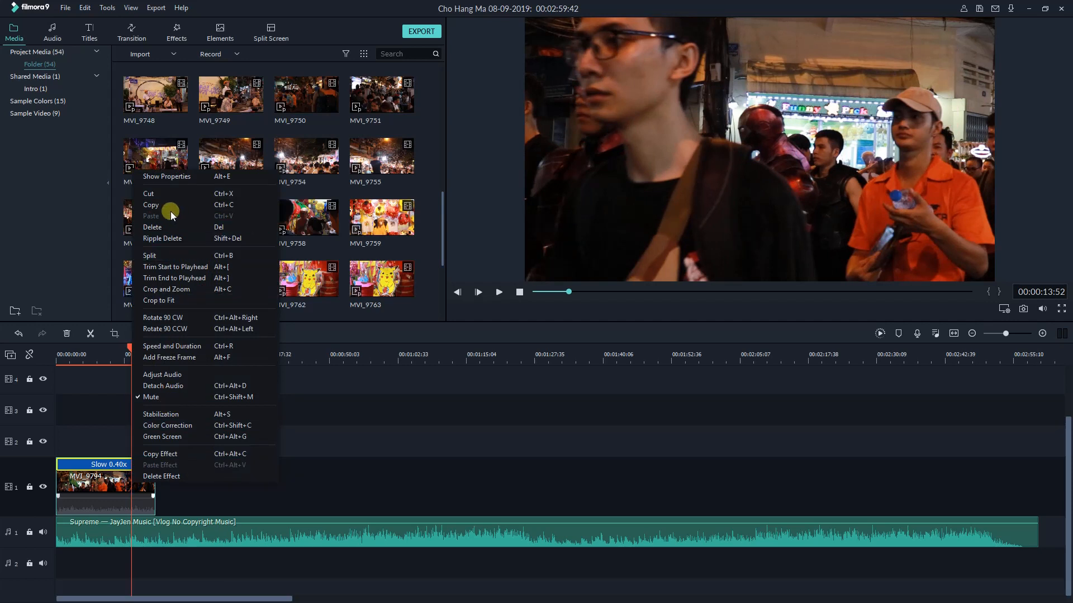
left_click(194, 488)
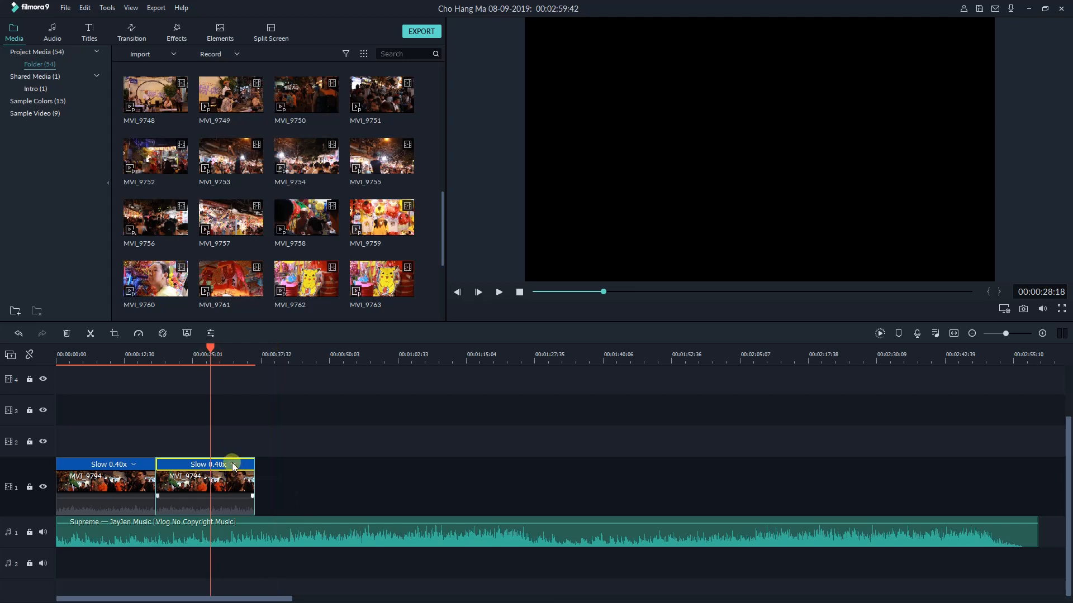
left_click_drag(232, 466, 210, 470)
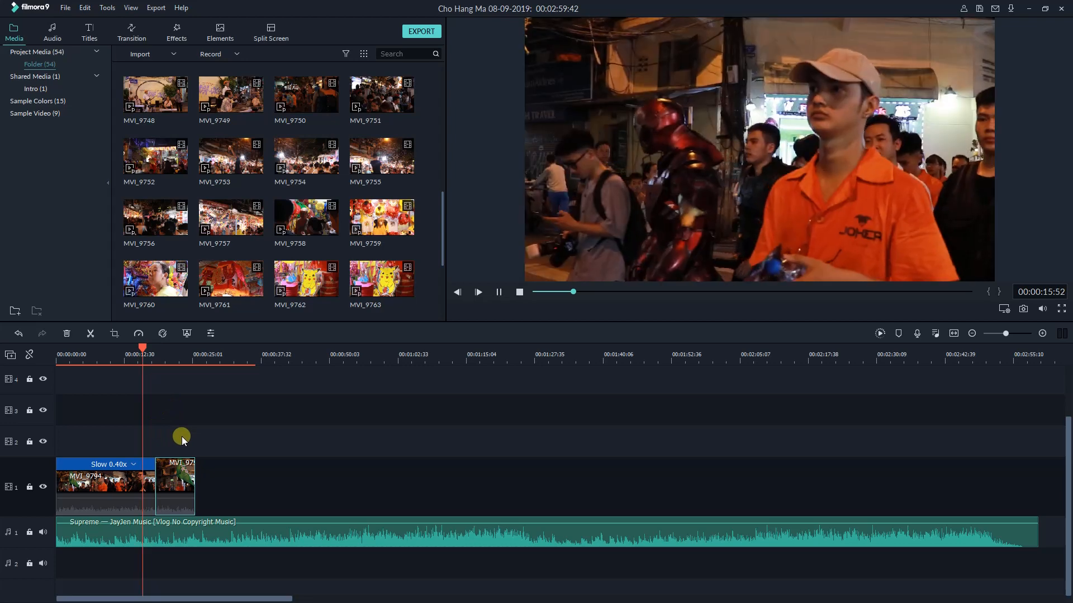
left_click(477, 292)
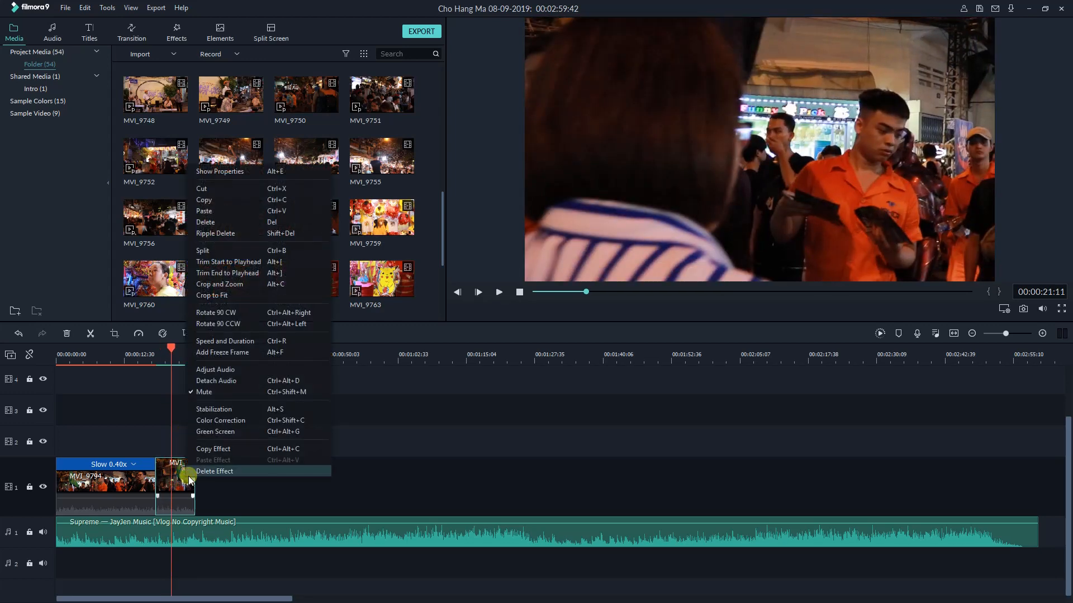
mouse_move(225, 341)
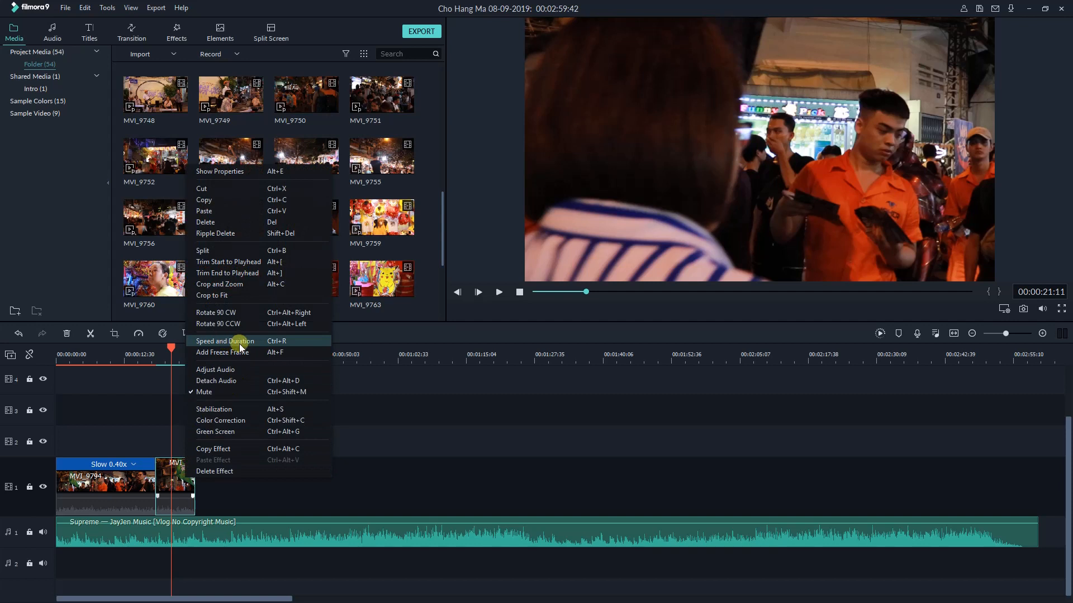
left_click(138, 333)
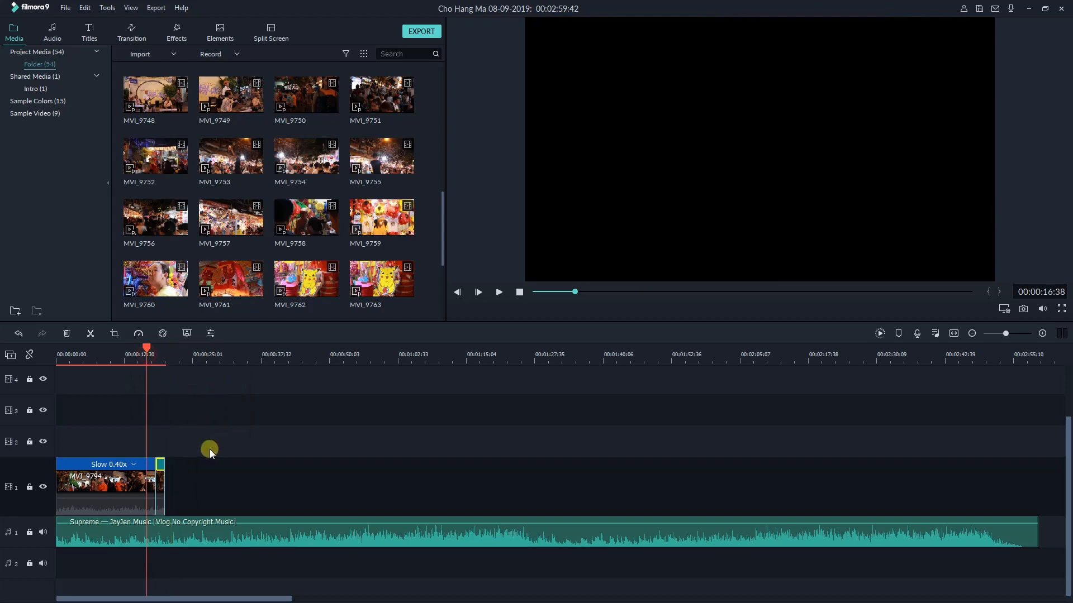
left_click(499, 293)
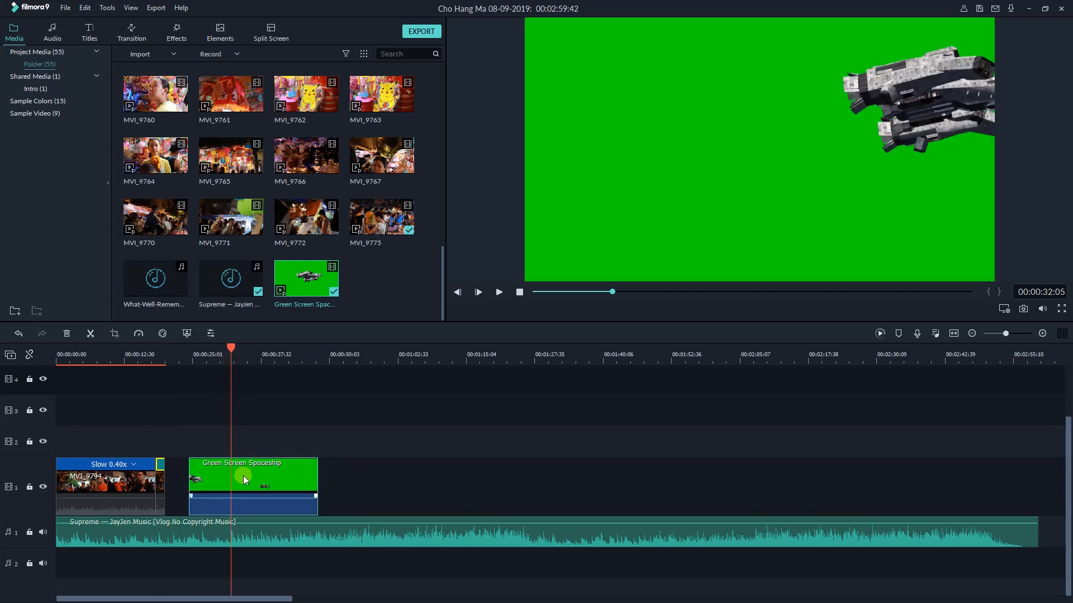
Step: Open the Green Screen Spaceship clip's settings and enable Chroma Key
right_click(243, 478)
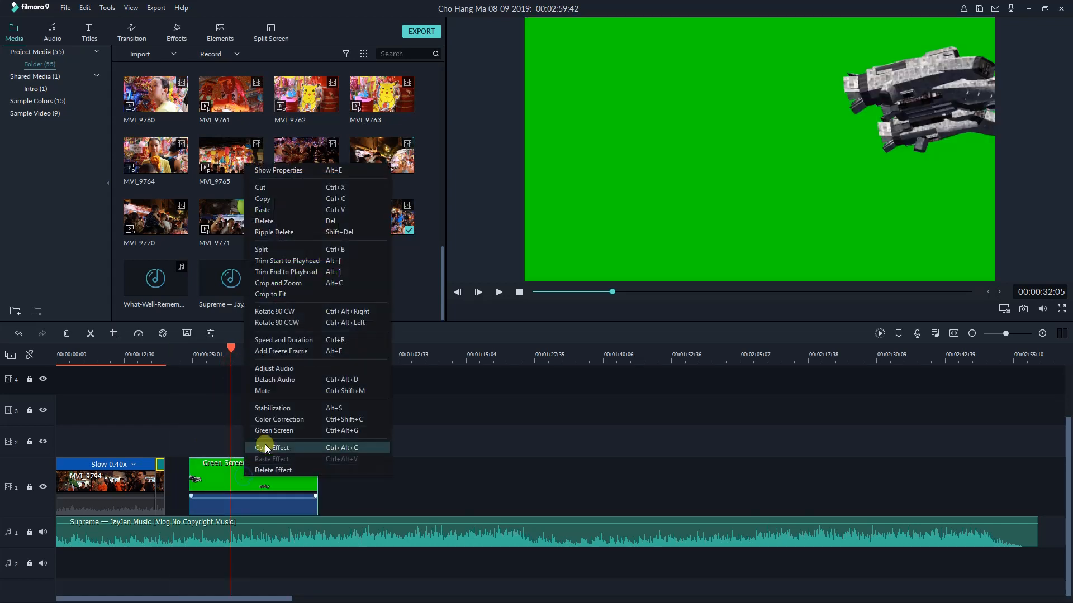
mouse_move(273, 430)
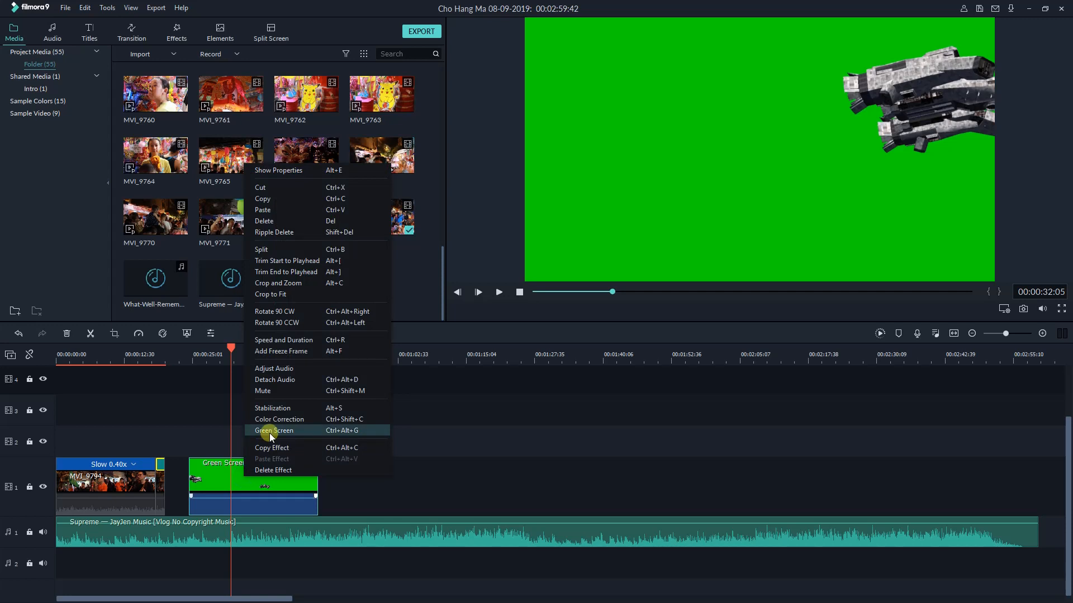
left_click(274, 430)
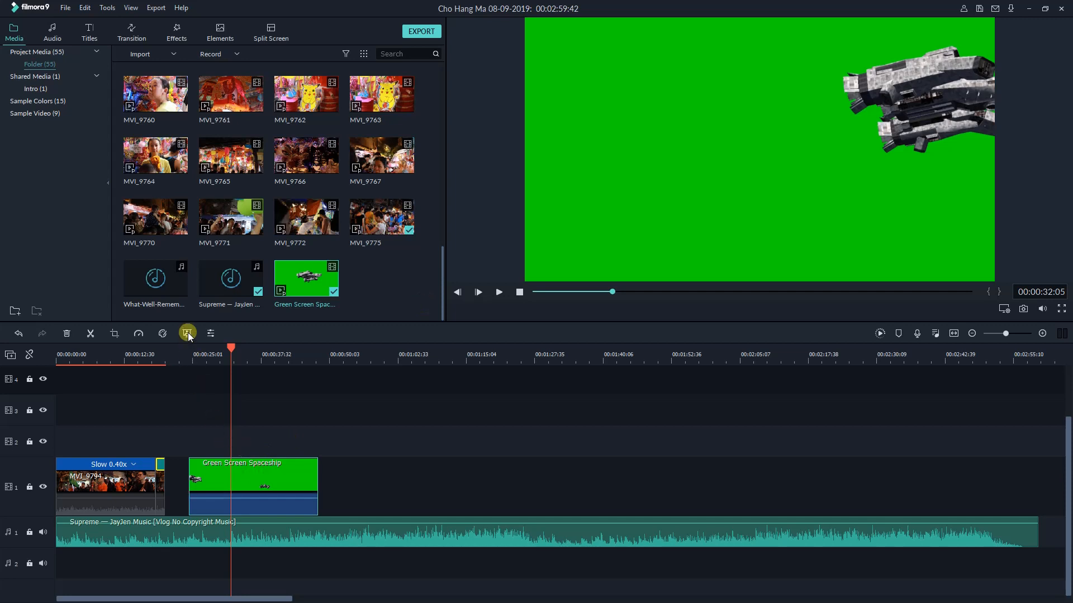
left_click(188, 334)
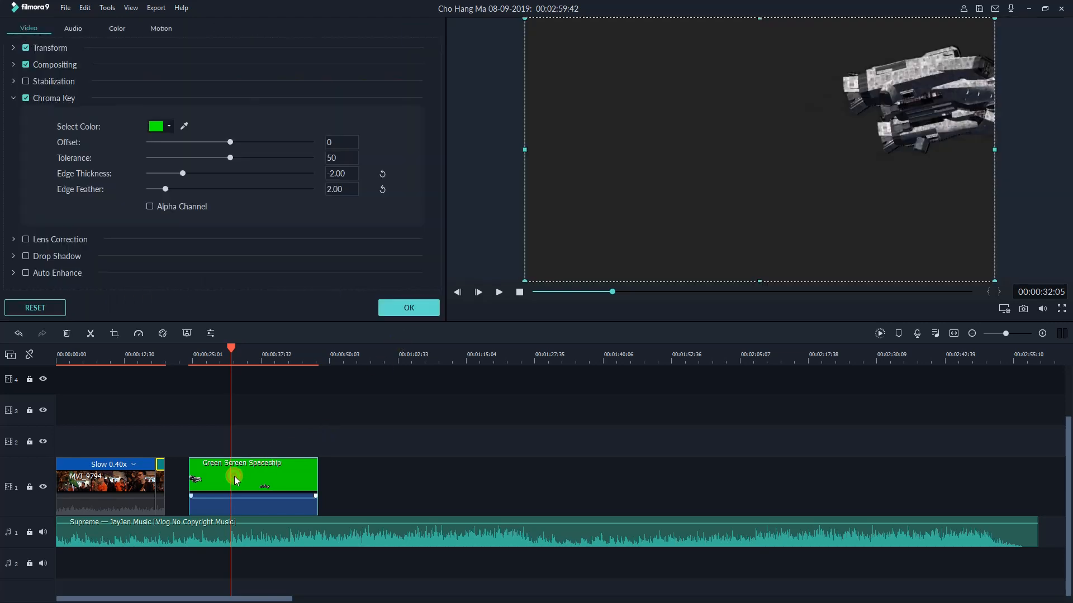
left_click(25, 97)
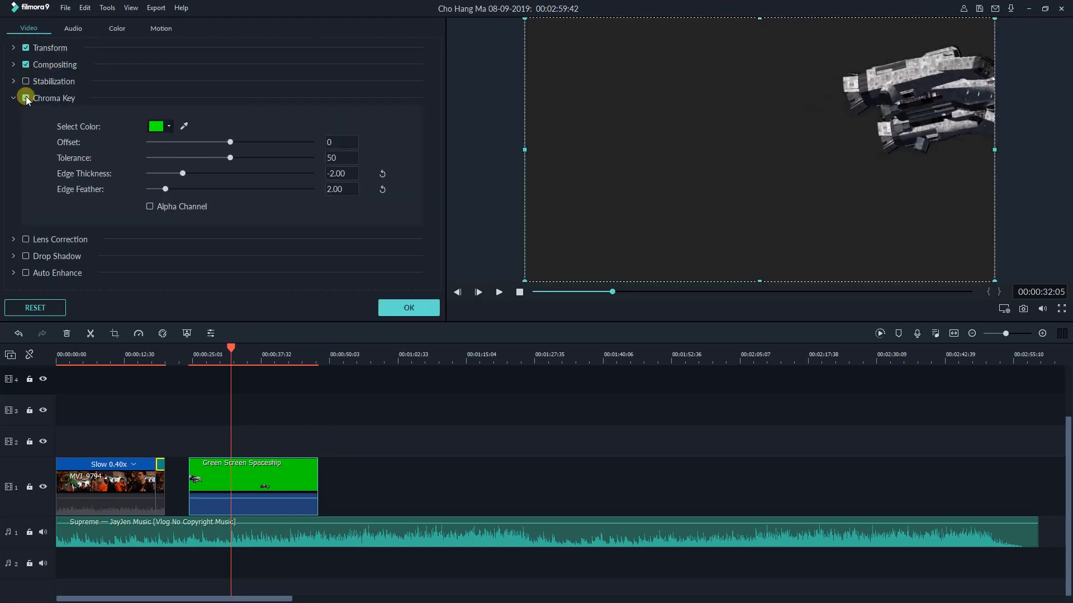
Step: Check the Motion presets, re-enable Chroma Key, and replay the keyed spaceship clip from the start
left_click(72, 28)
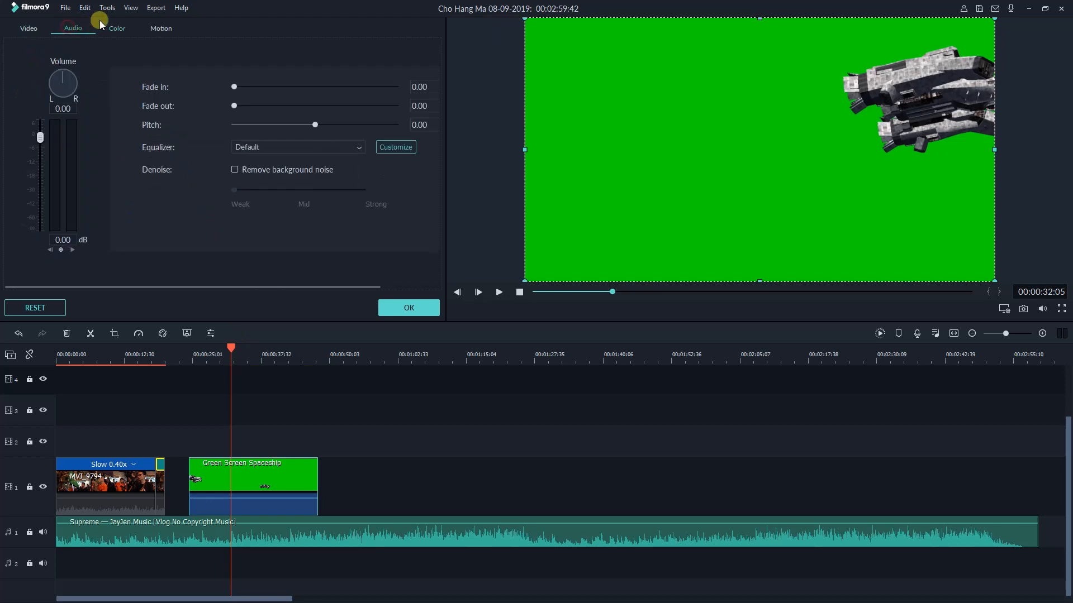
left_click(161, 27)
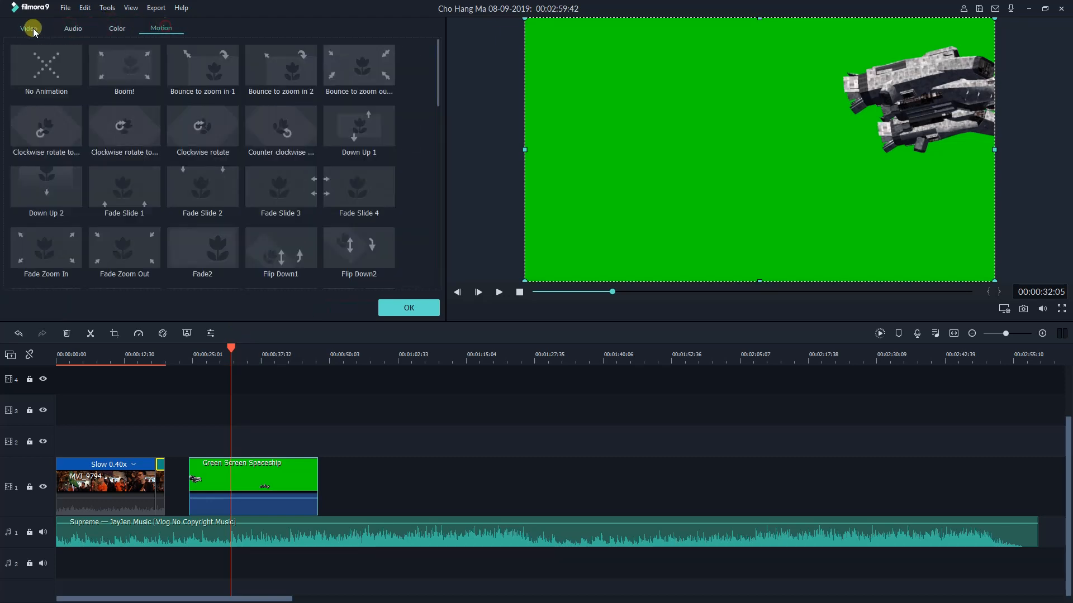
left_click(29, 28)
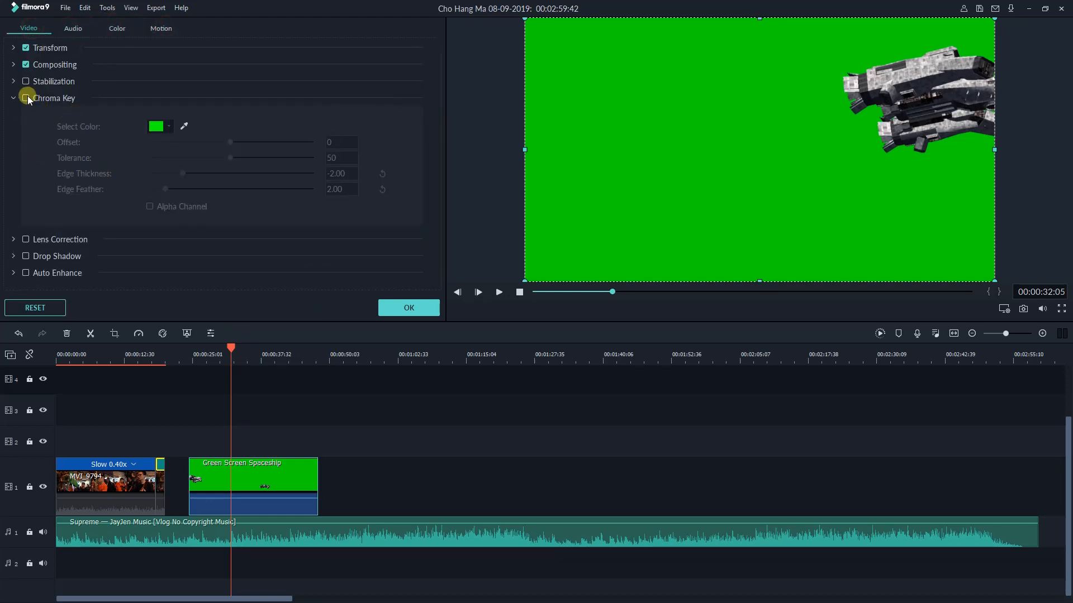
left_click(27, 98)
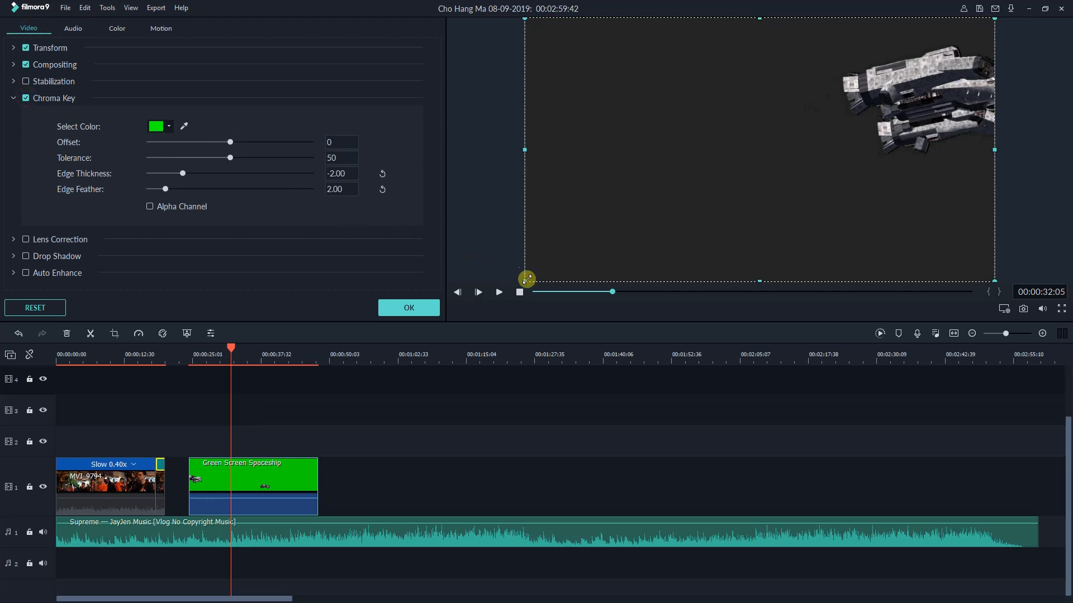
left_click(518, 292)
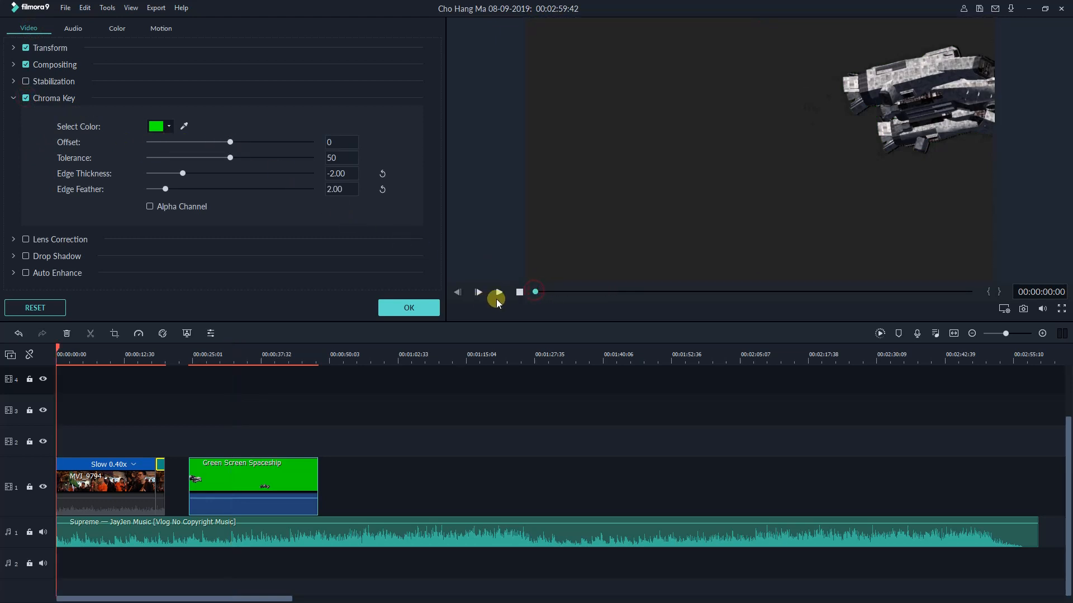
left_click(478, 292)
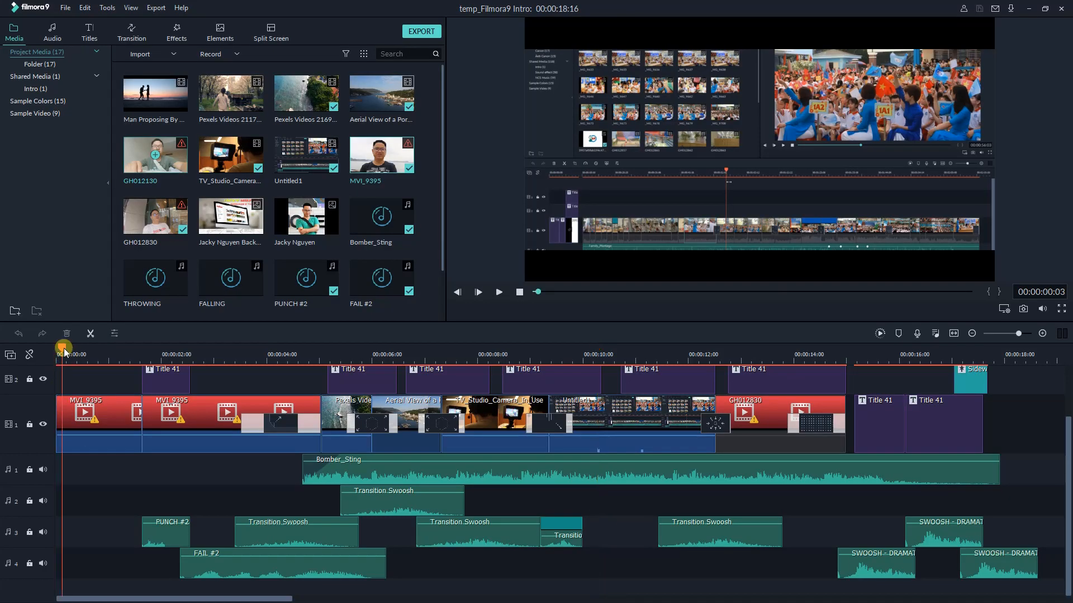
Step: Preview the intro from the start, then set the timeline track height to Big
left_click(498, 292)
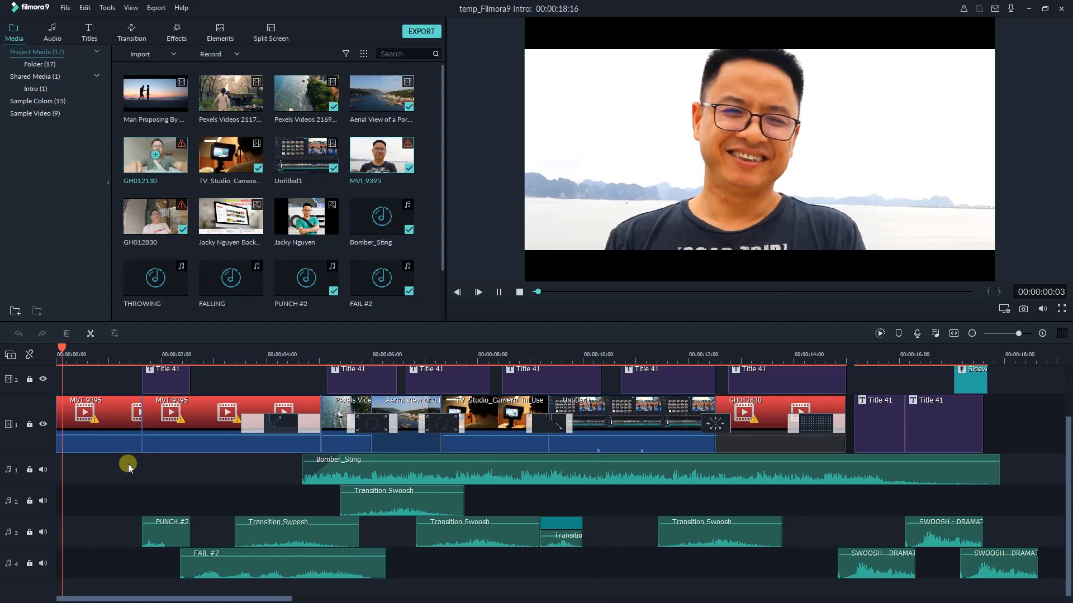
left_click(478, 292)
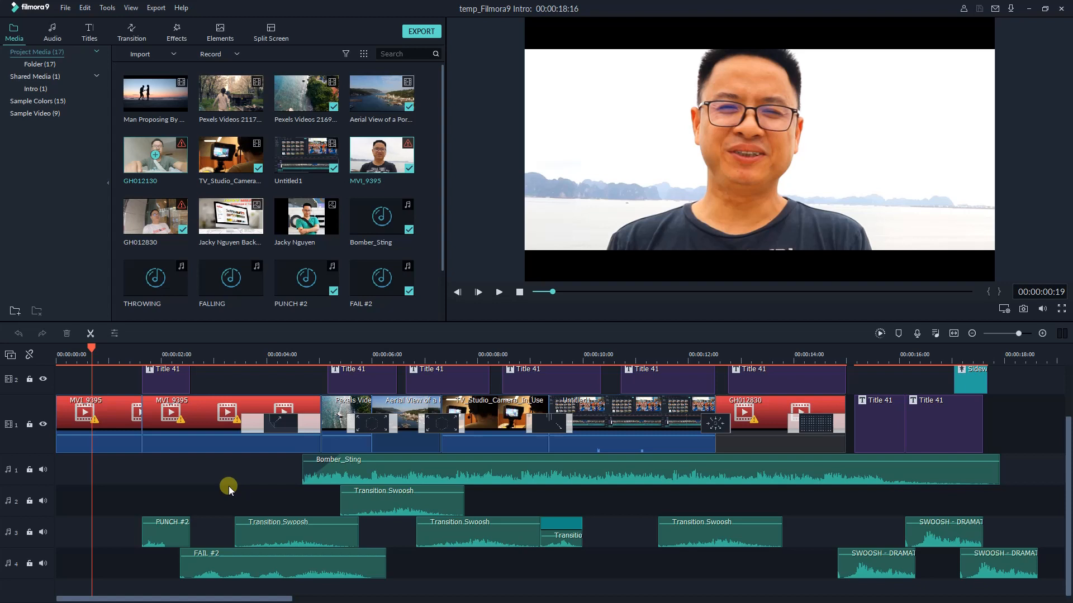
left_click(10, 353)
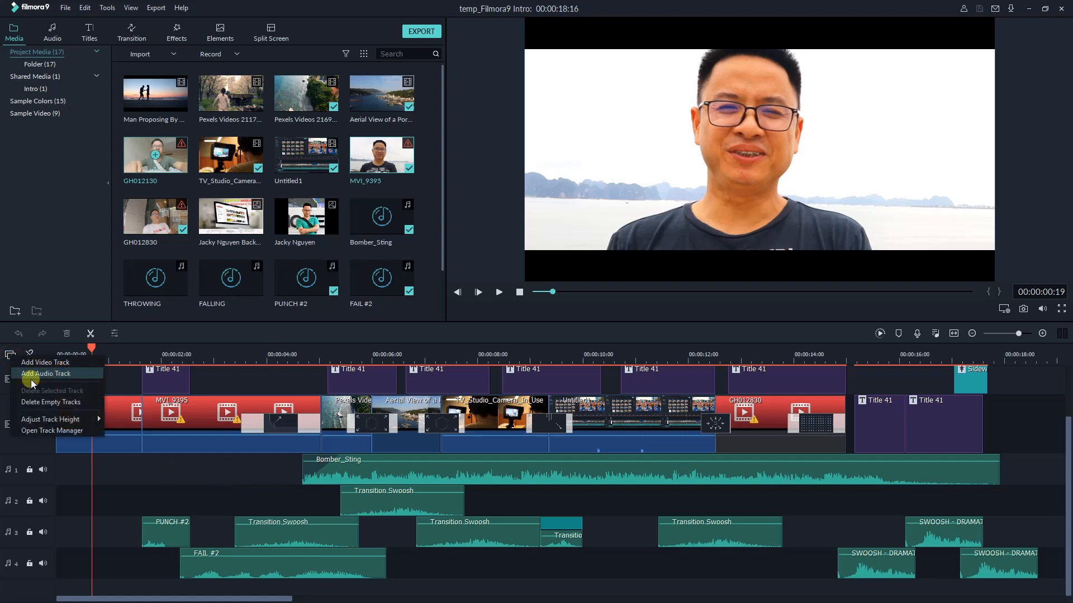
mouse_move(43, 376)
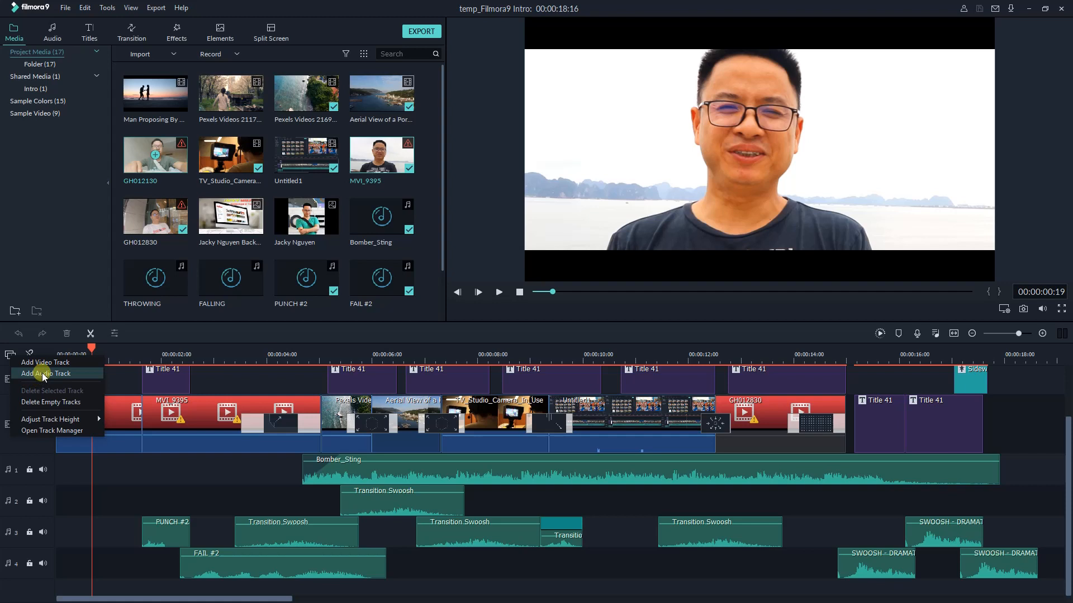
mouse_move(50, 420)
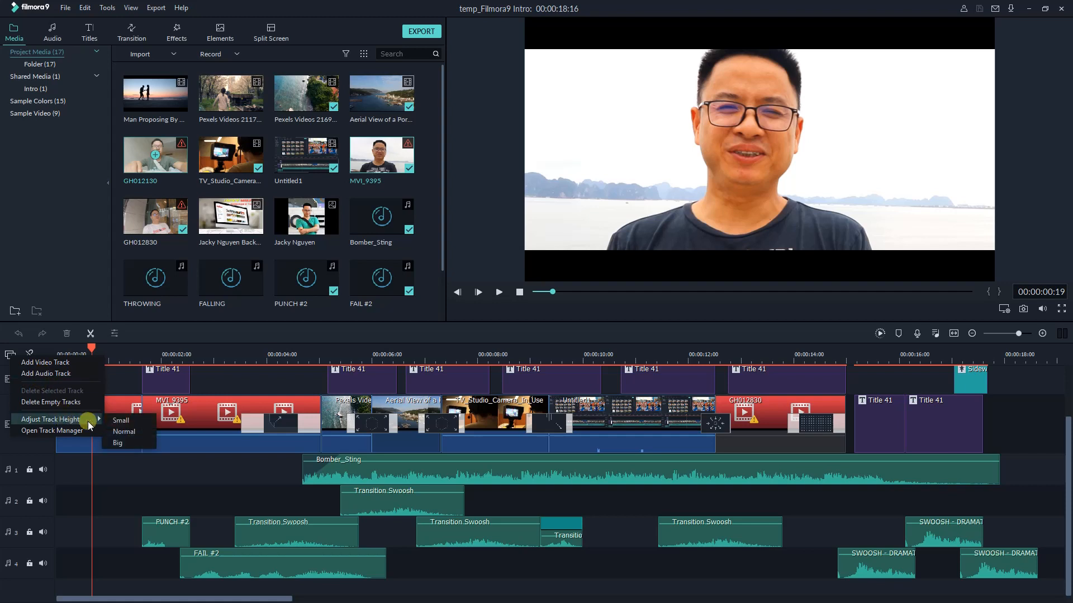
left_click(121, 420)
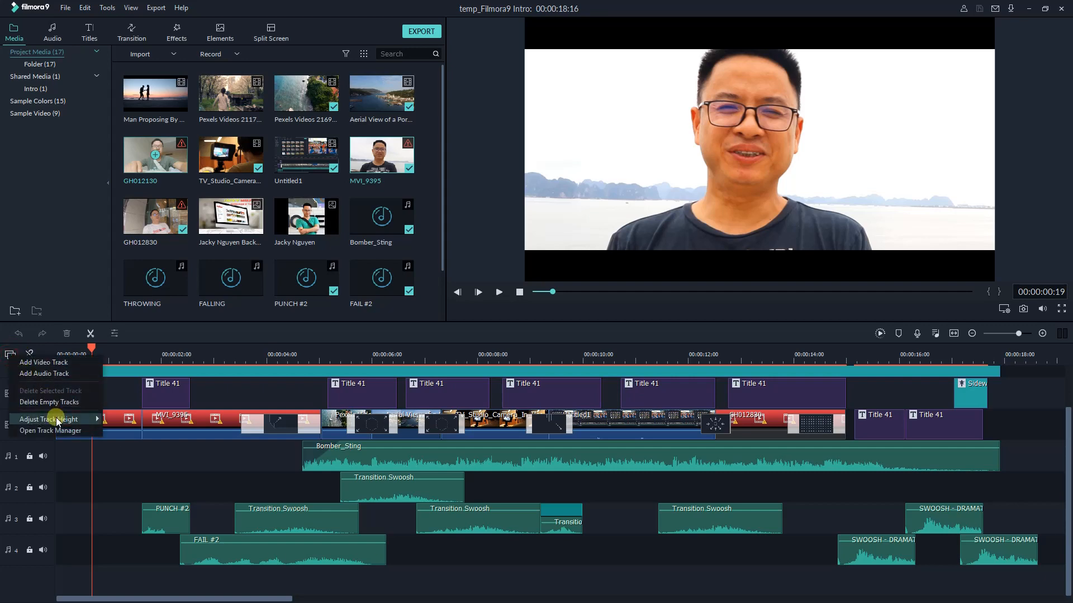
left_click(48, 418)
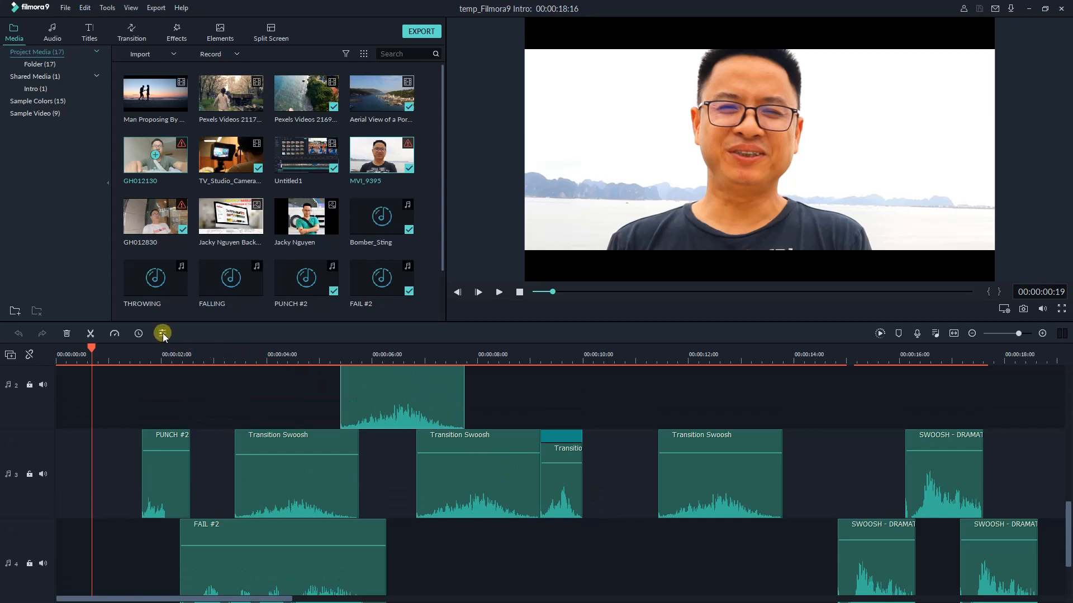
mouse_move(162, 334)
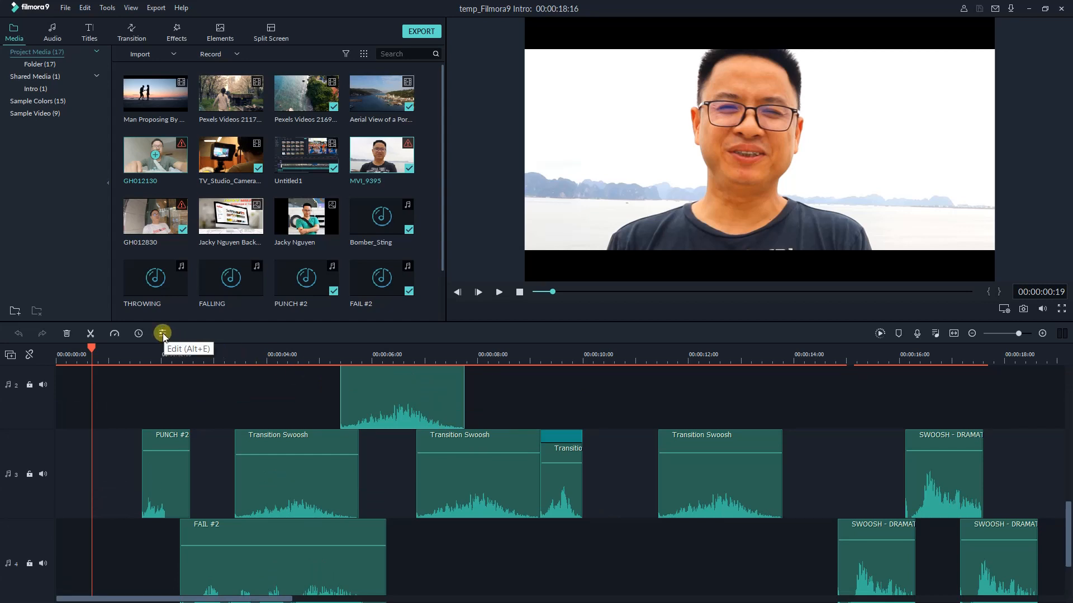
Step: Open an audio clip's settings, then play the intro in the Audio Mixer to monitor levels
left_click(162, 333)
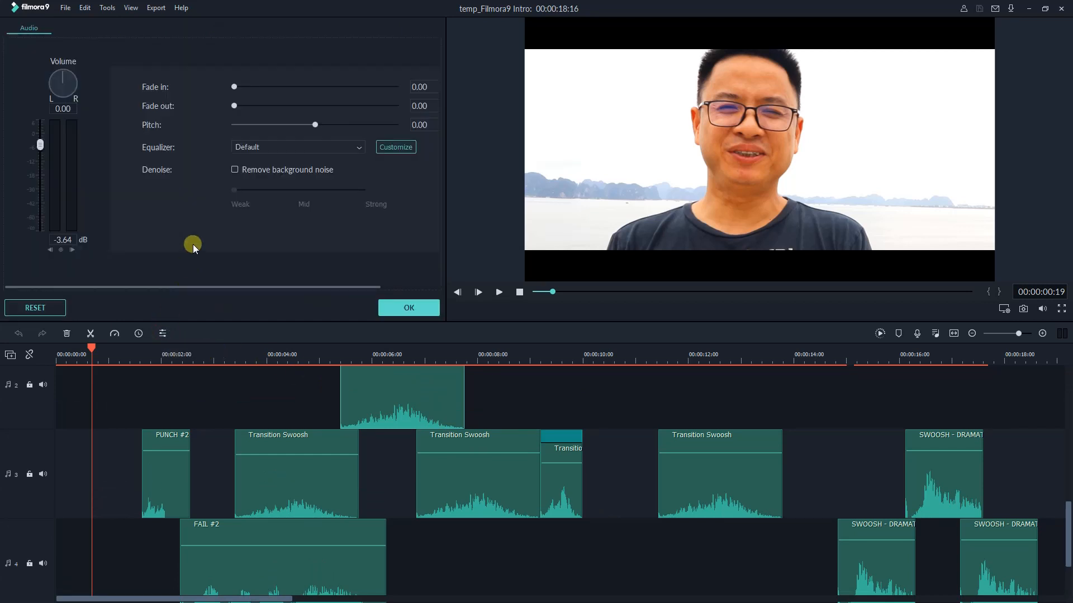
mouse_move(305, 213)
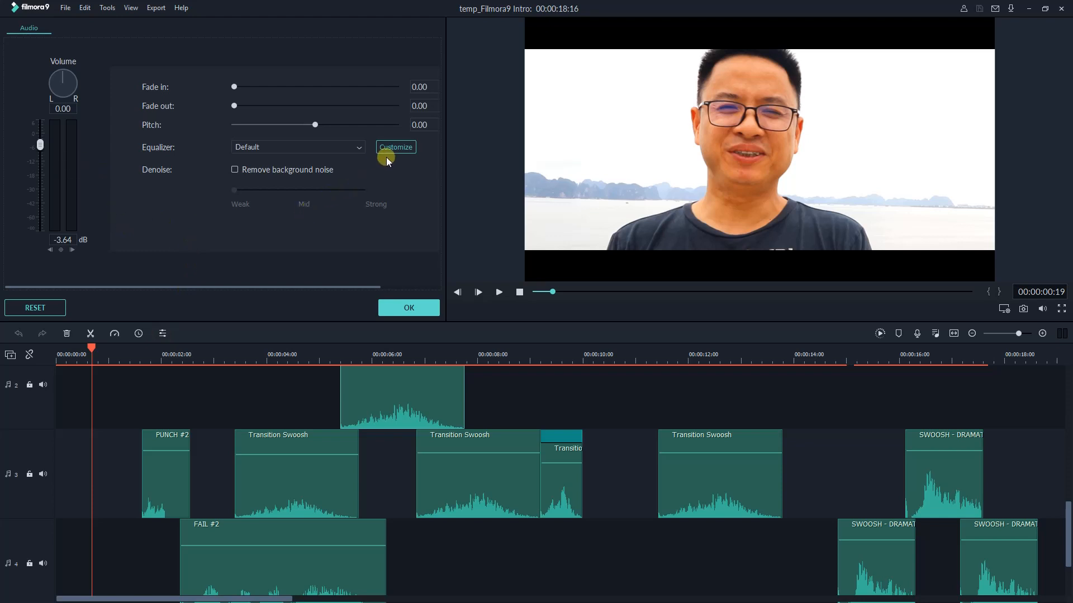
left_click(408, 308)
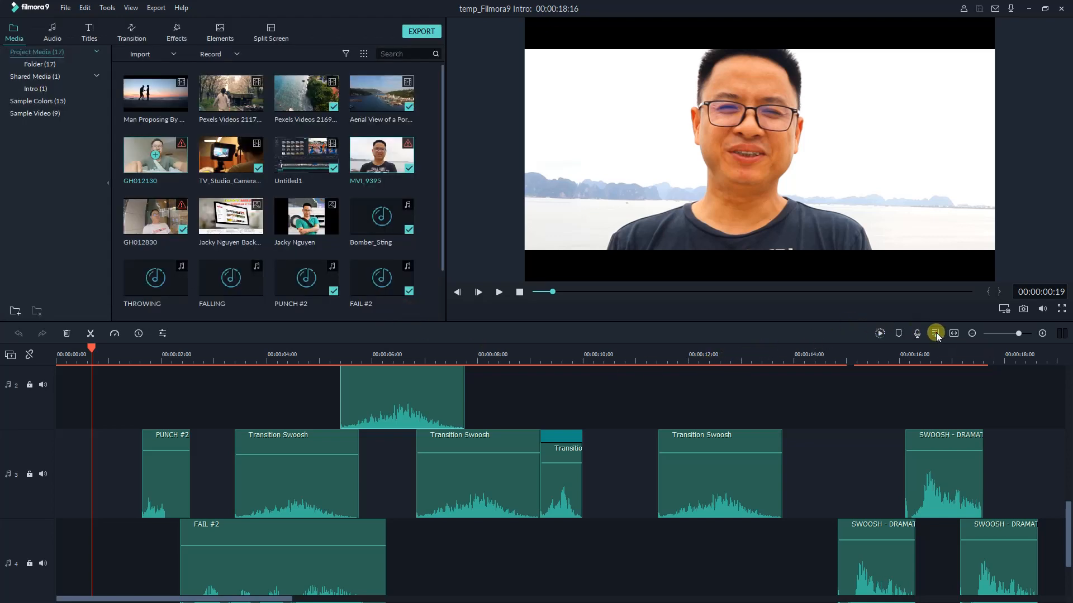
left_click(934, 333)
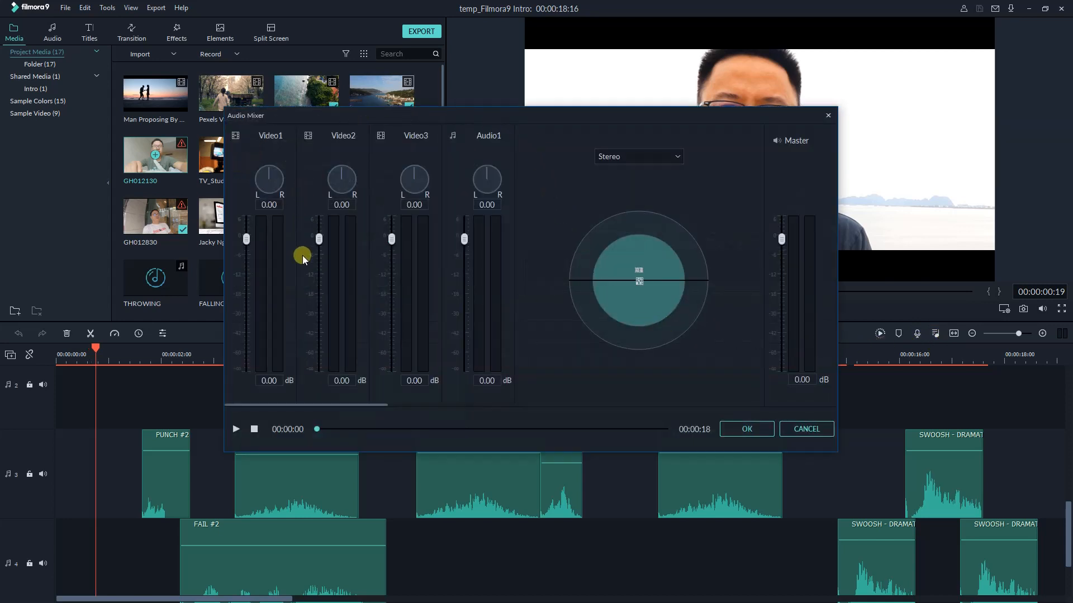
left_click(235, 429)
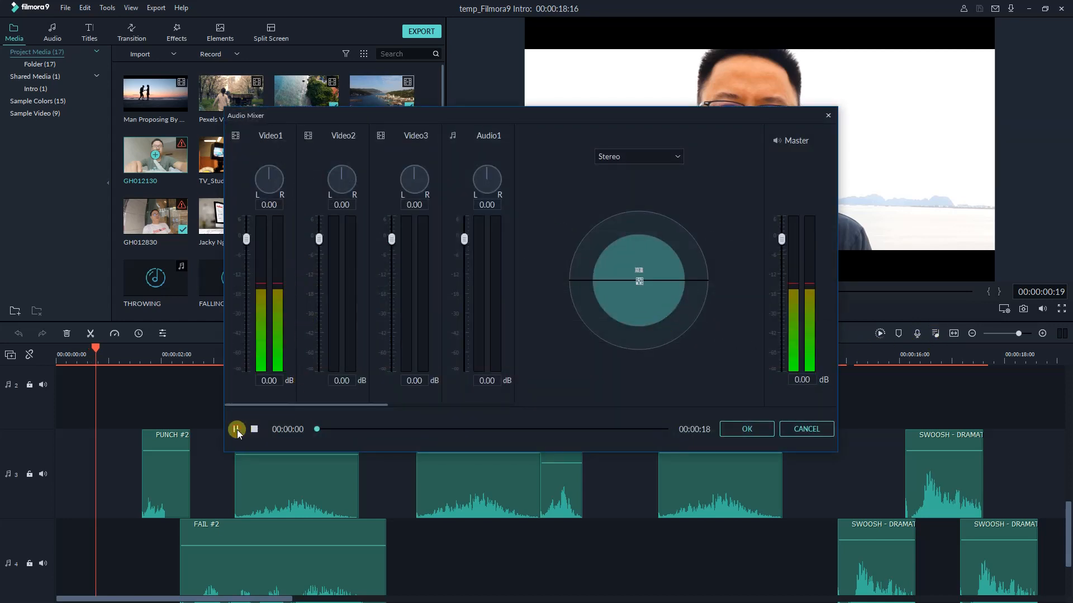
left_click(237, 429)
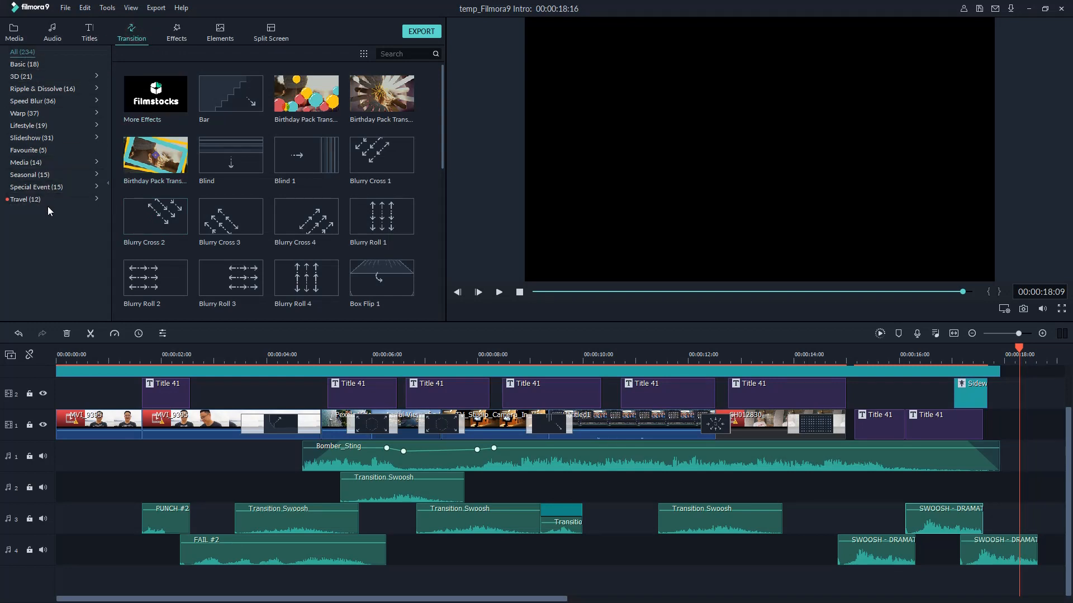
Step: Search transitions for 'fade' and play the intro from the start to check the Fade
left_click(24, 64)
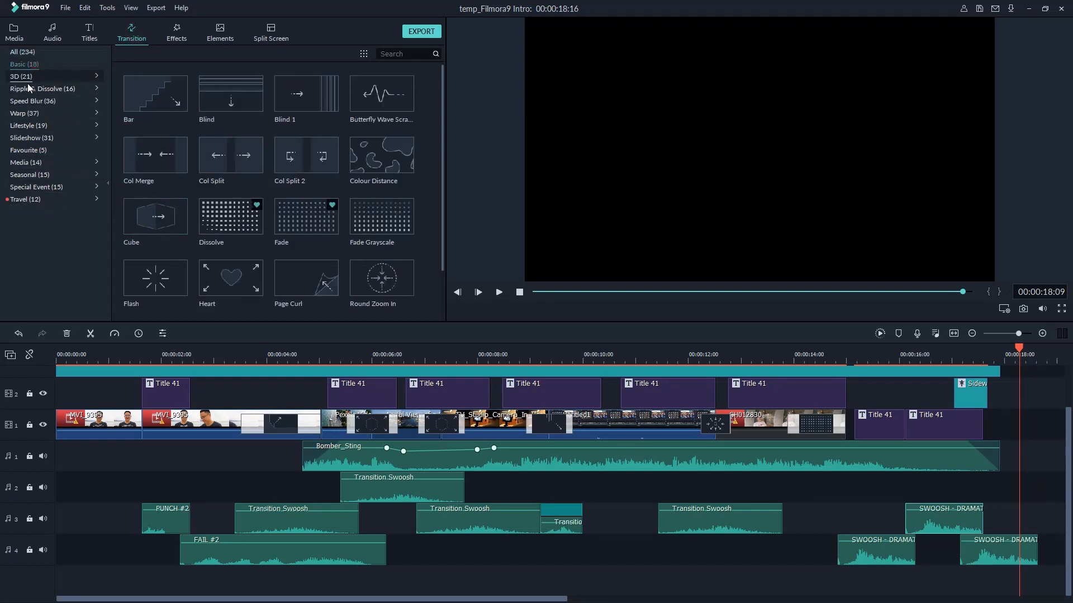
left_click(22, 51)
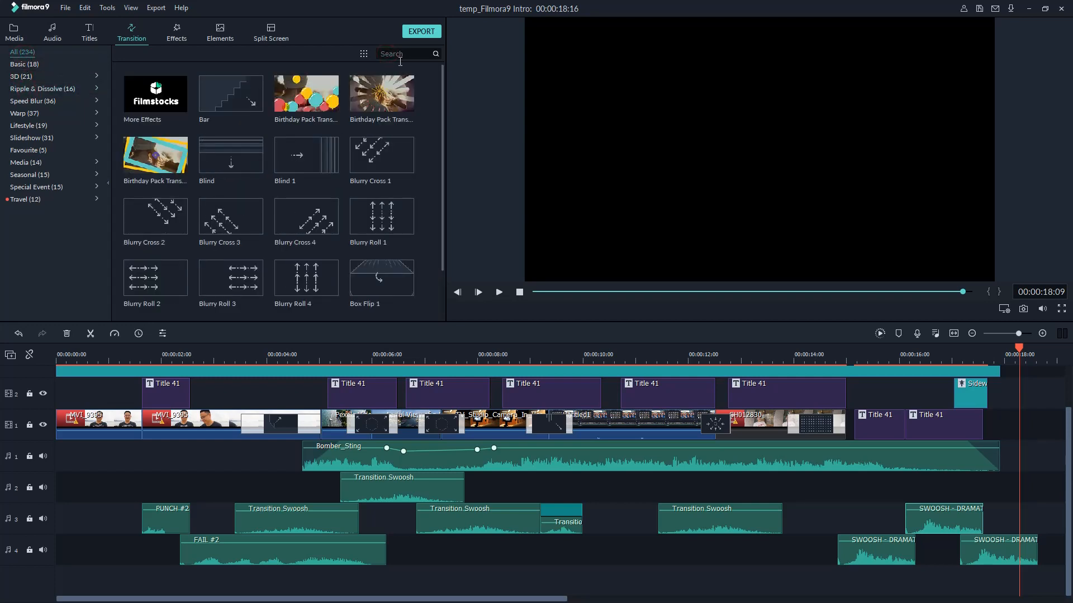
type("fade")
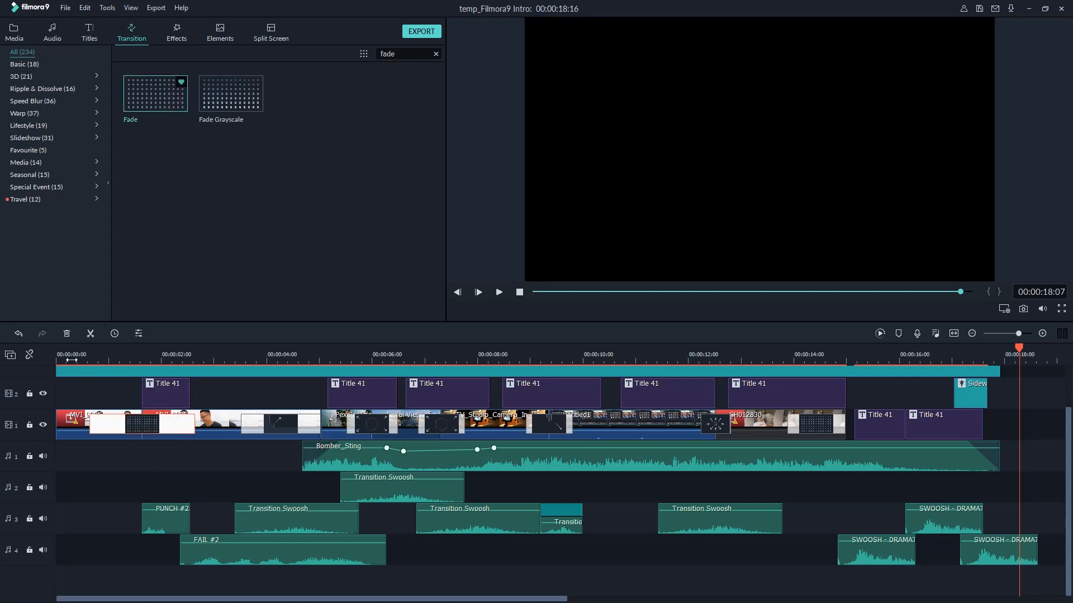
left_click(71, 354)
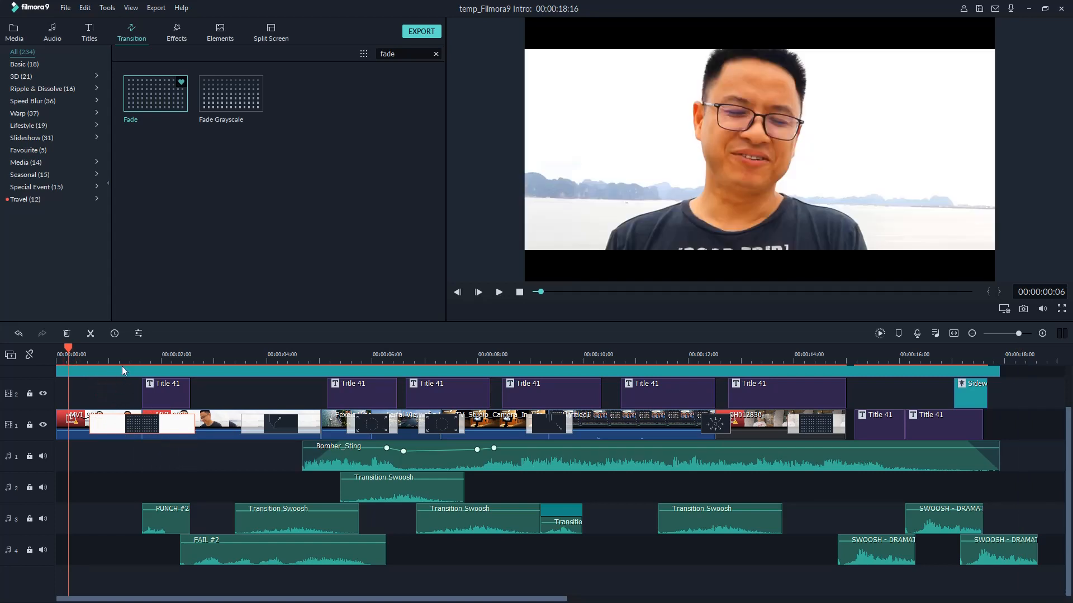
left_click(499, 292)
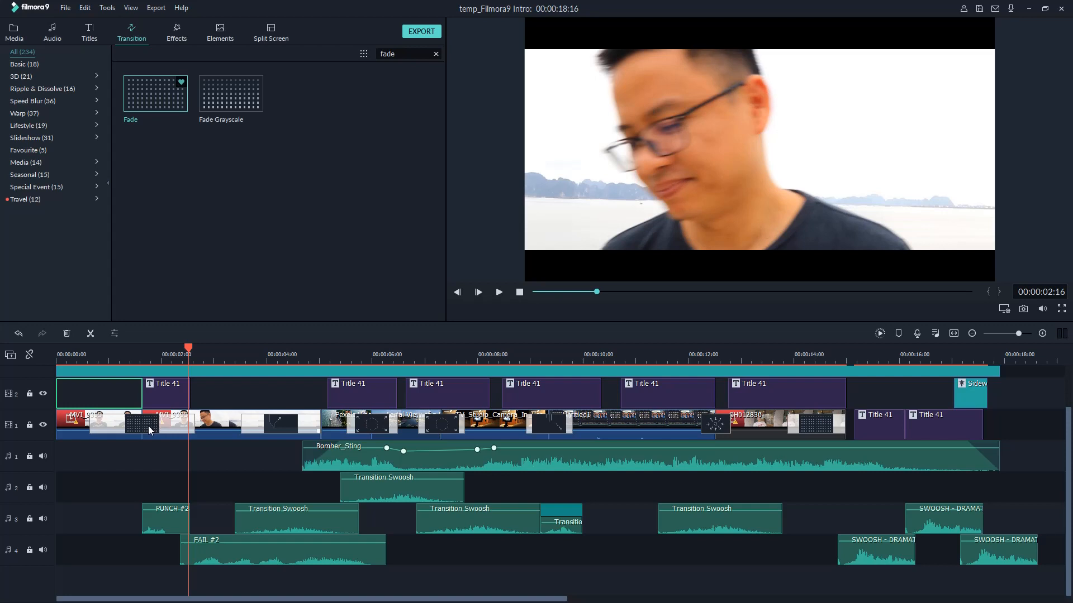
Step: Set the Fade transition's position, then preview Shift Zoom 2 from the Warp category
double_click(143, 424)
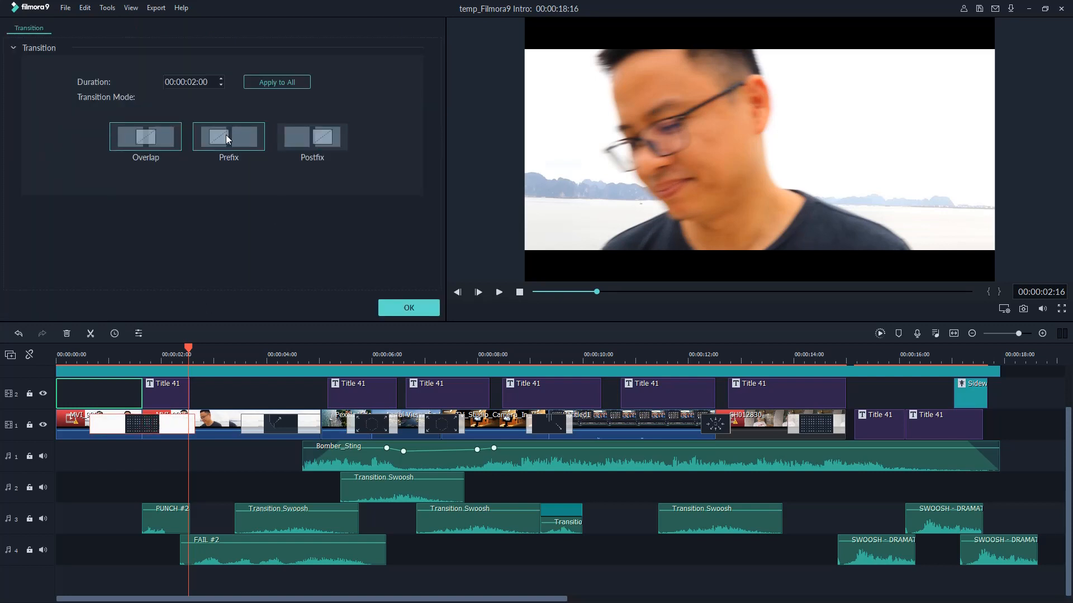
left_click(146, 136)
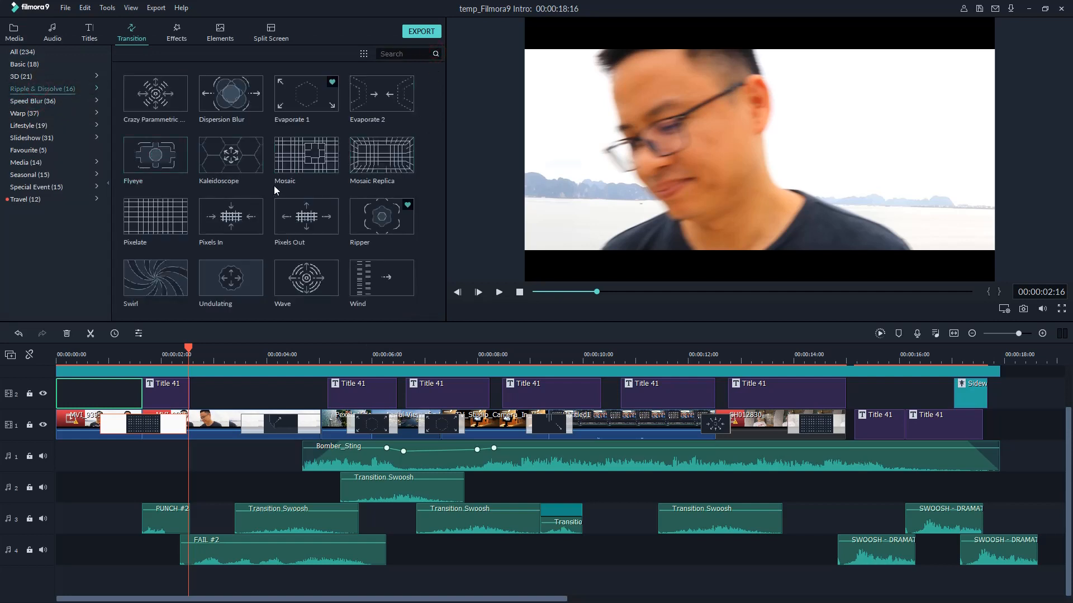
left_click(24, 113)
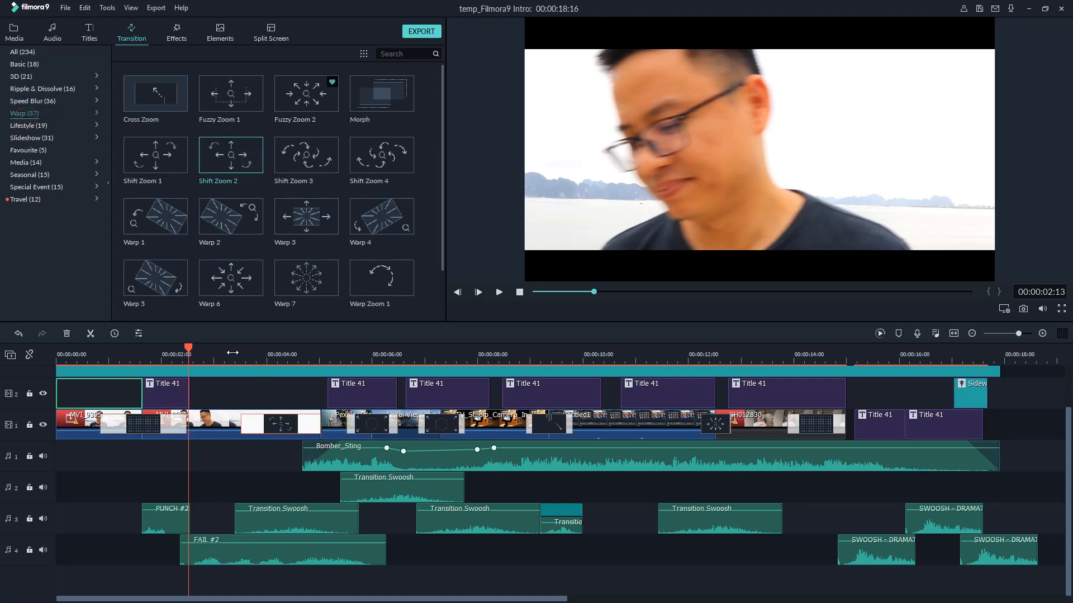
left_click(499, 292)
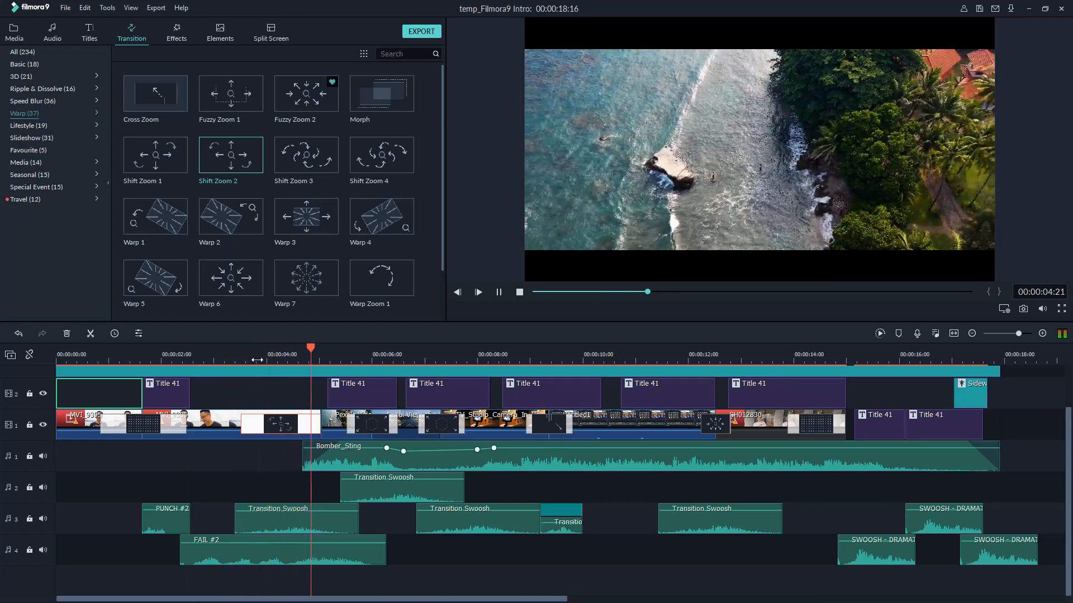
left_click(14, 28)
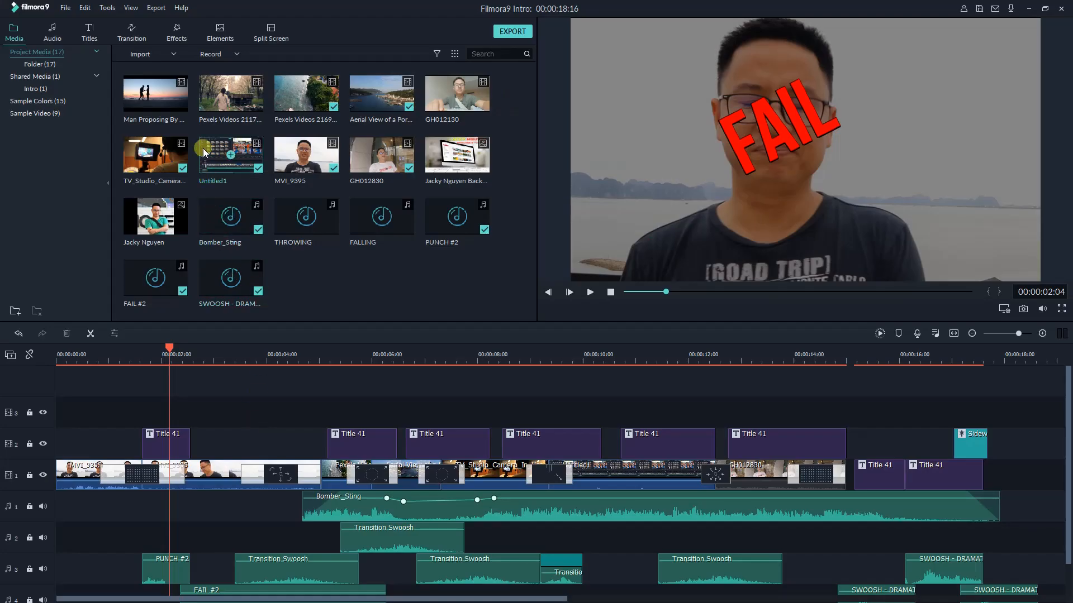
Step: Collapse and re-expand the Filters and Overlays categories, then show the 24 Instagram-Like filters
left_click(177, 31)
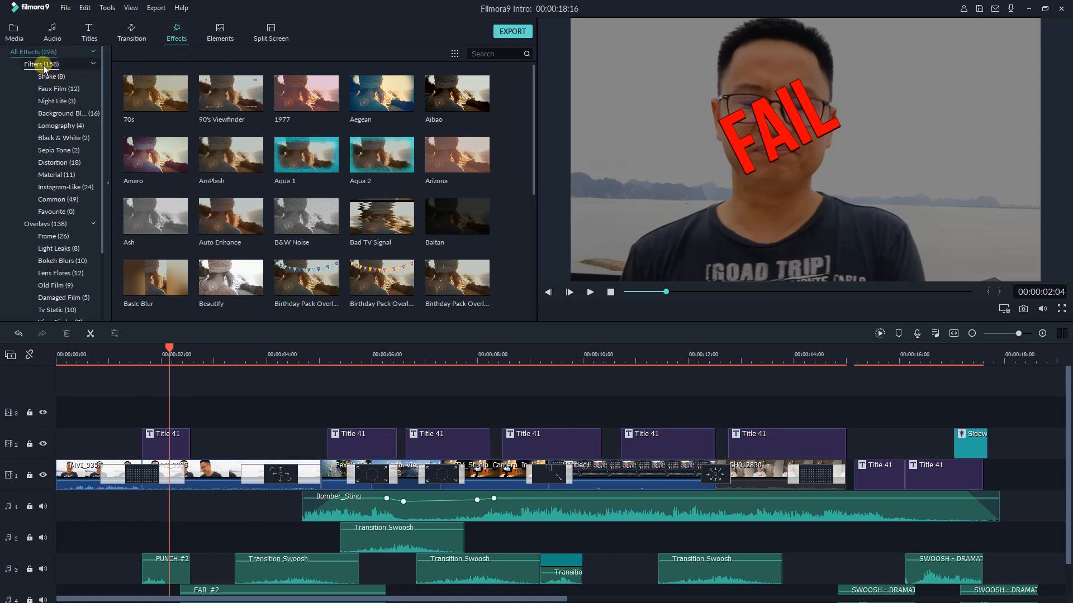
left_click(94, 63)
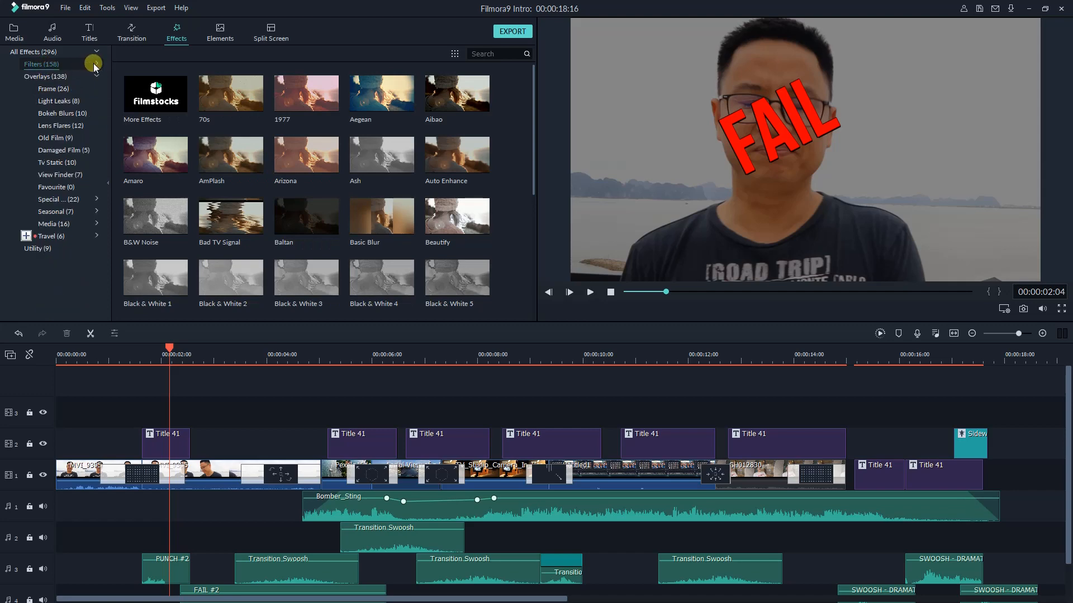
left_click(46, 76)
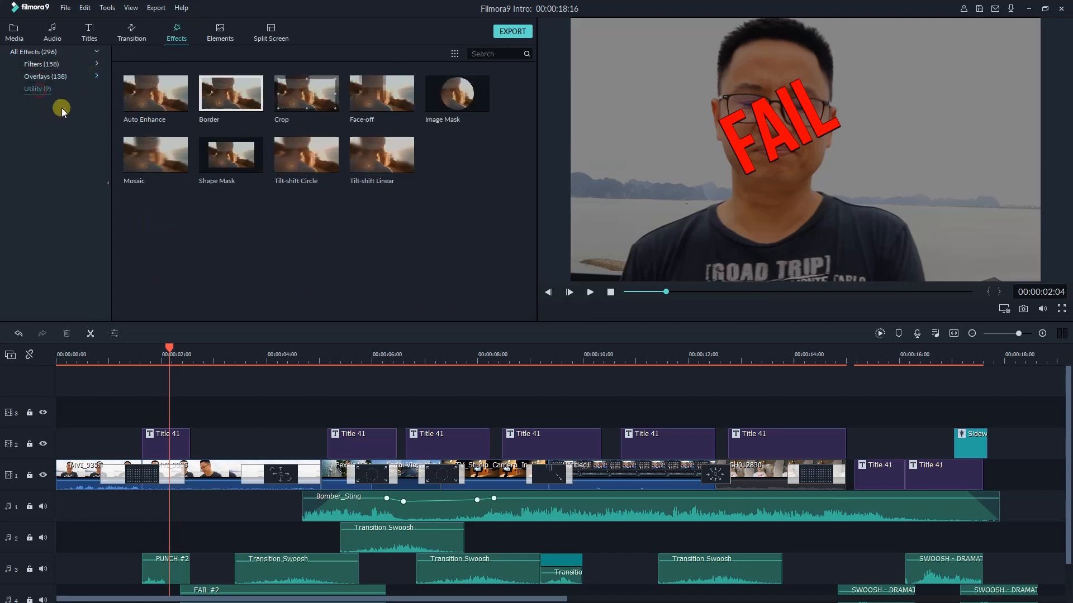
left_click(33, 52)
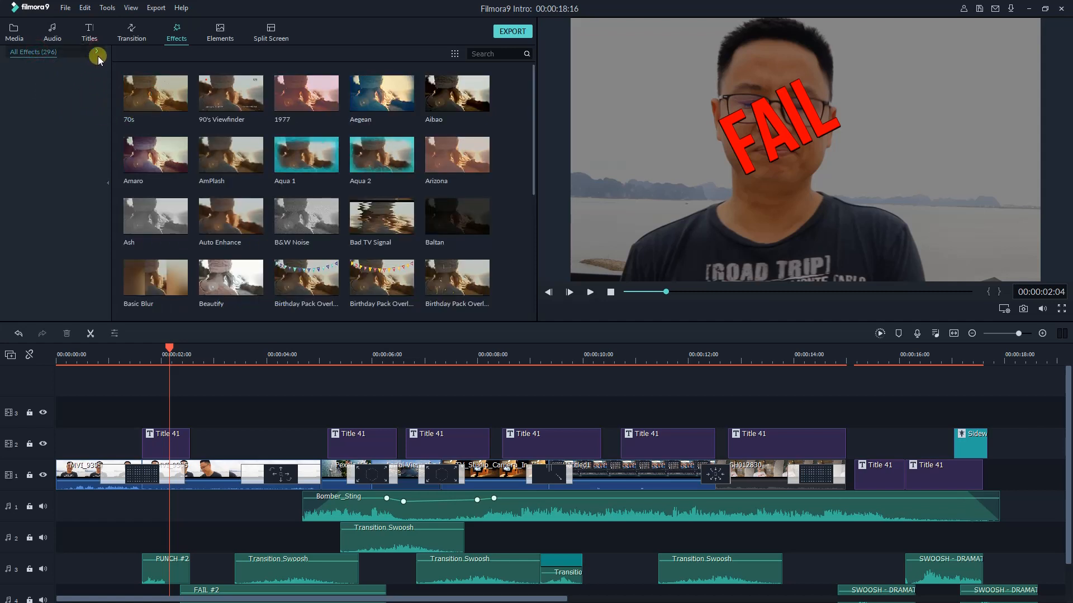
left_click(95, 52)
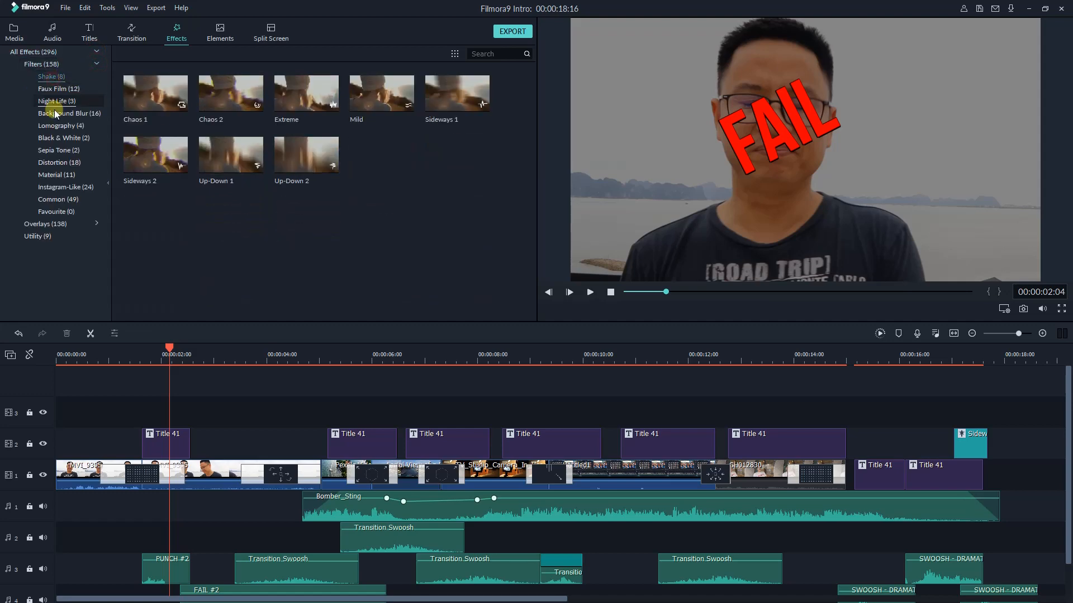
left_click(66, 187)
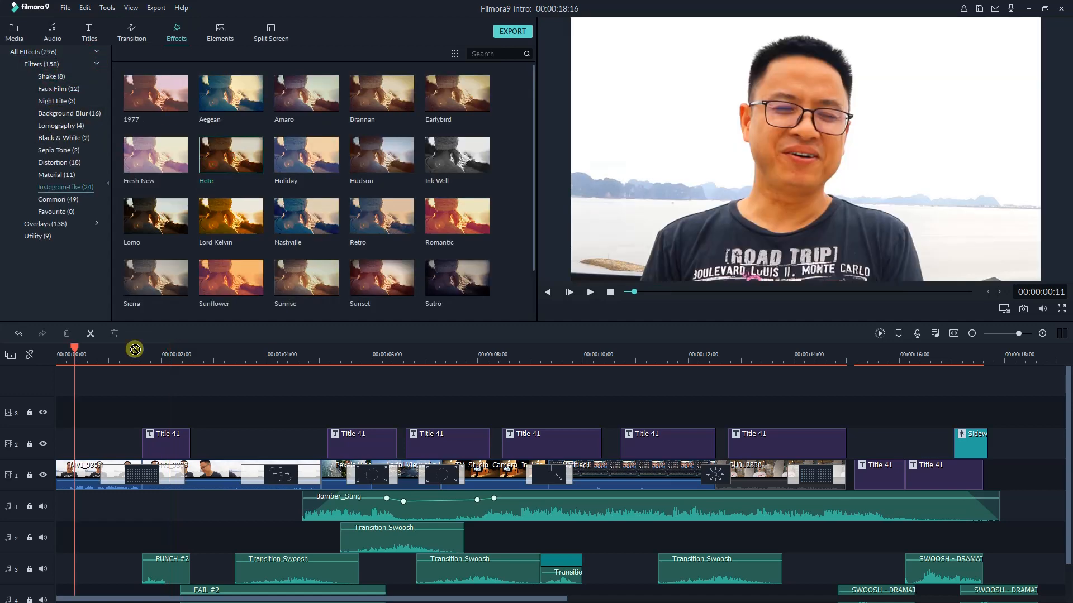
left_click_drag(230, 155, 137, 411)
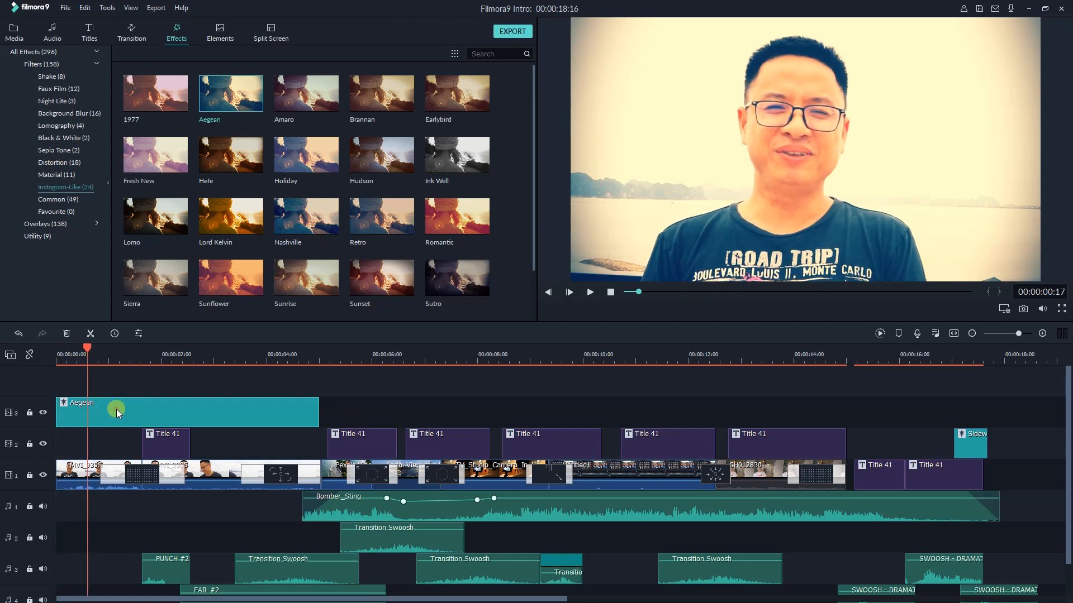
double_click(116, 411)
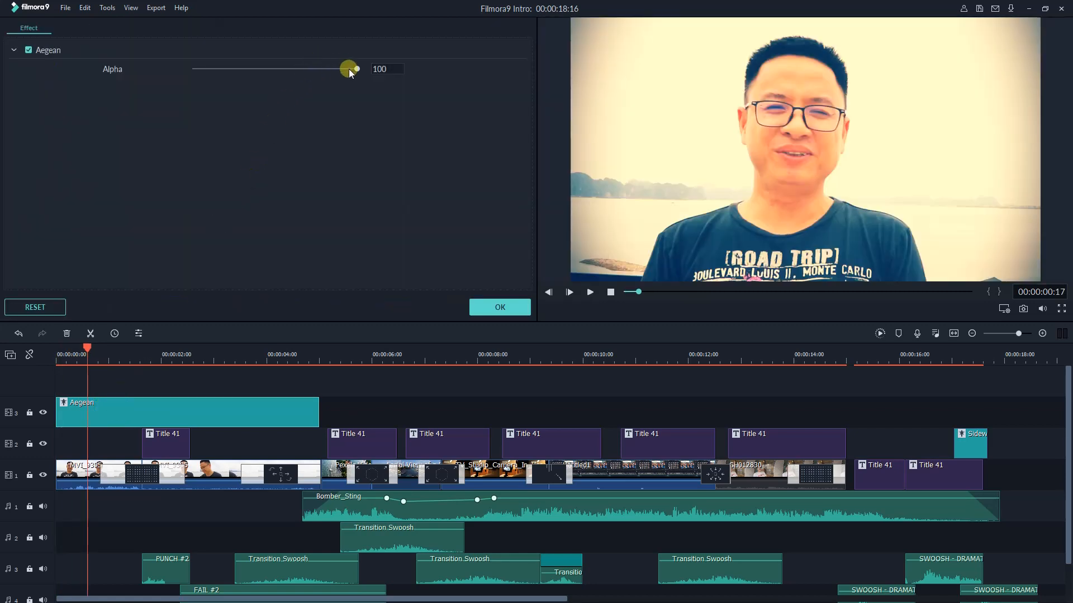
left_click_drag(351, 69, 283, 71)
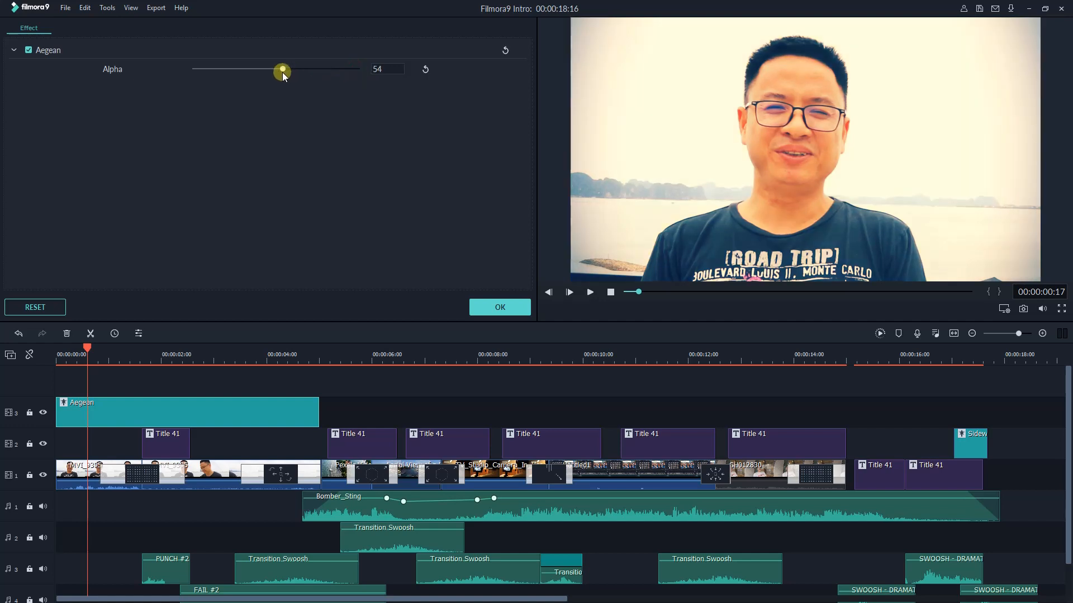
left_click_drag(281, 70, 257, 70)
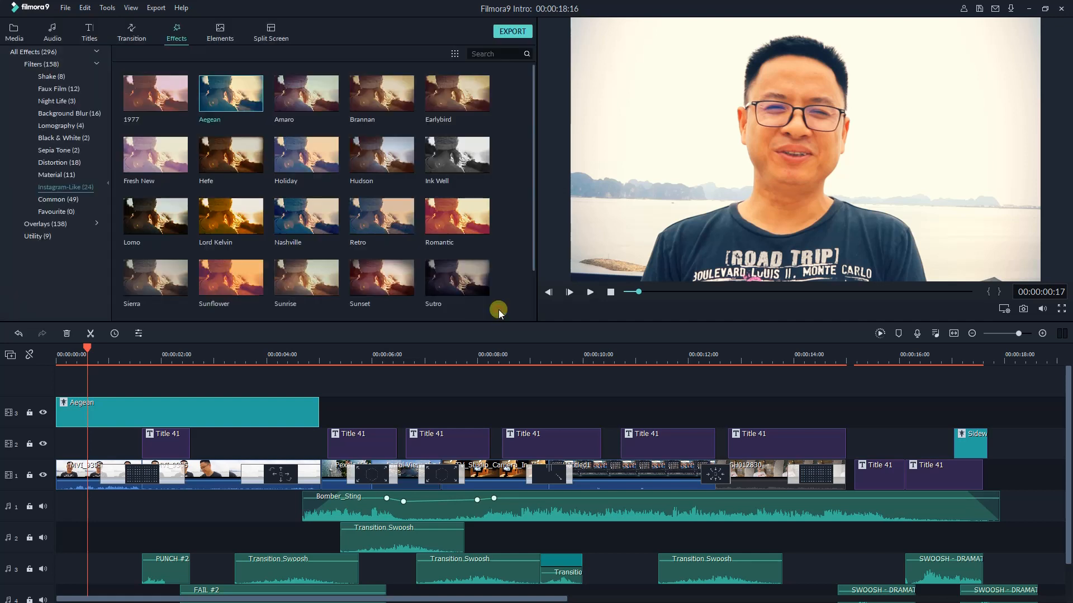
left_click(568, 292)
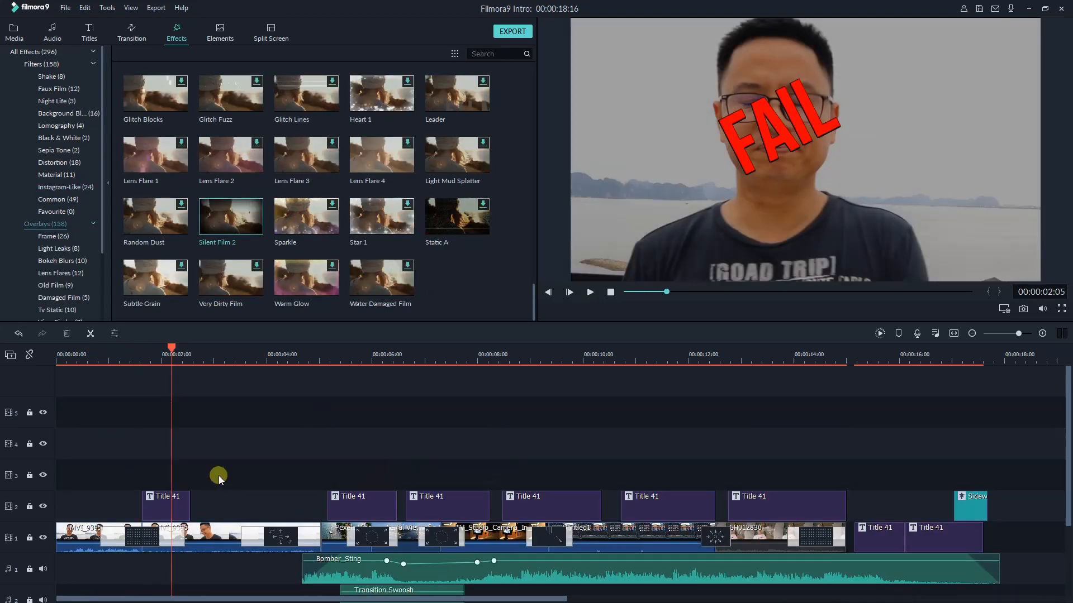
mouse_move(295, 449)
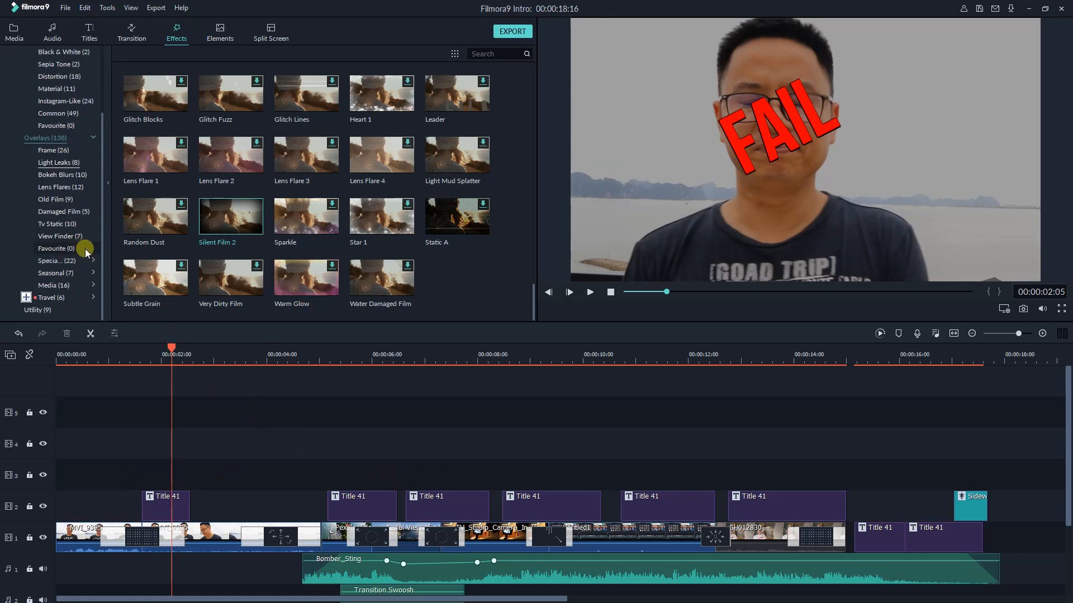
Step: Place the Cinema 21:9 frame overlay over the opening clips on track 4
left_click(52, 149)
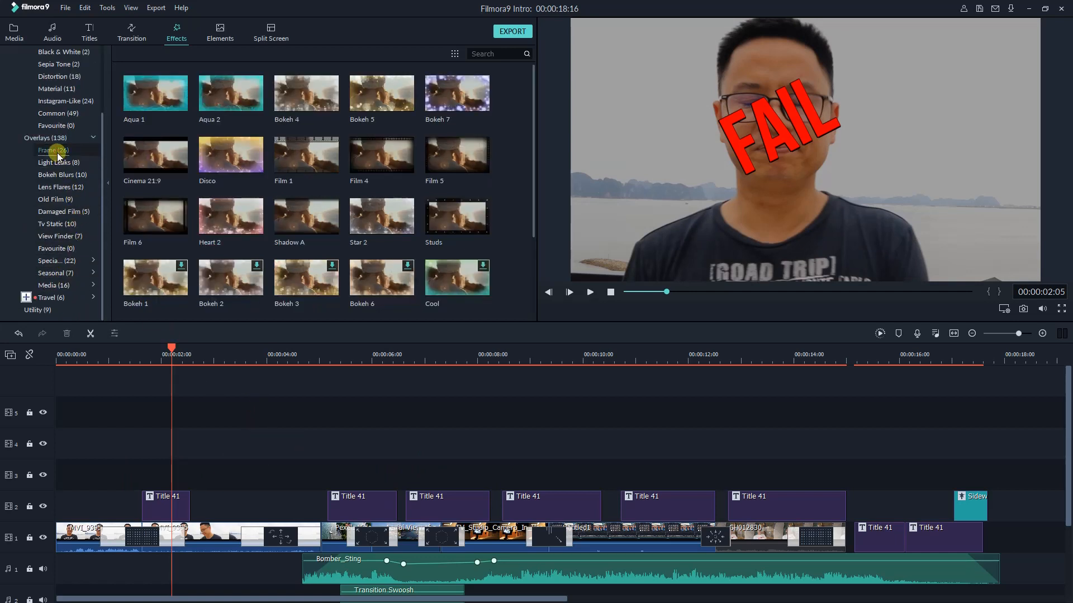
left_click(59, 162)
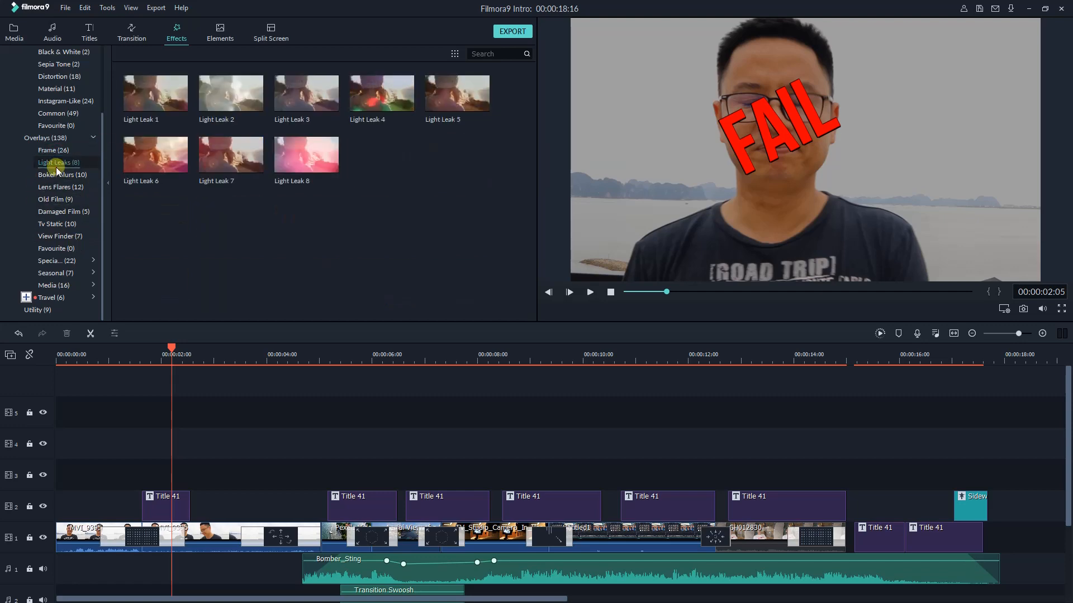
left_click(53, 150)
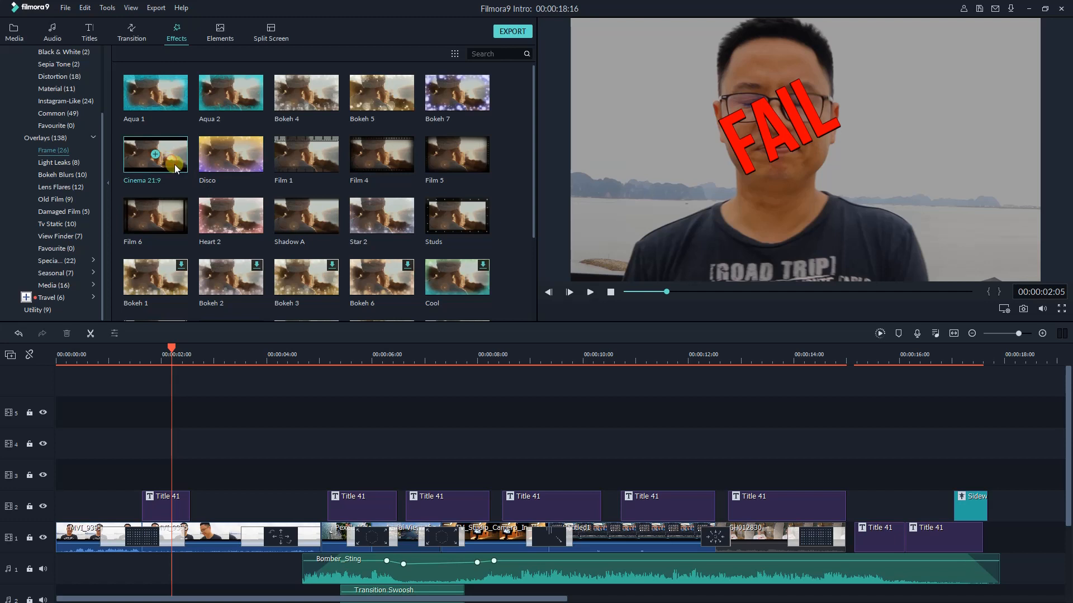
left_click_drag(174, 157, 75, 451)
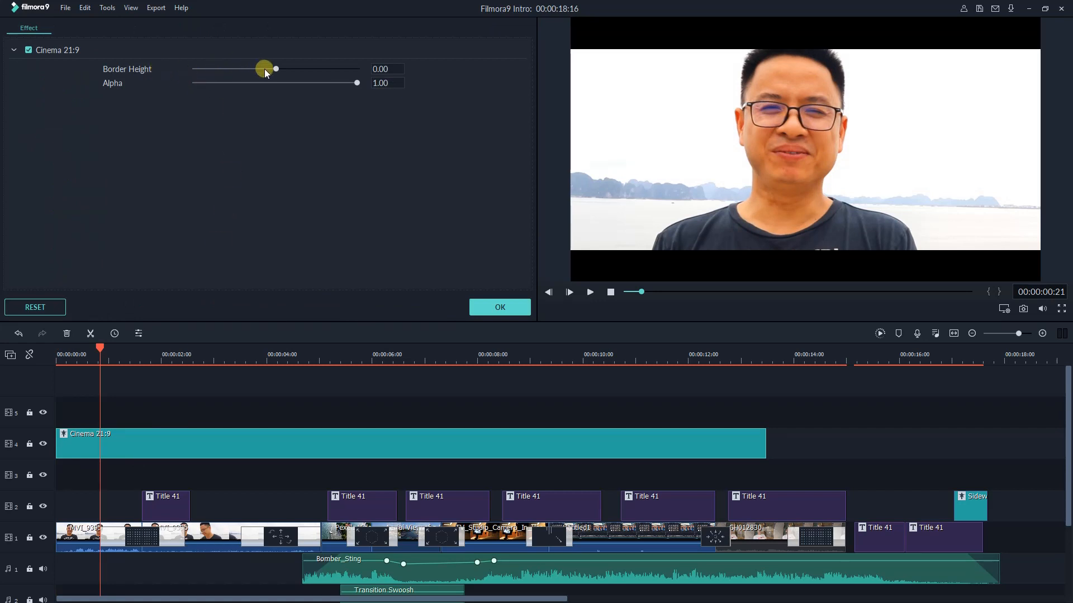
Step: Tune the Cinema 21:9 border height, trying 0.67, 0.50 and -0.71 before settling
left_click_drag(276, 68, 329, 68)
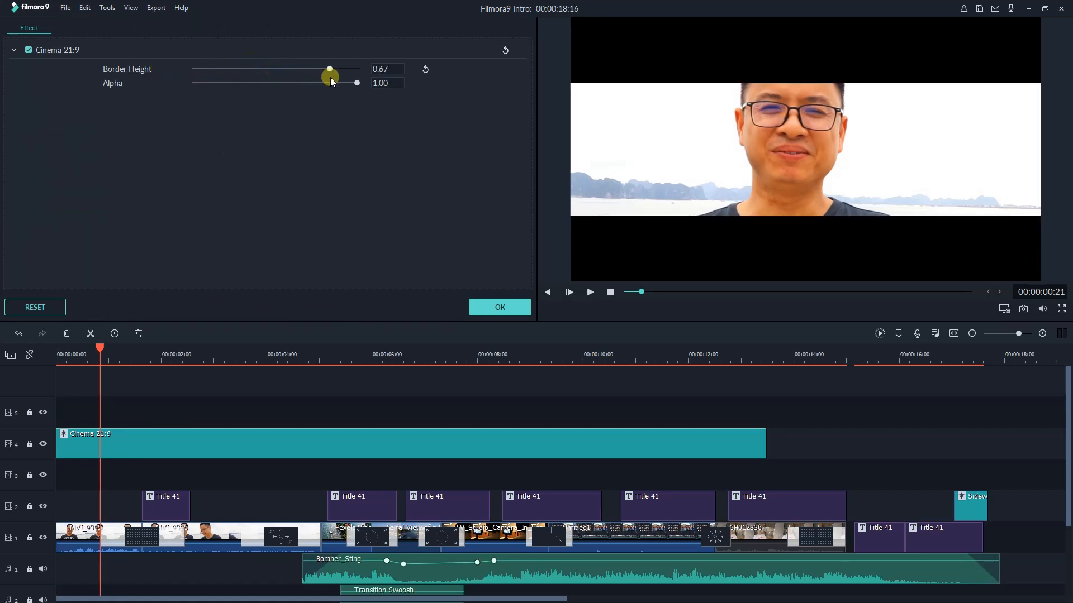
left_click_drag(329, 73, 310, 73)
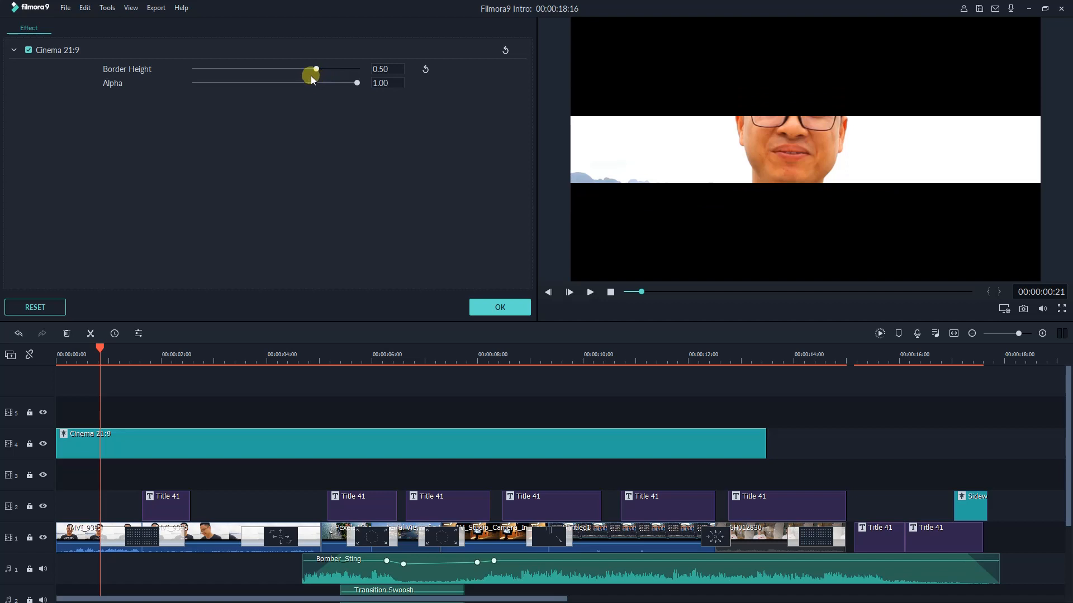
left_click_drag(310, 73, 217, 70)
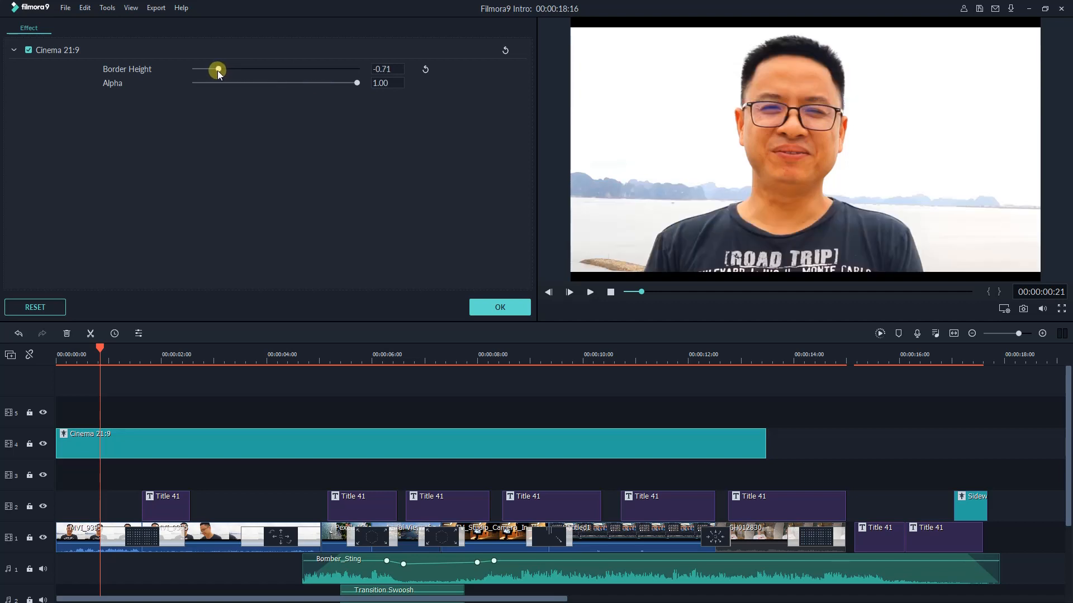
left_click_drag(217, 70, 232, 70)
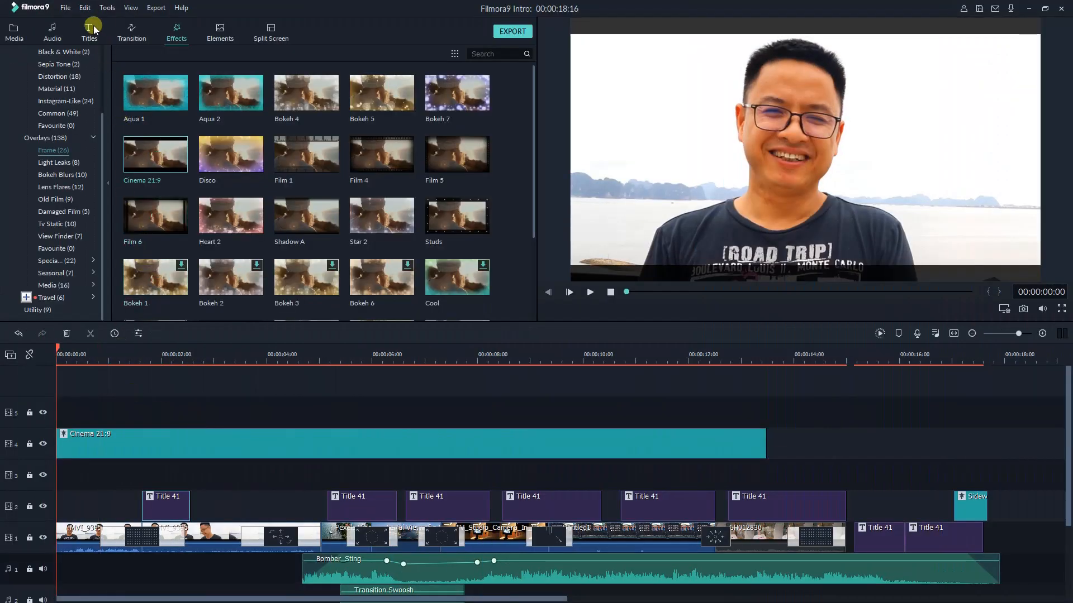
Step: Browse the Custom, Openers, Seasonal and Titles categories and preview Title 10 at the video's start
left_click(88, 30)
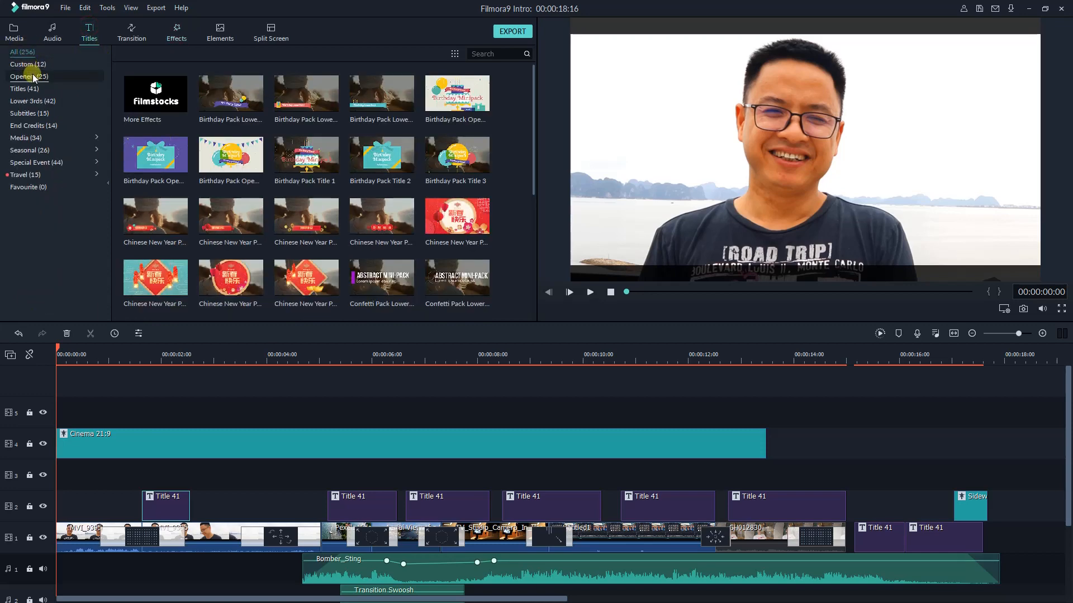
left_click(27, 64)
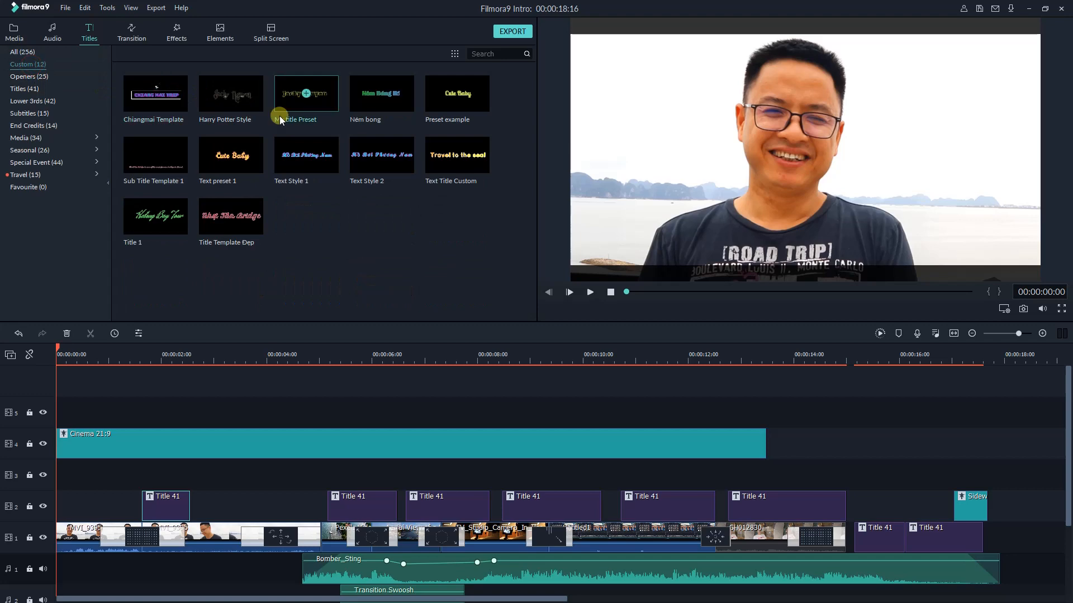
left_click(28, 76)
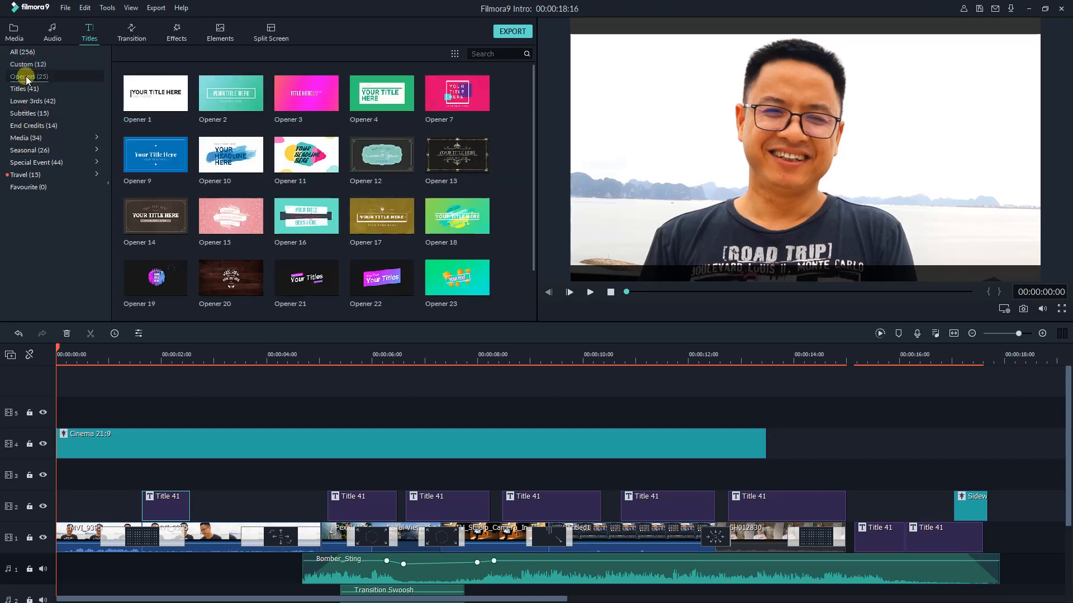
left_click(24, 89)
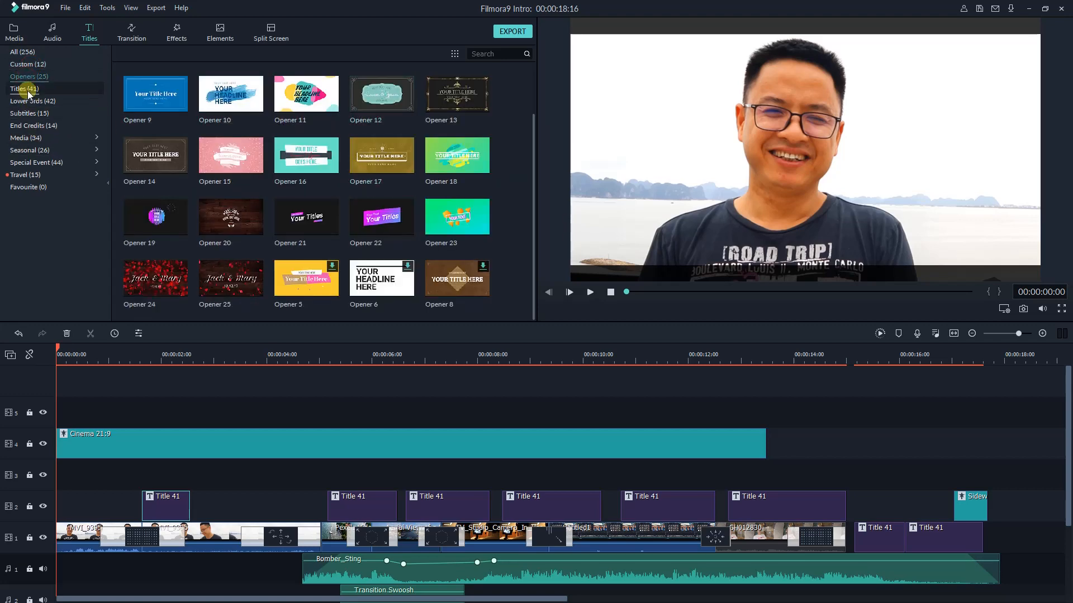
left_click(29, 149)
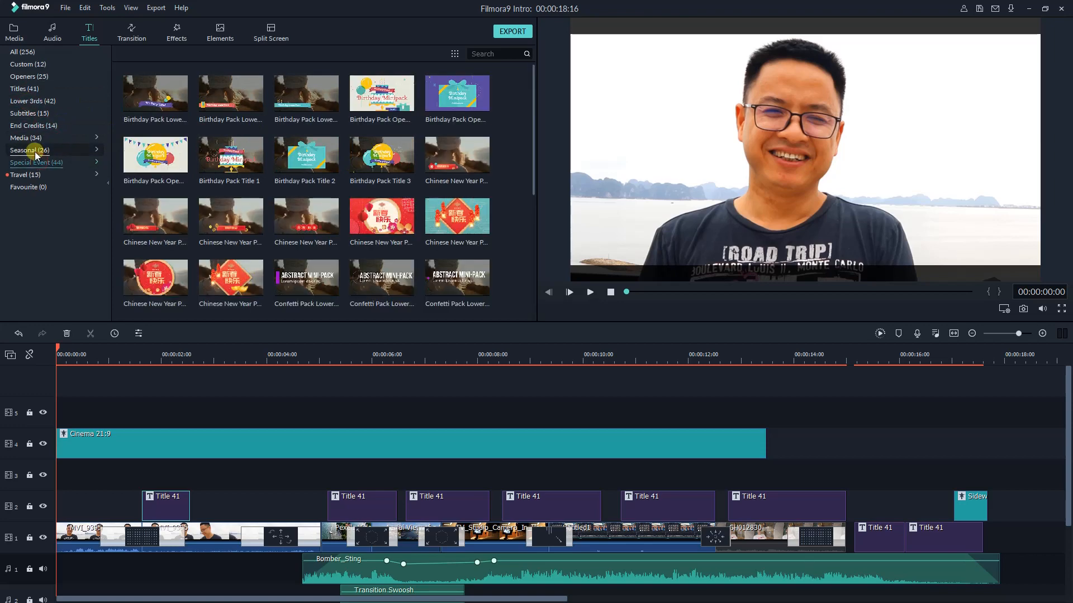
left_click(24, 89)
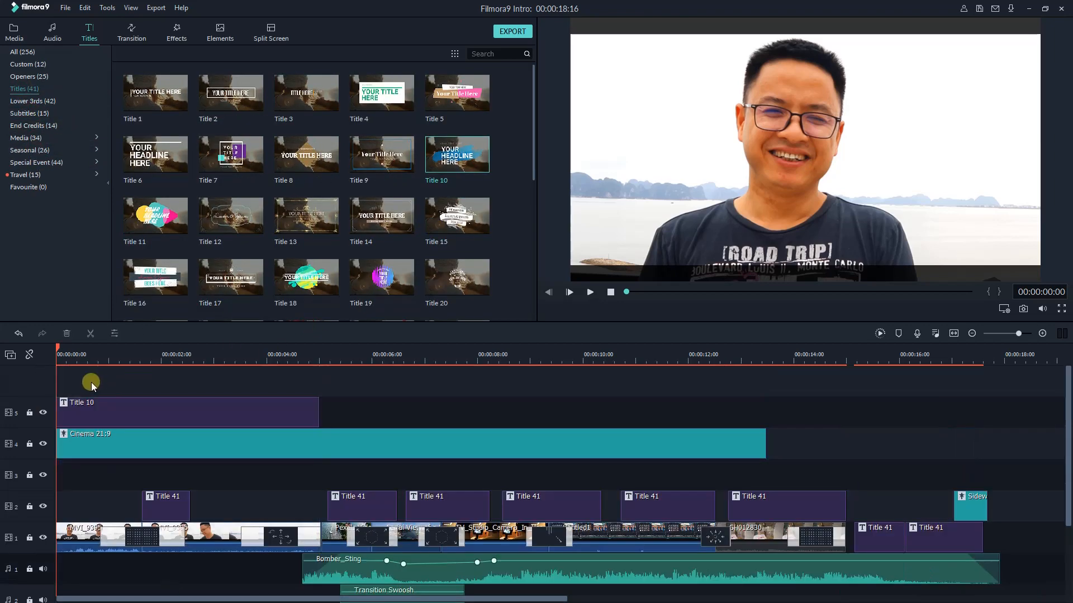
left_click(103, 409)
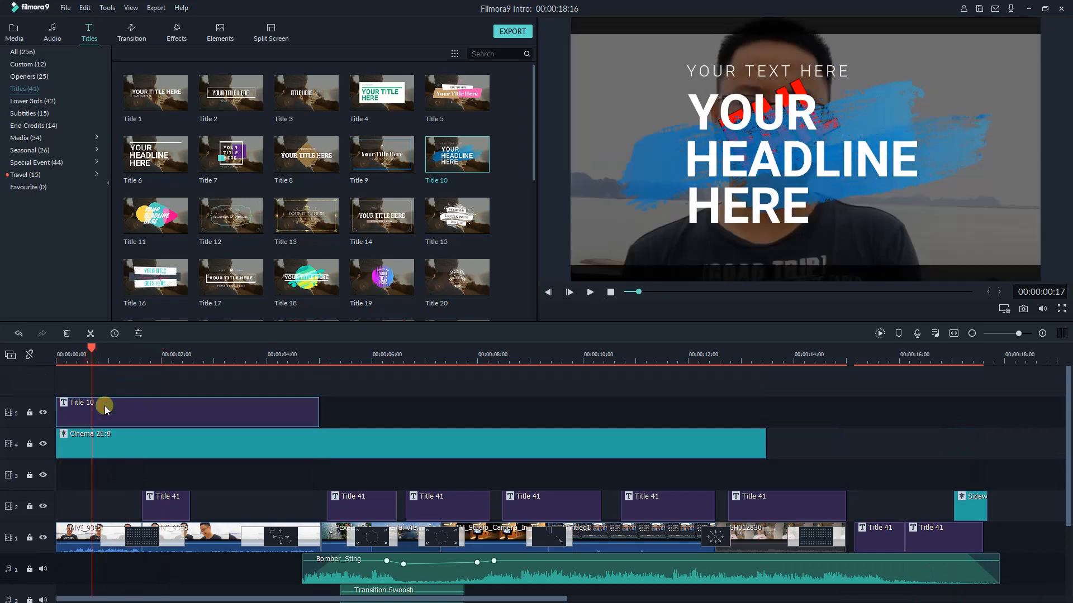
Step: Replace Title 10's 'YOUR TEXT HERE' line with 'Filmora9'
double_click(103, 411)
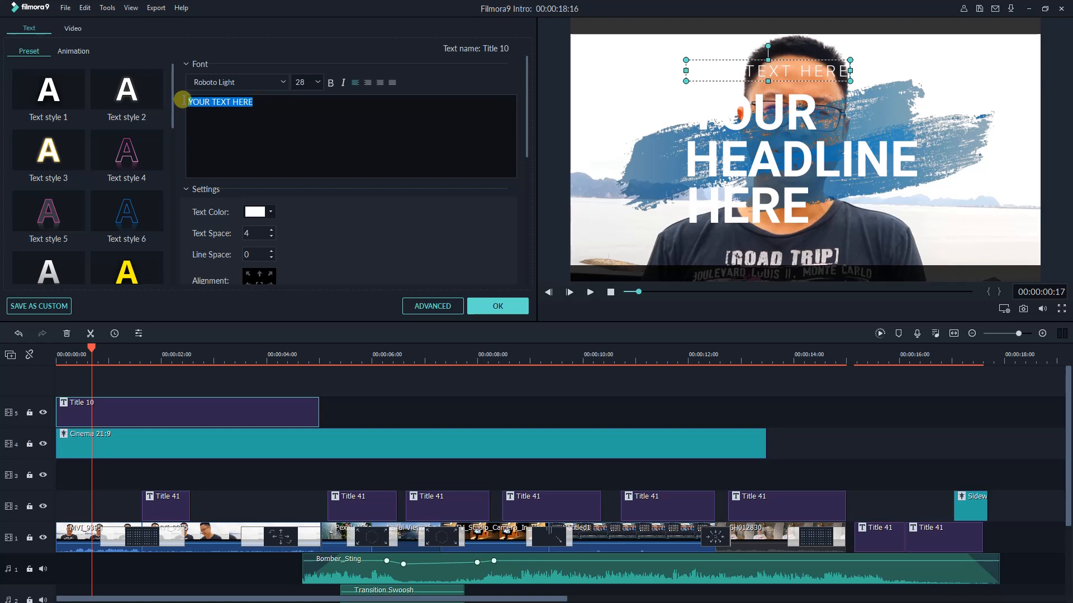
type("Filmora9")
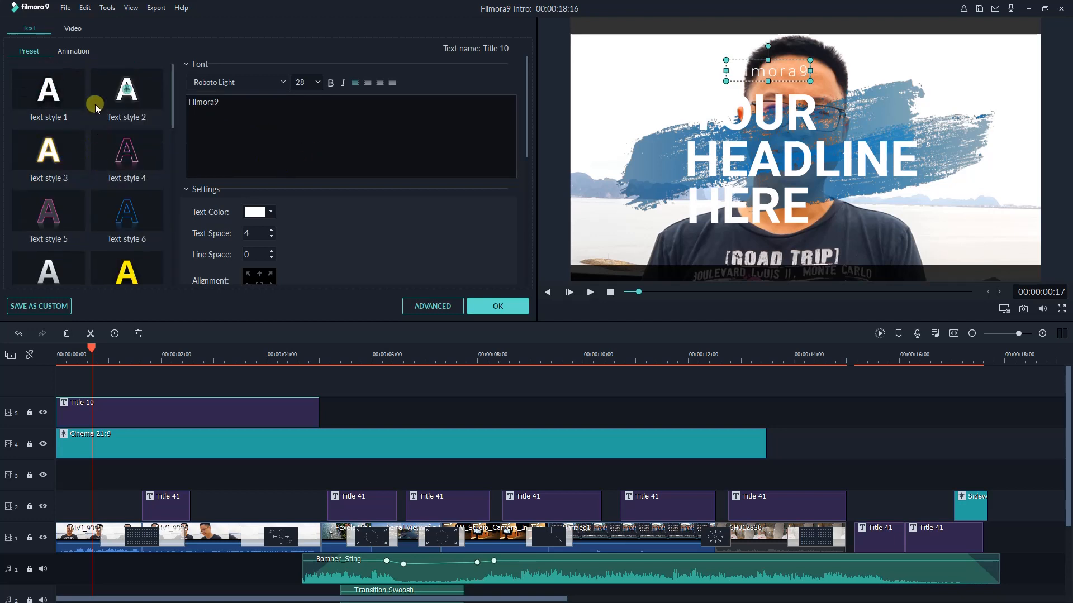
scroll("down", 3)
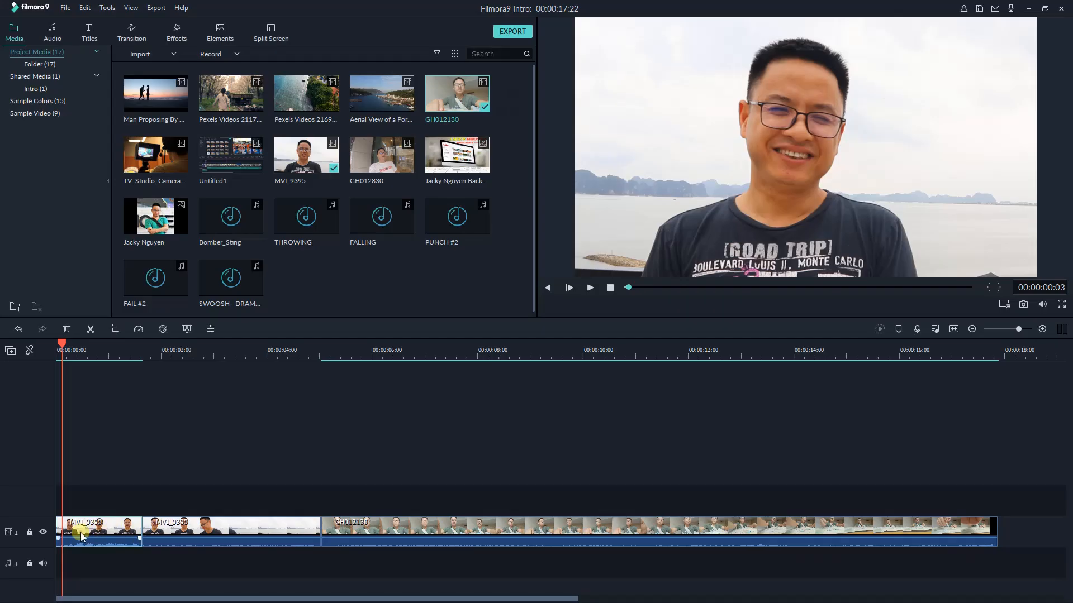
Step: Open the first clip's Color settings and drag Temperature toward a warmer look
double_click(82, 530)
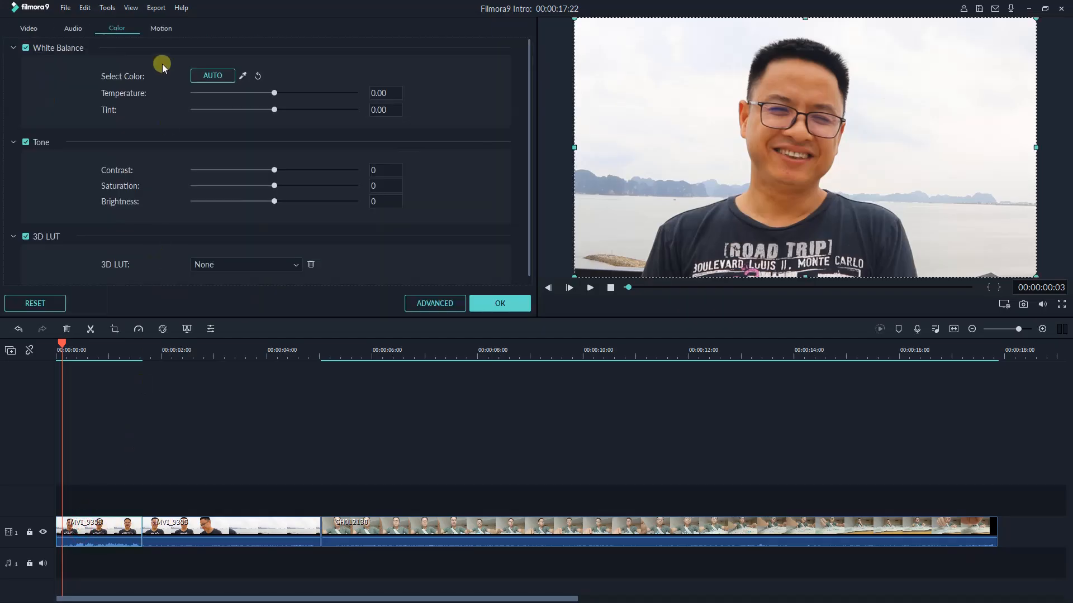
left_click(72, 28)
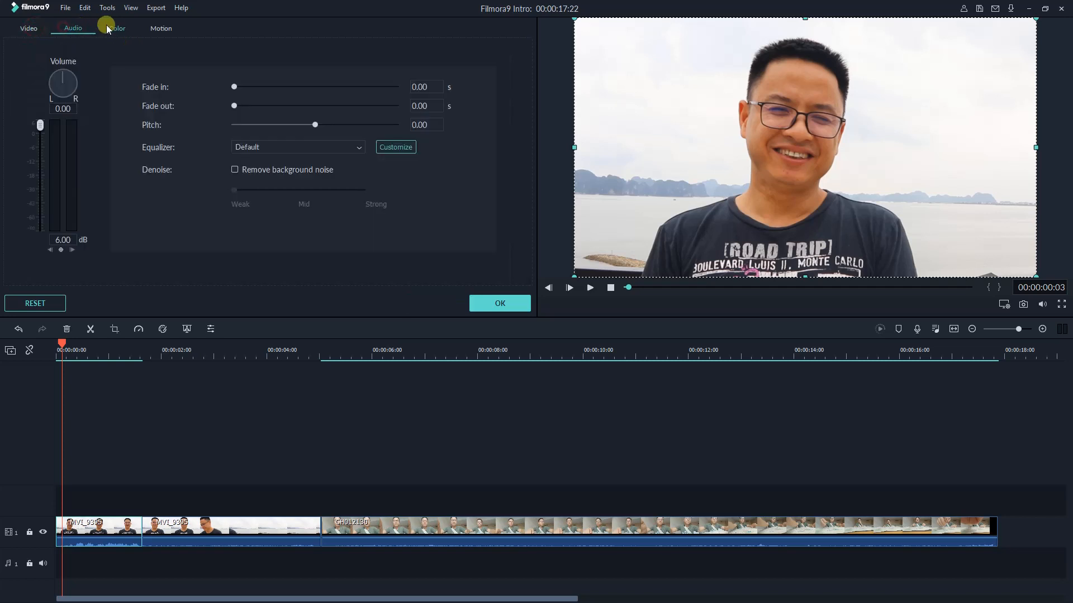
left_click(116, 28)
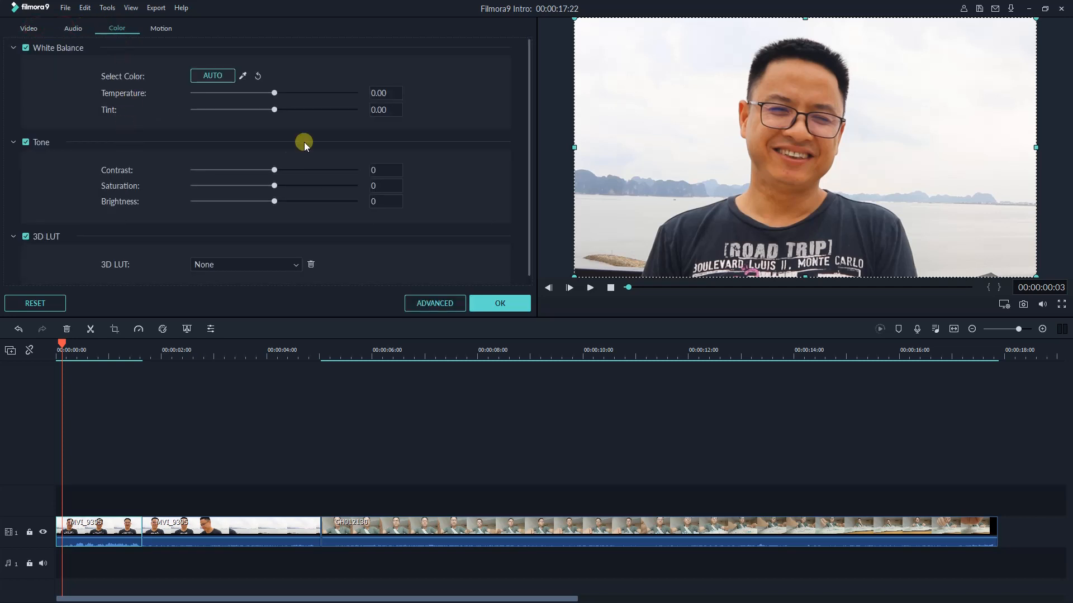
left_click_drag(274, 93, 287, 92)
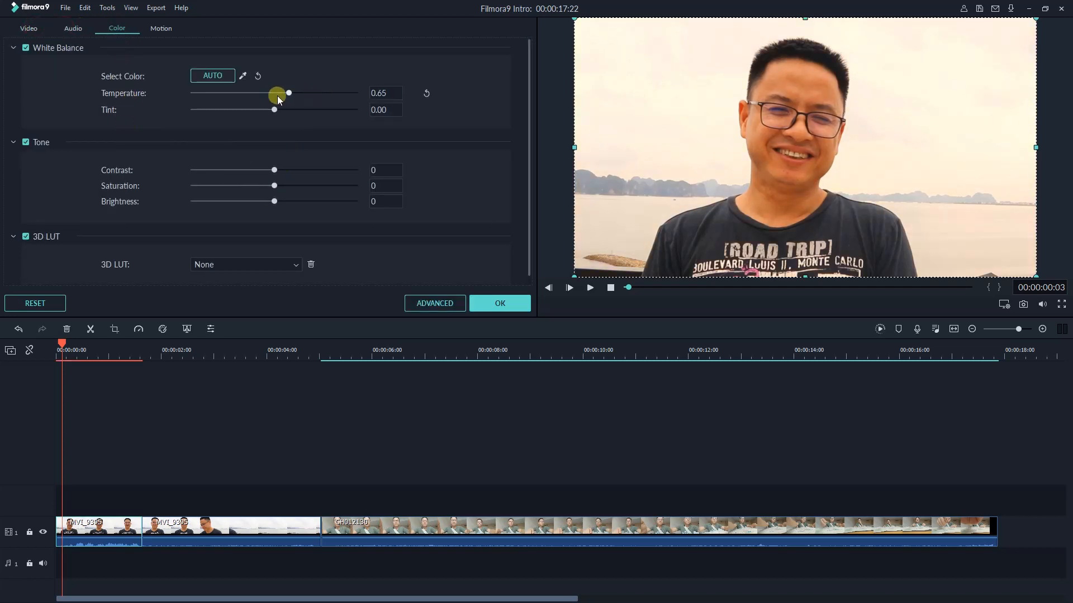
Step: Preview the CineStyle look from the 3D LUT dropdown
left_click(244, 265)
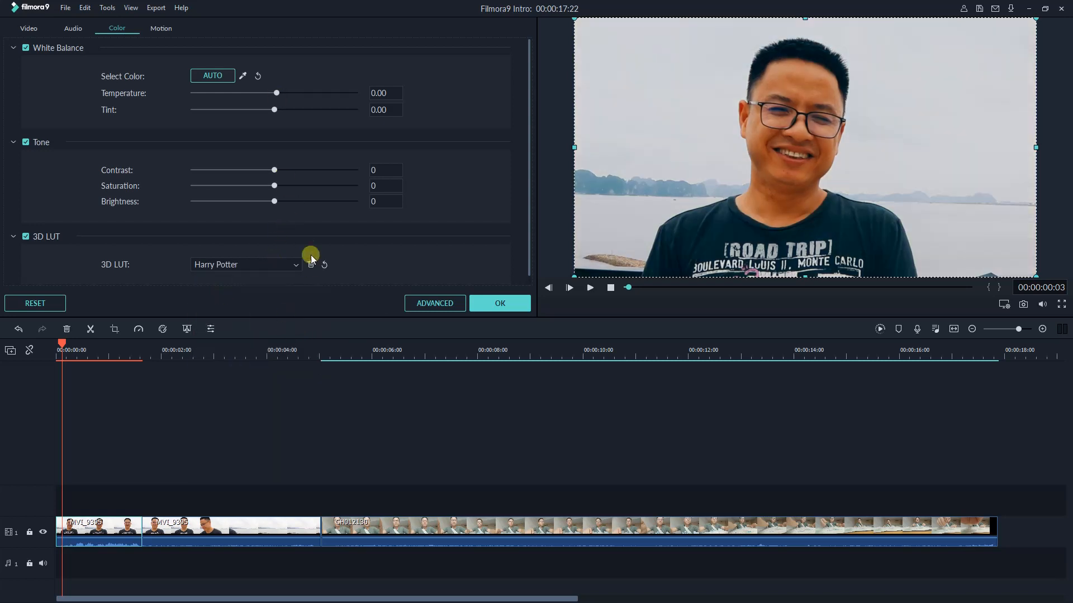
left_click(244, 265)
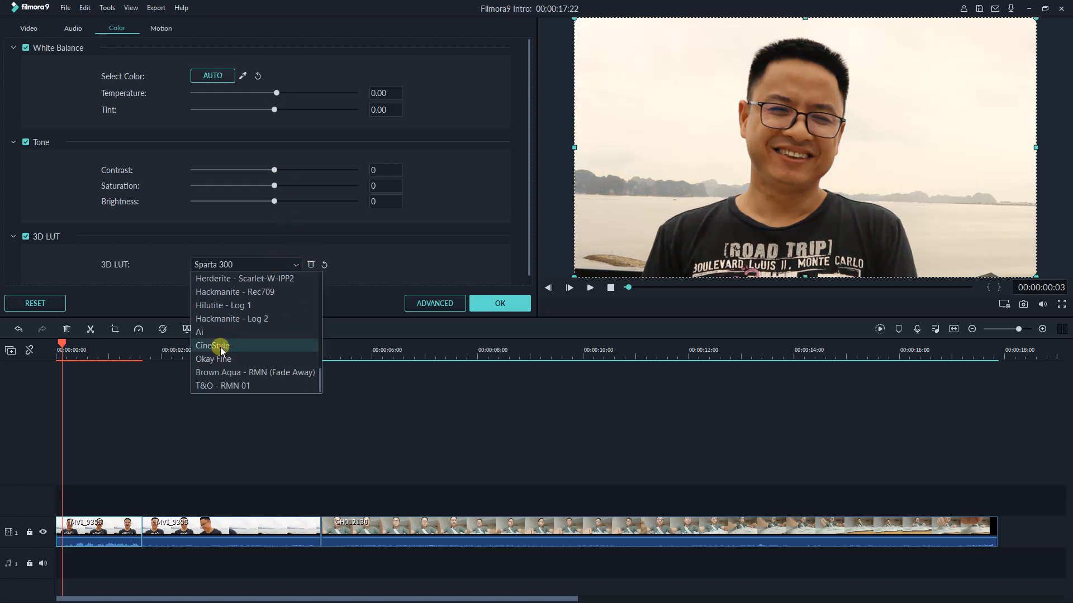
left_click(223, 305)
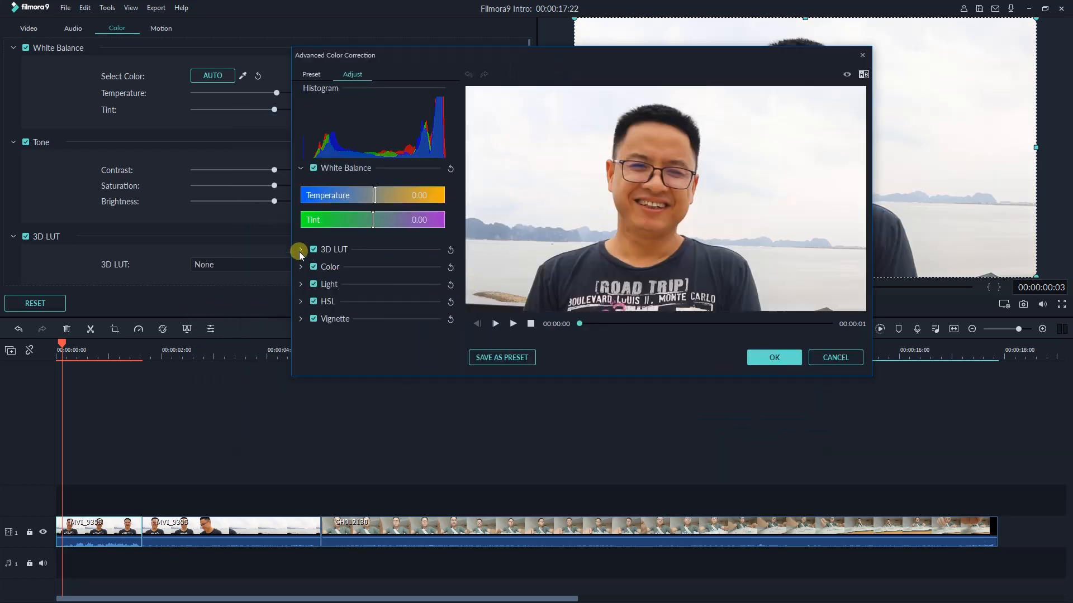
left_click(301, 267)
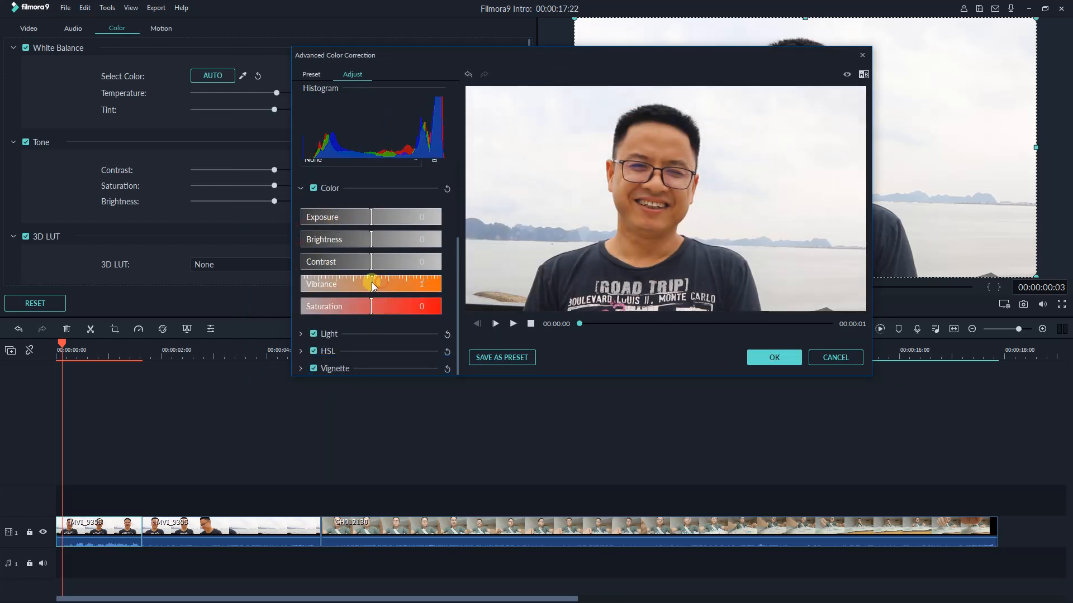
left_click(834, 357)
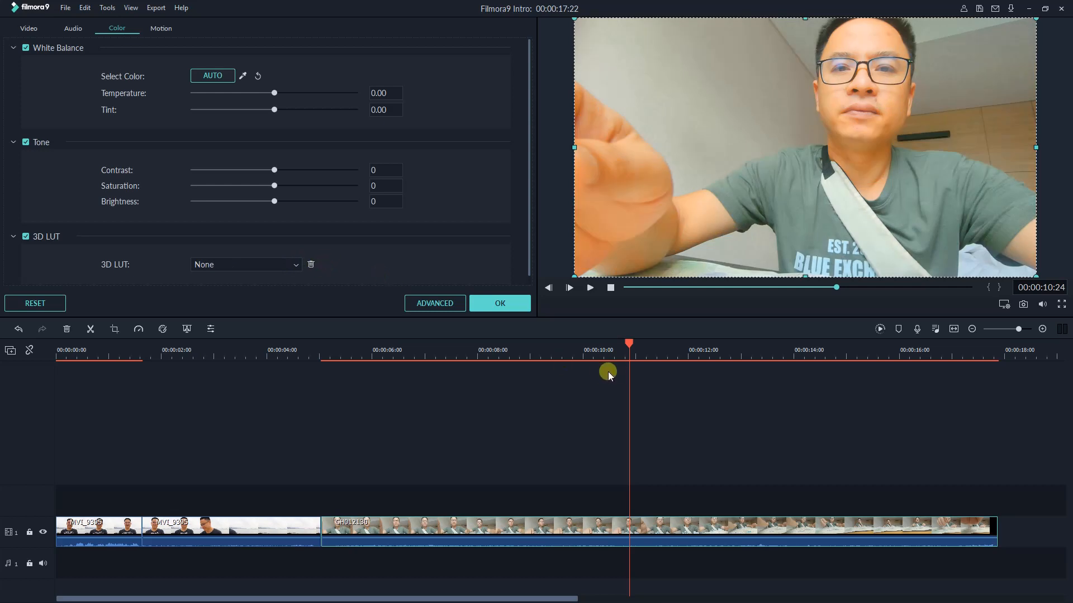
Step: Close the clip editor and trim the second clip's right edge so the video ends near 7 seconds
left_click(499, 303)
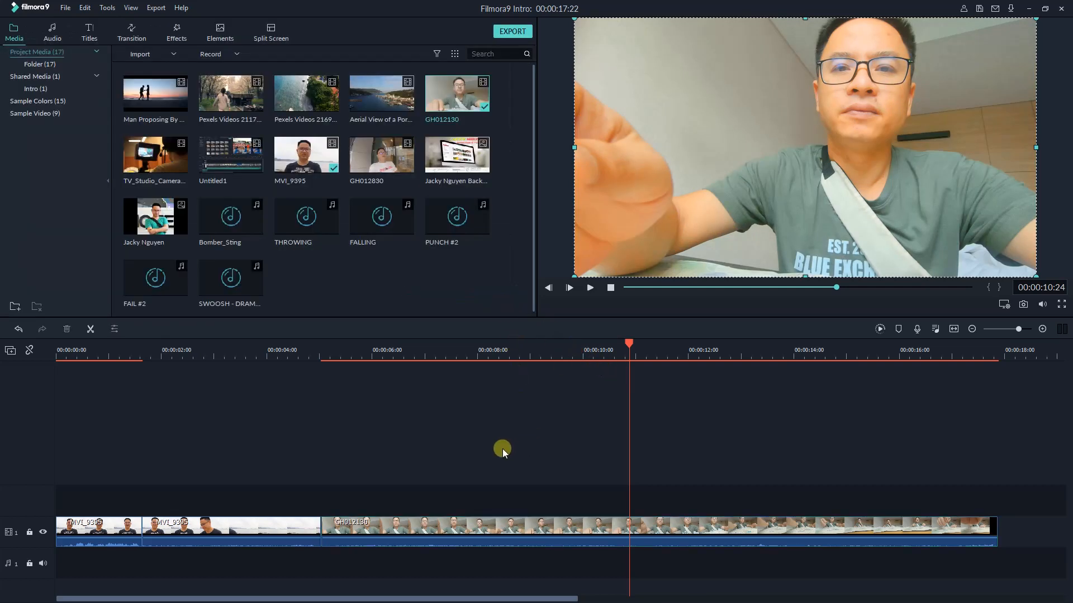
left_click(589, 287)
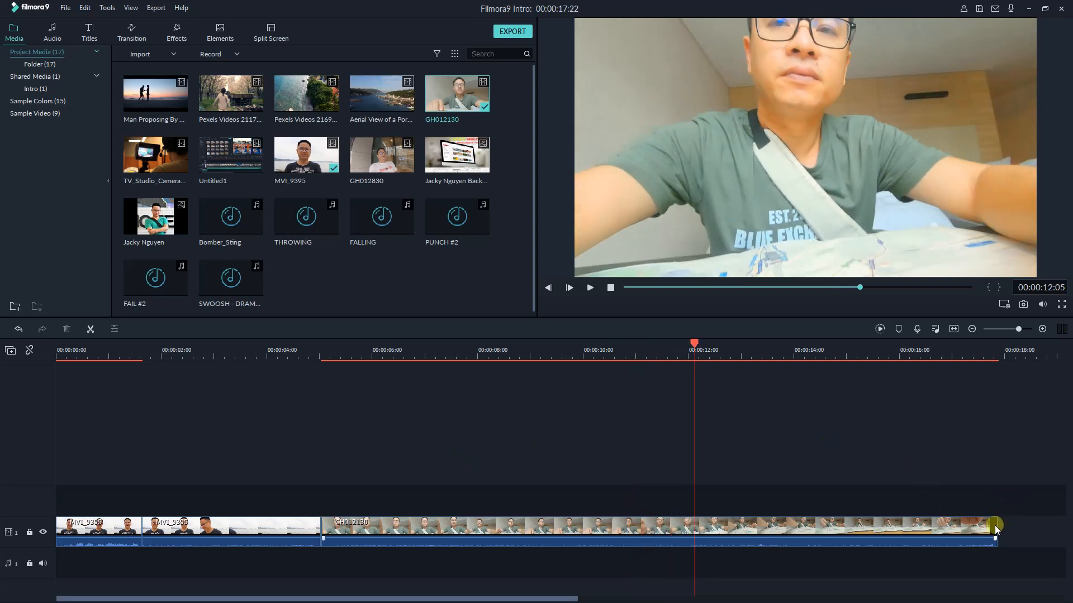
left_click_drag(995, 530, 448, 537)
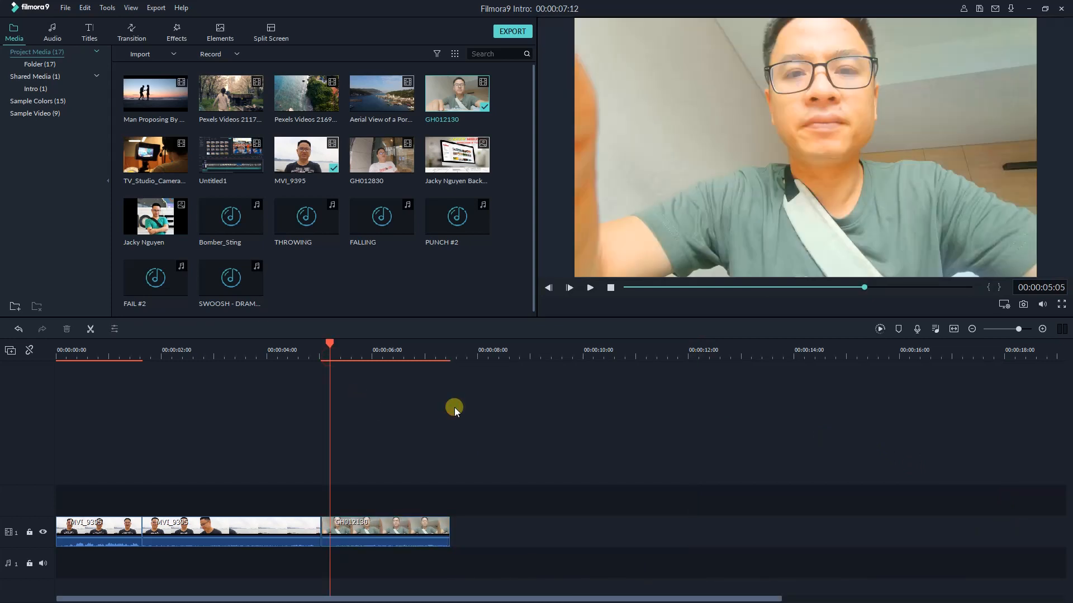
mouse_move(32, 32)
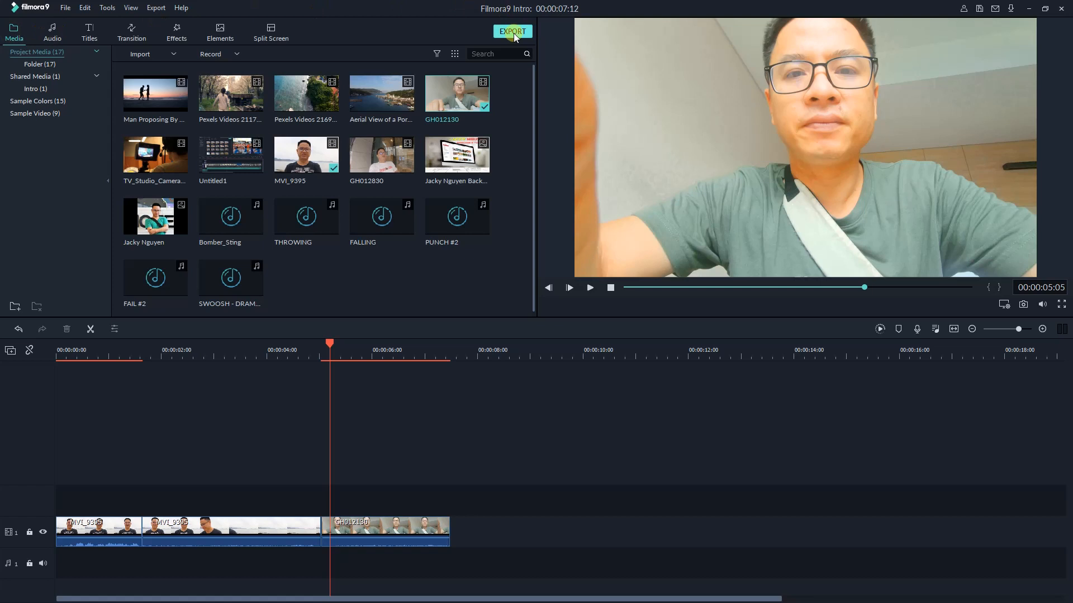
Step: Open Export and look through the Device, Vimeo and DVD options before returning to local MP4
left_click(512, 31)
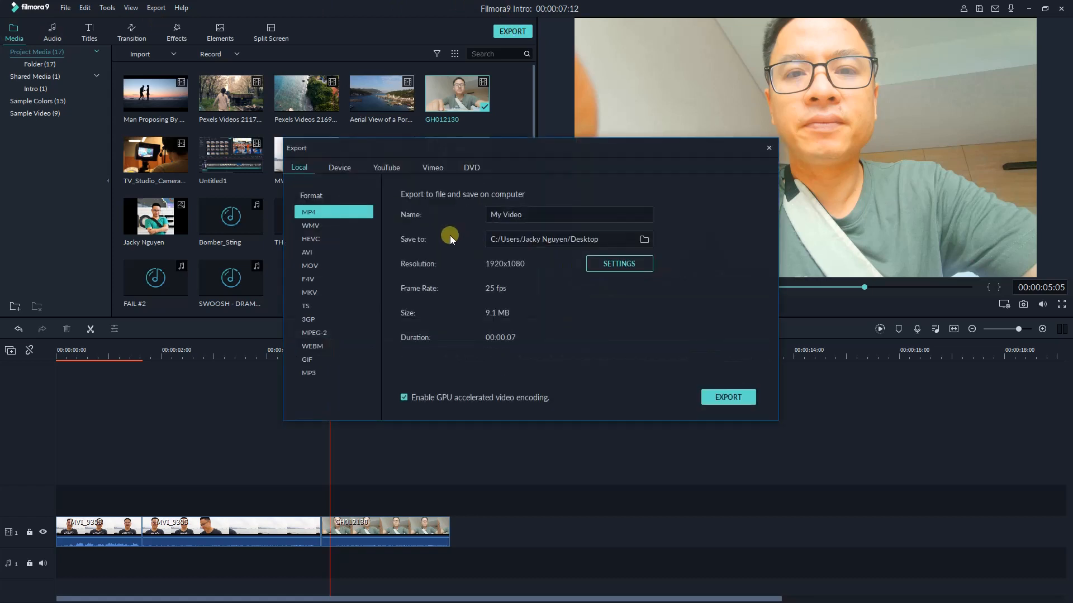
left_click(339, 168)
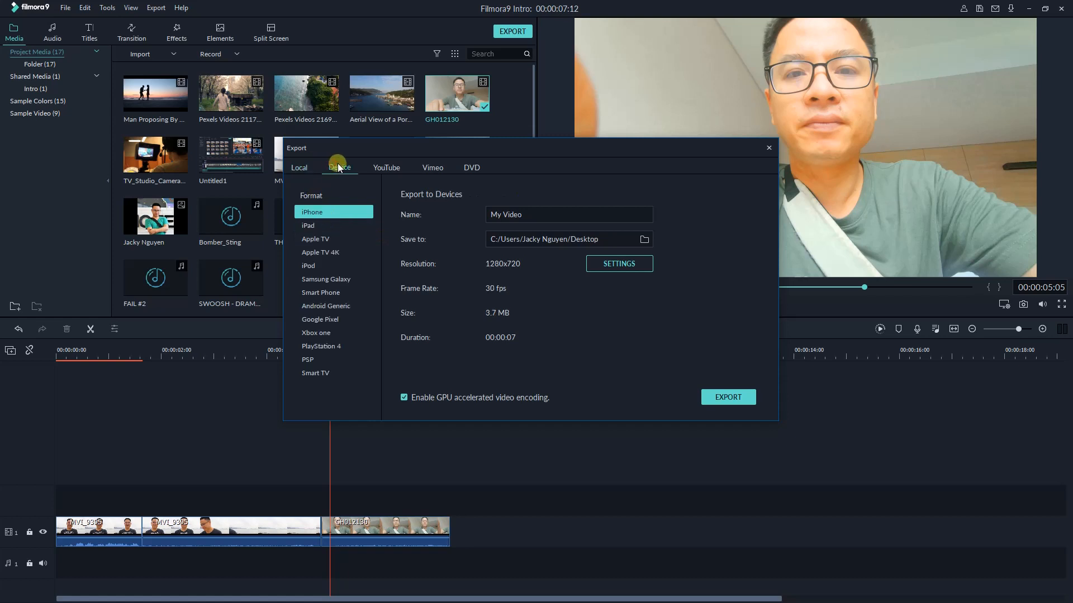
left_click(432, 168)
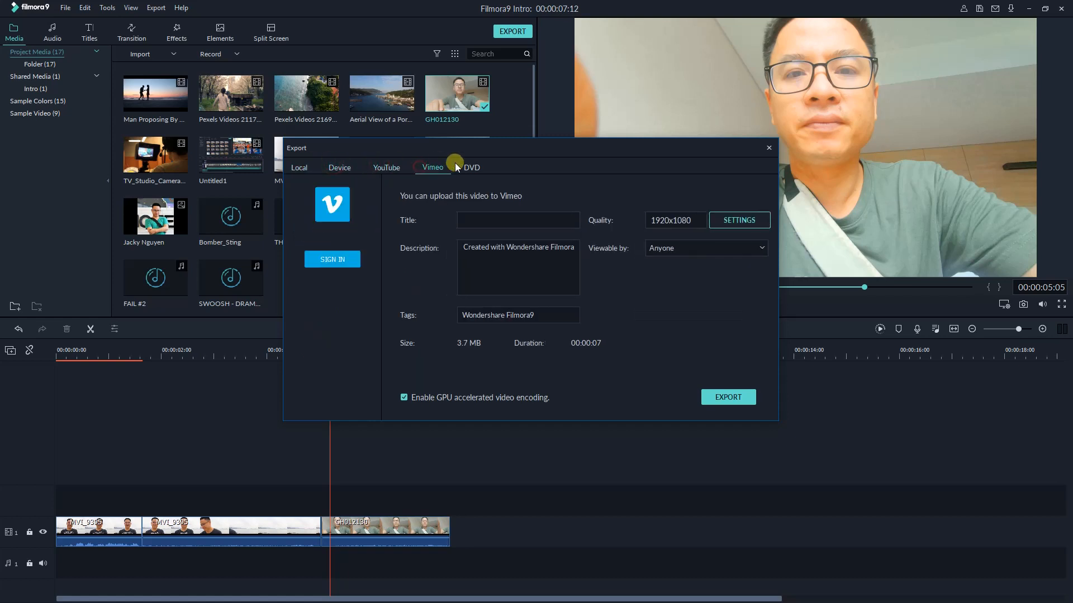
left_click(470, 167)
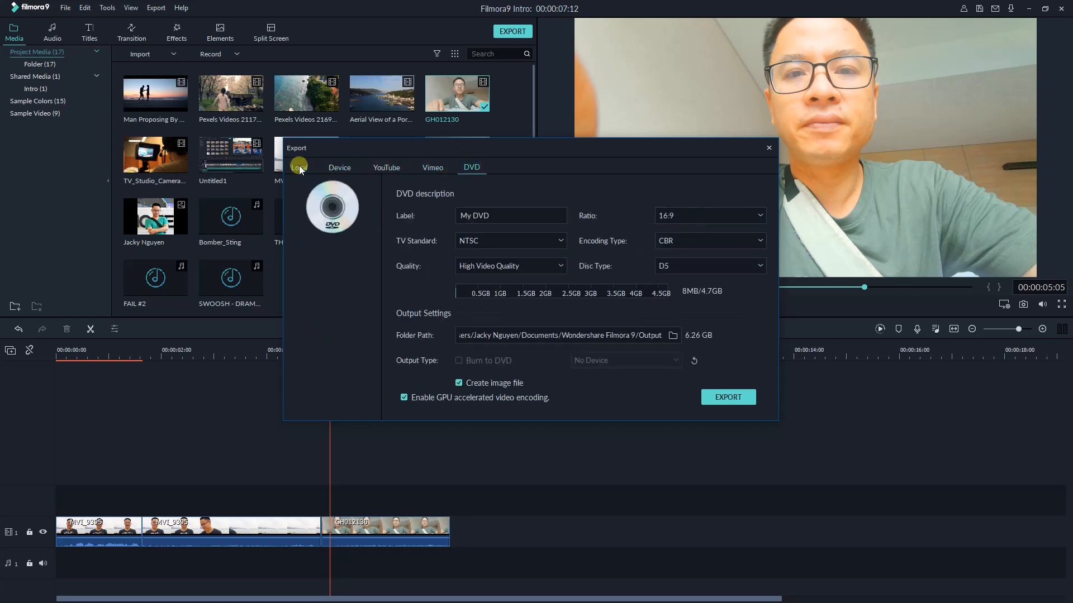
left_click(590, 251)
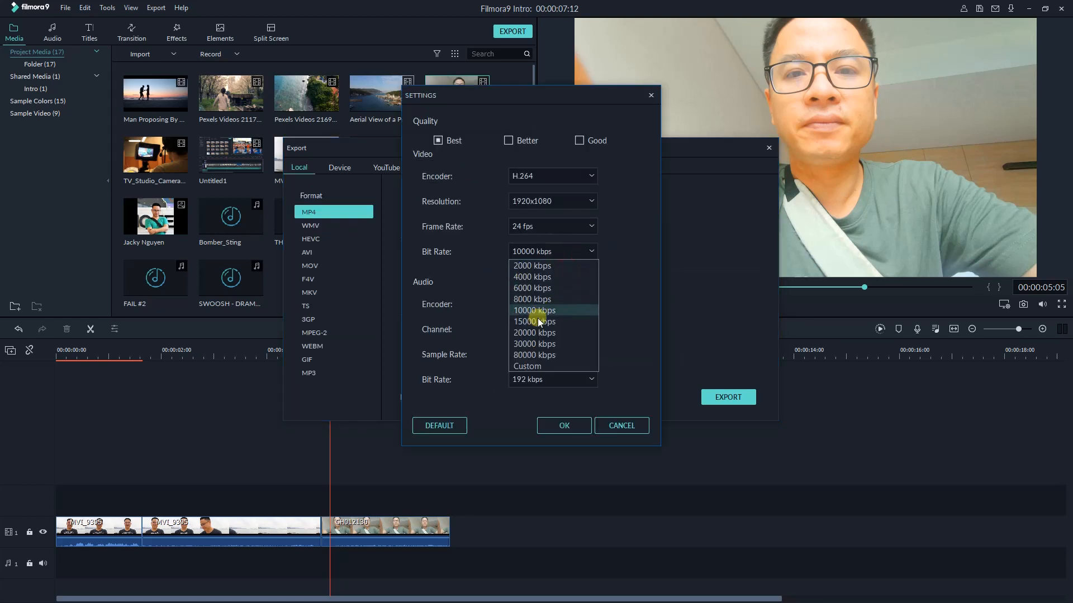
Step: Set the MP4 video bit rate to 15000 kbps and start rendering the 1080p file
left_click(534, 322)
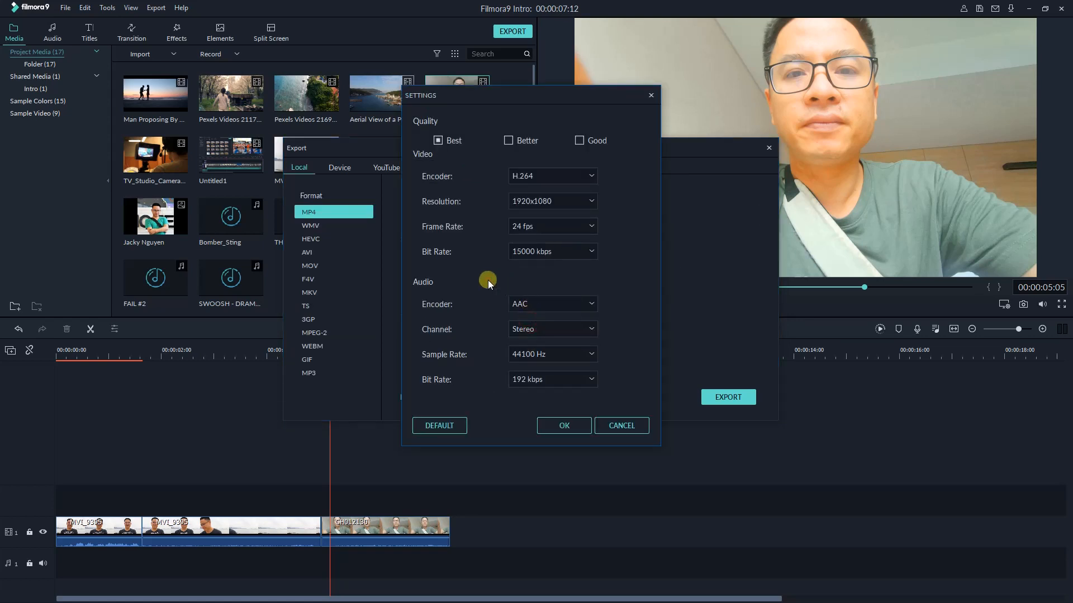
left_click(563, 426)
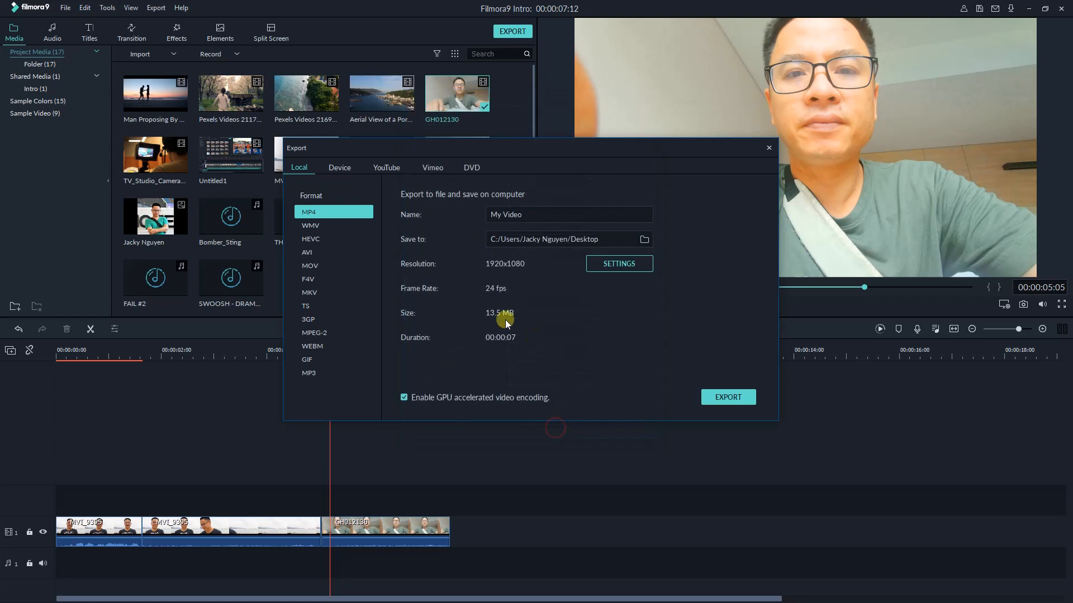
mouse_move(557, 264)
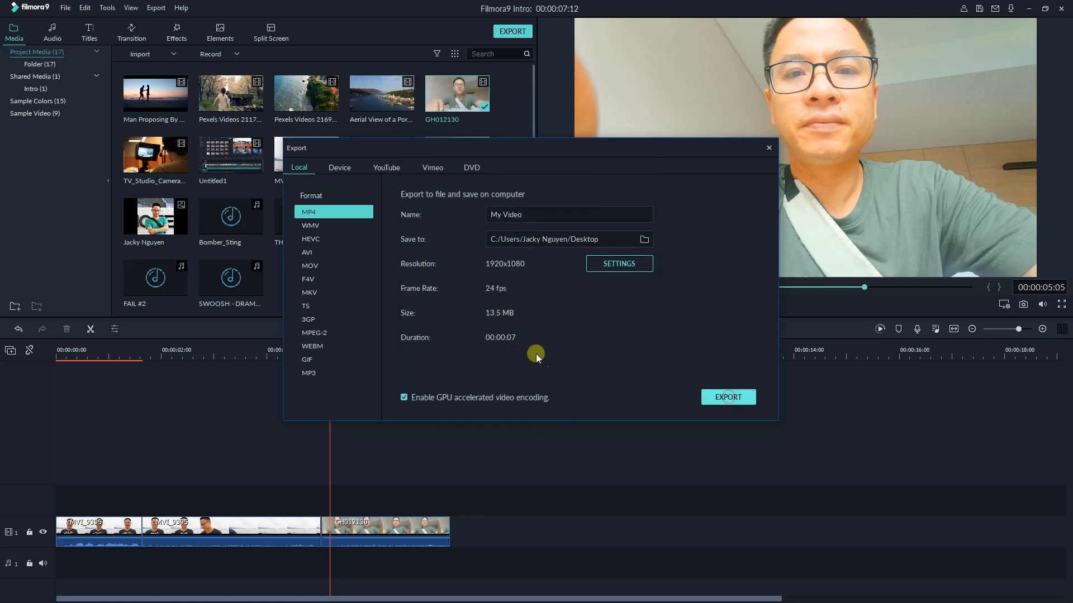
left_click(727, 396)
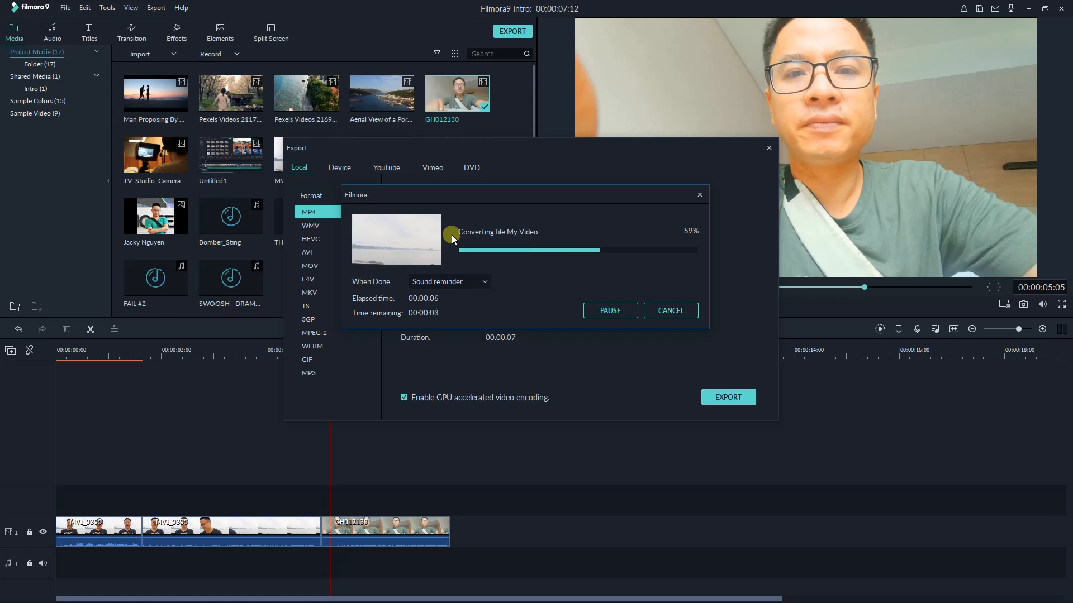
mouse_move(473, 381)
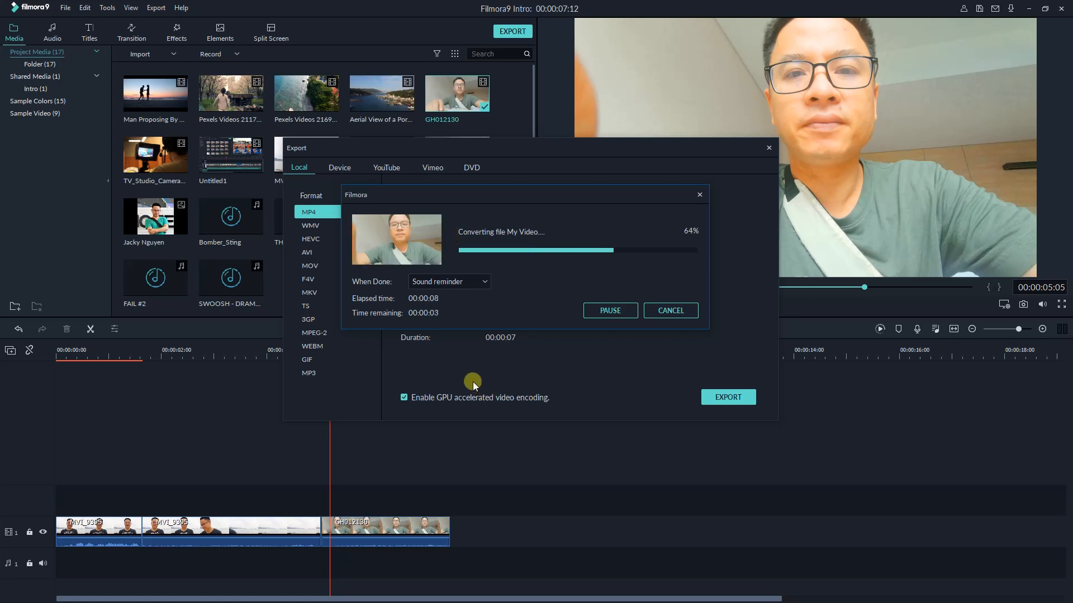